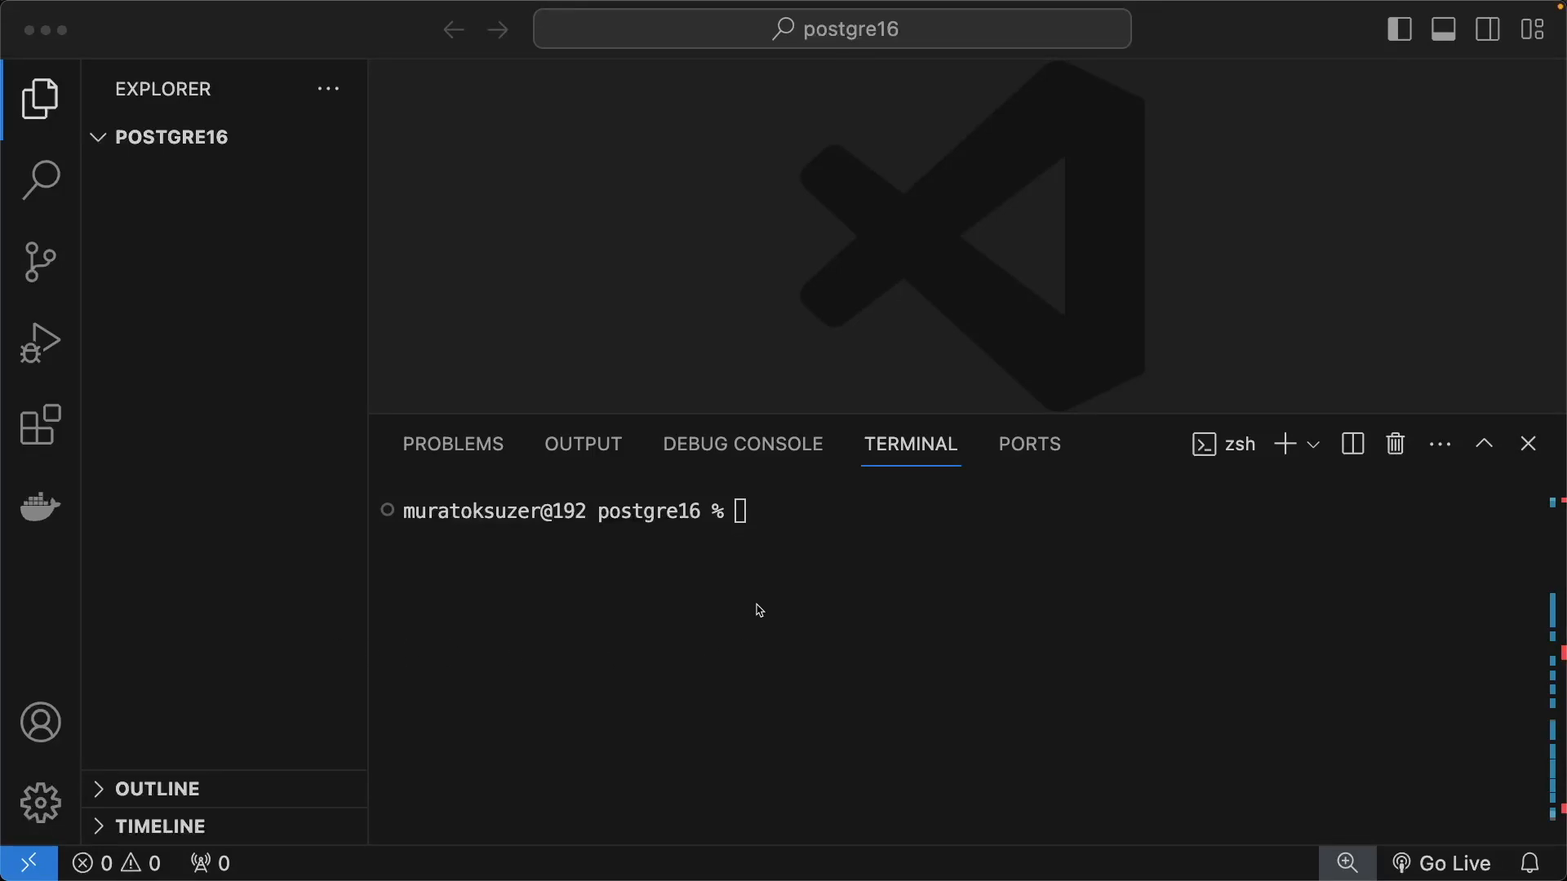
- Run docker ps (no containers running) and docker images to list the four local images
type("docke")
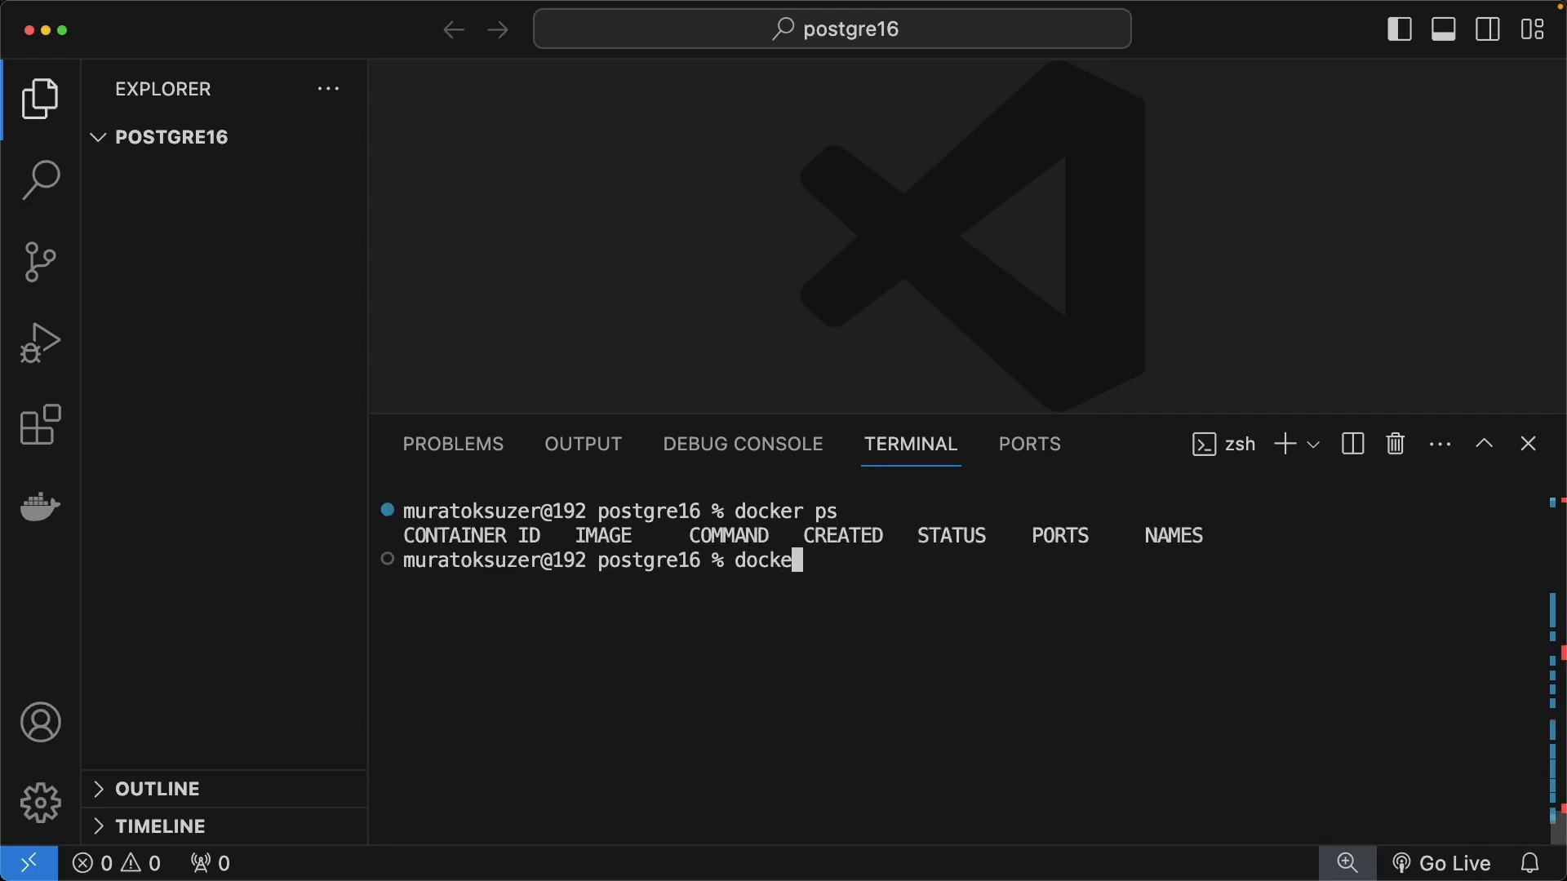
type("images")
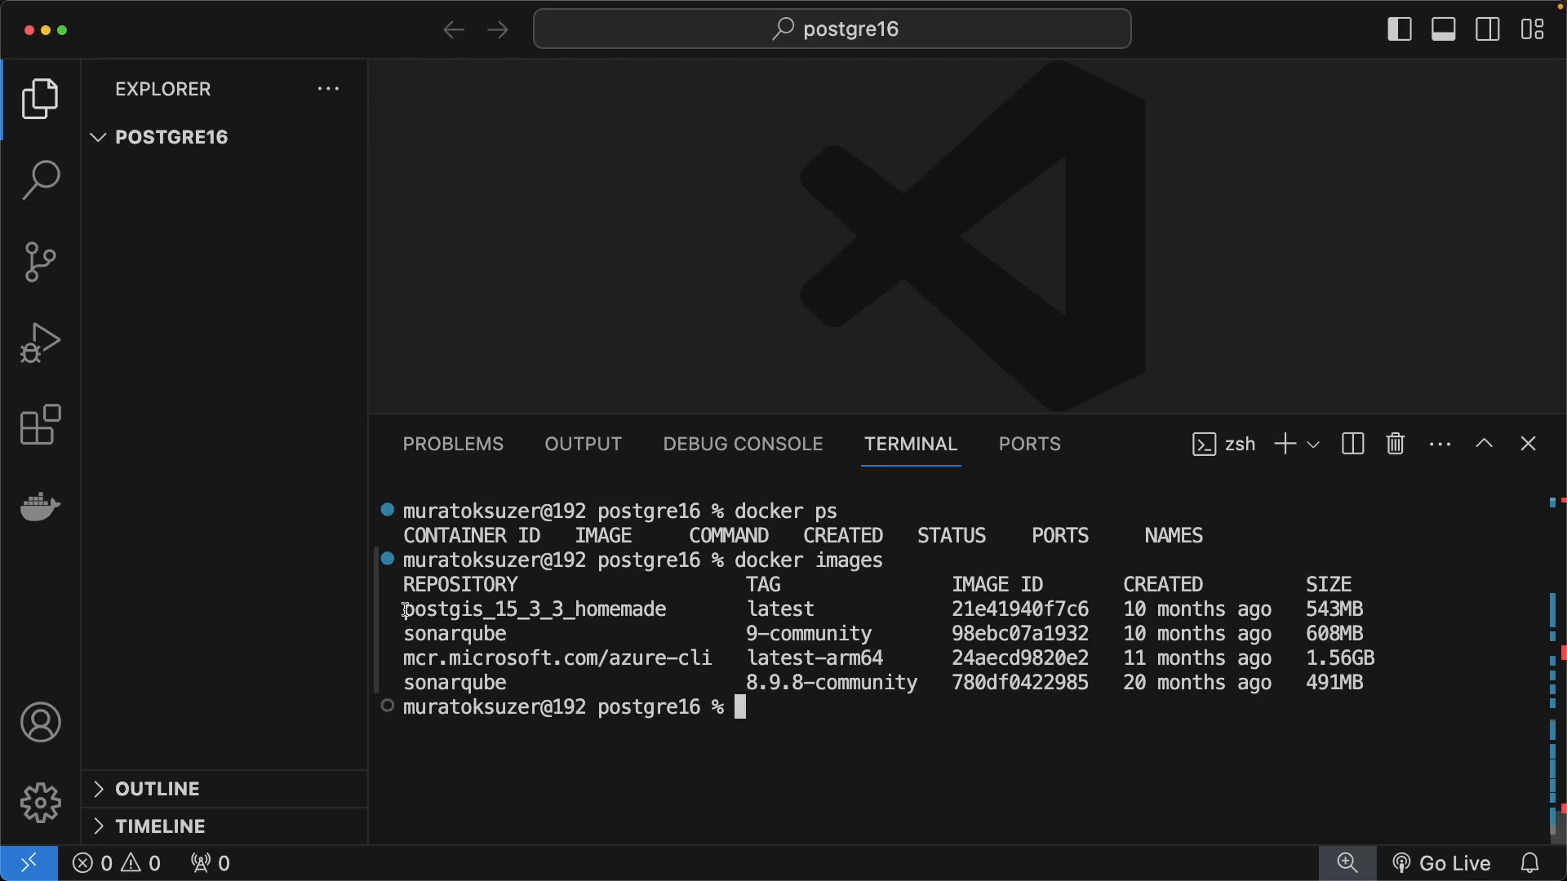
double_click(653, 706)
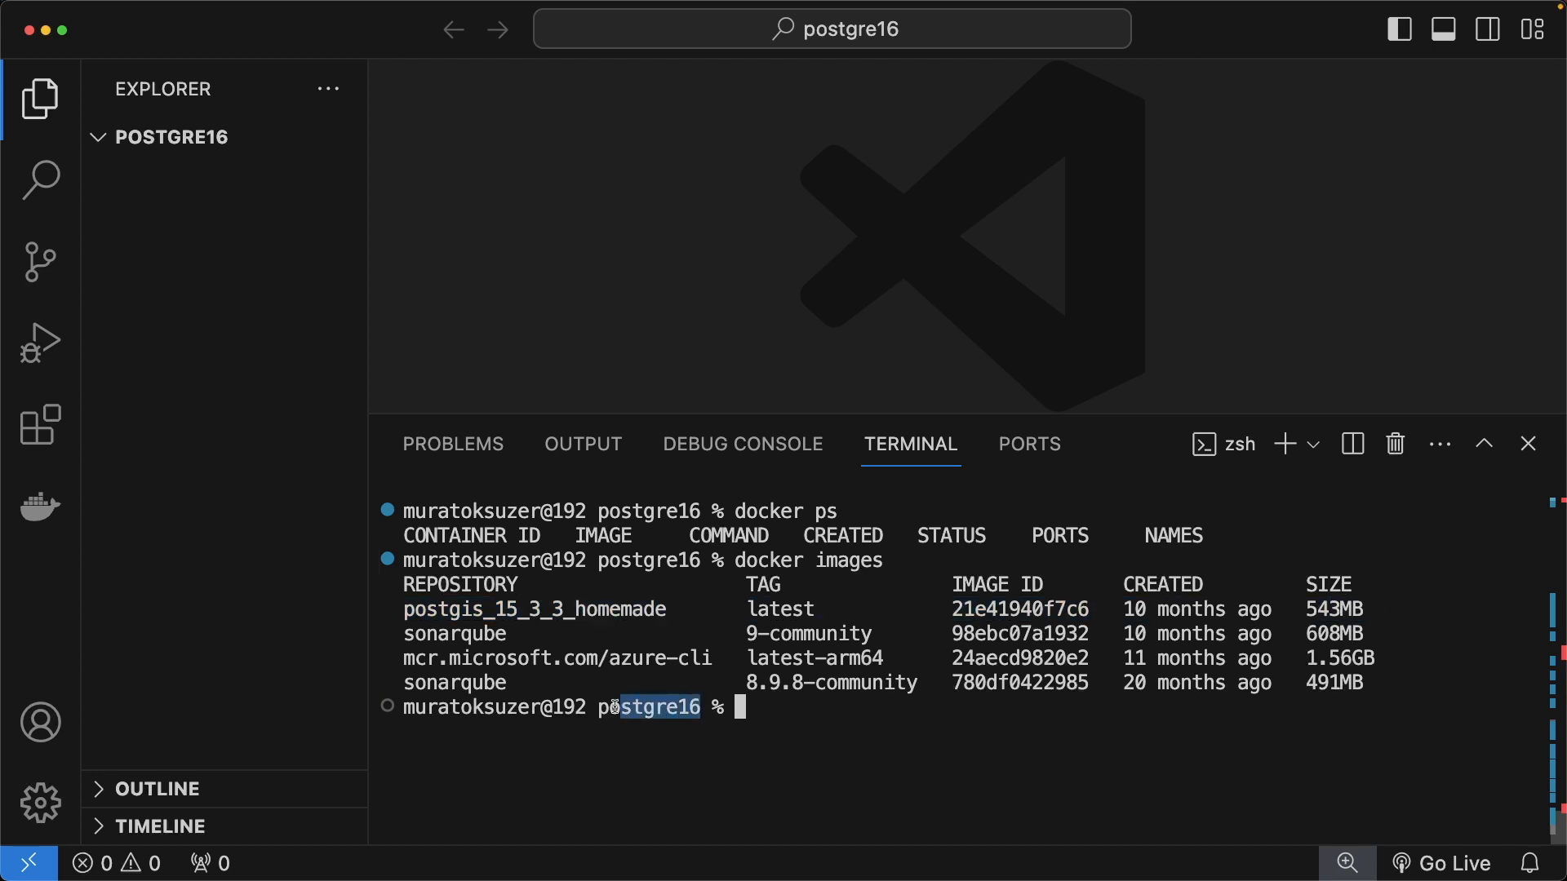
- Create a new file named docker-compose.yml in the postgre16 project
left_click(224, 137)
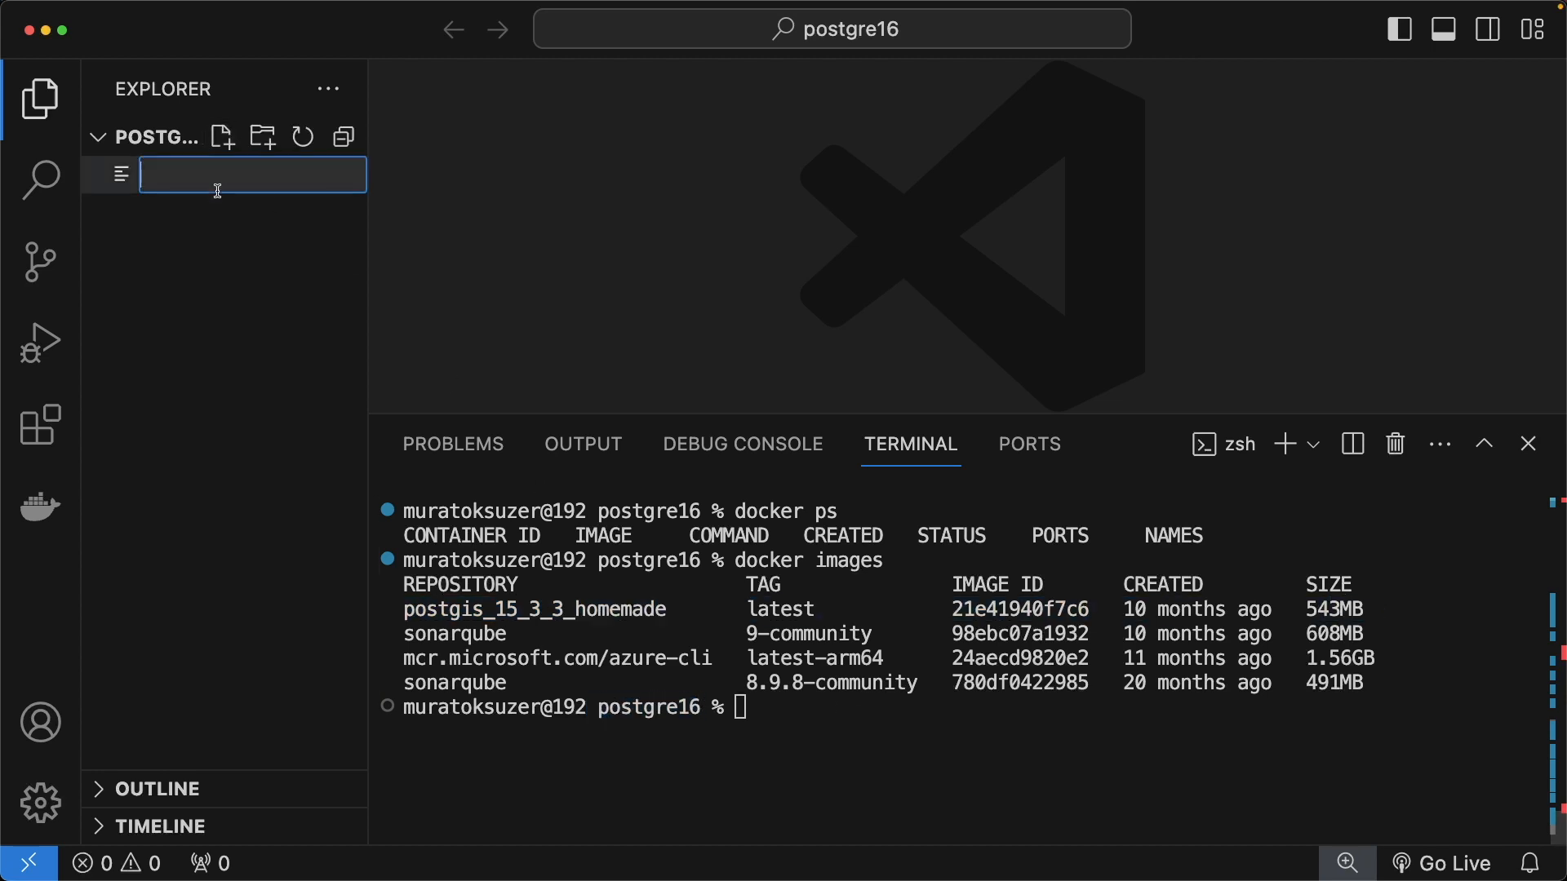
type("docker-compose.")
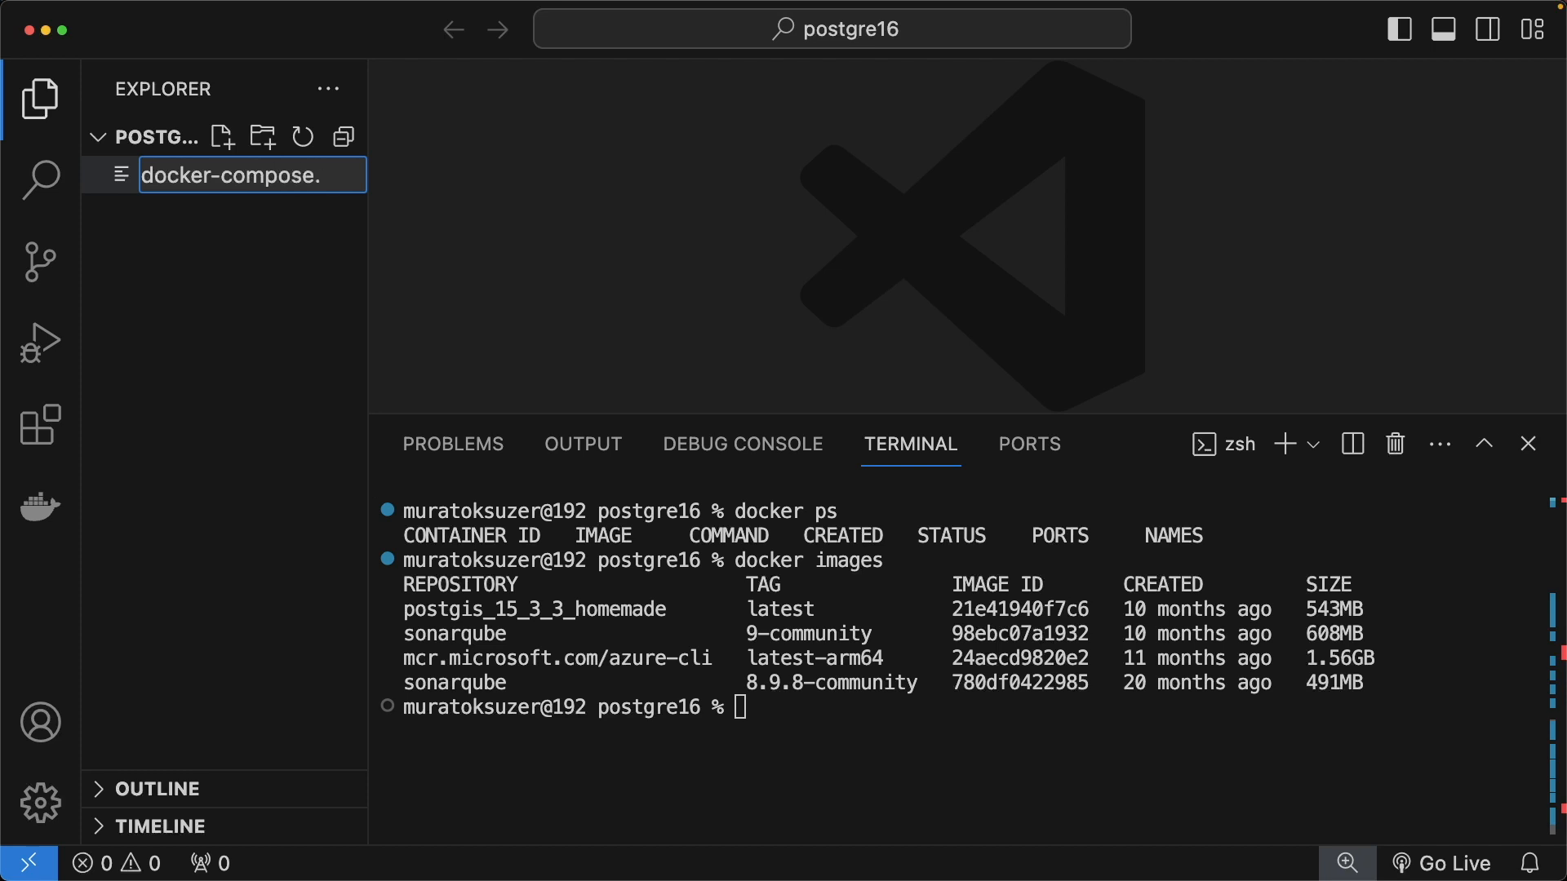
key("Enter")
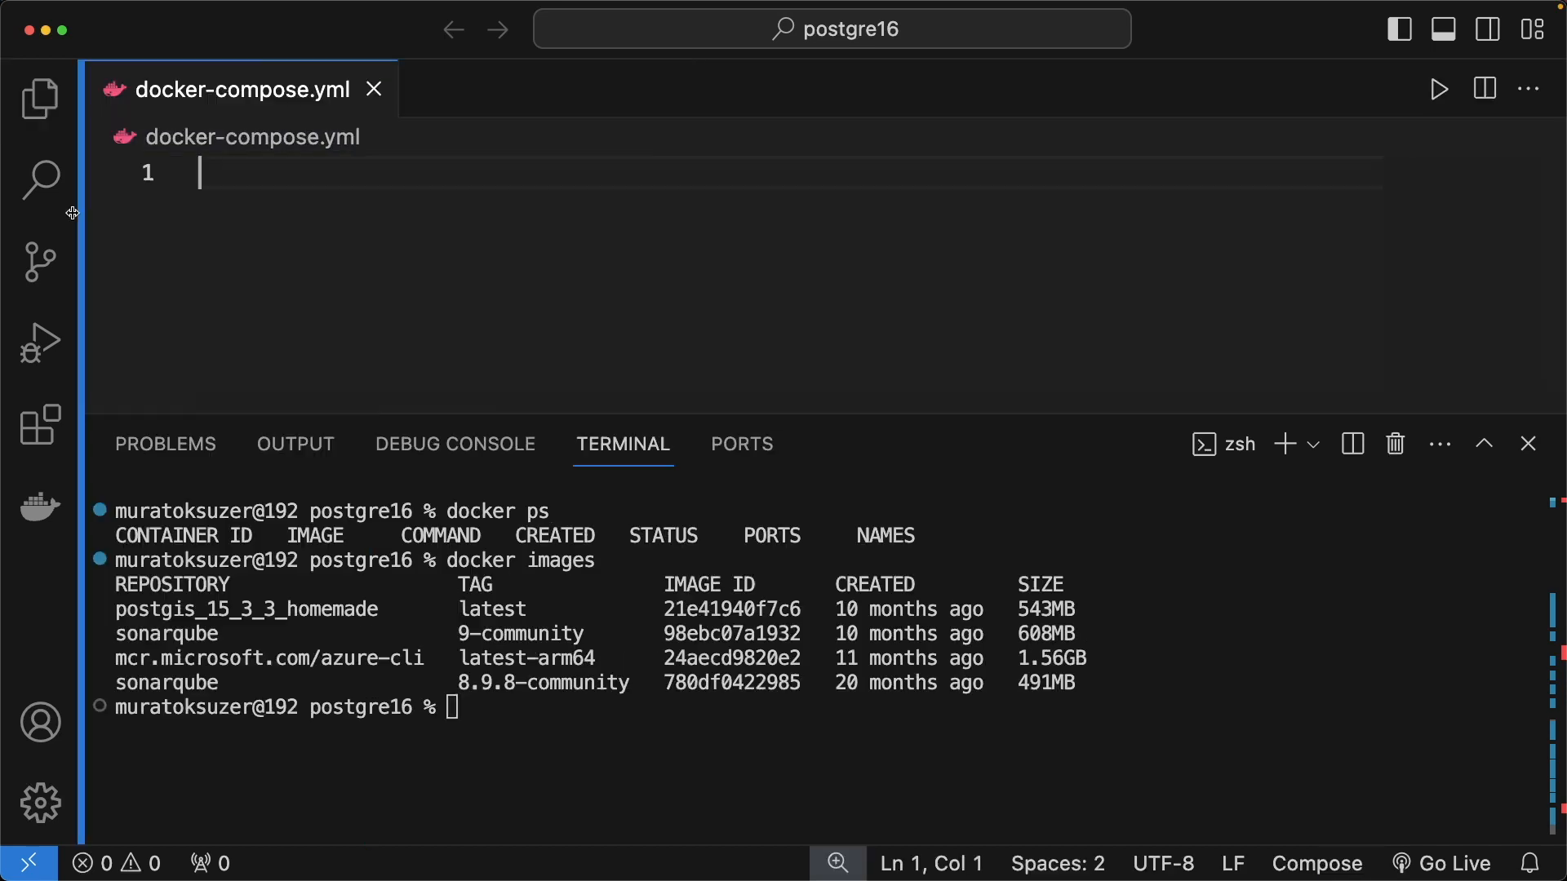
- Declare version: '3.8', services: and a db service with a container_name entry
type("version: '3.8")
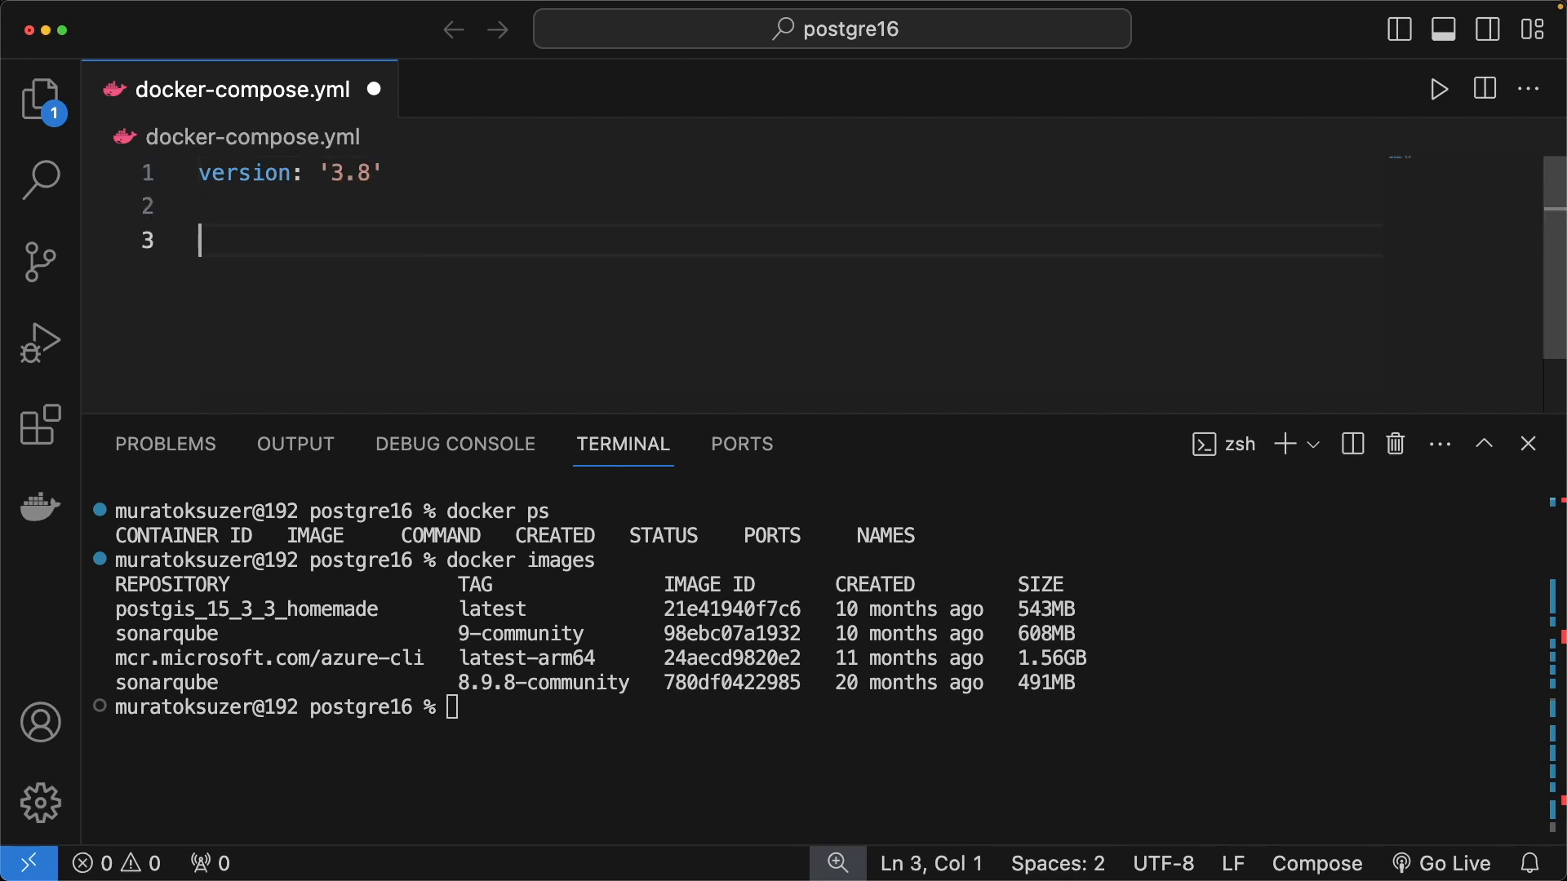
type("services:")
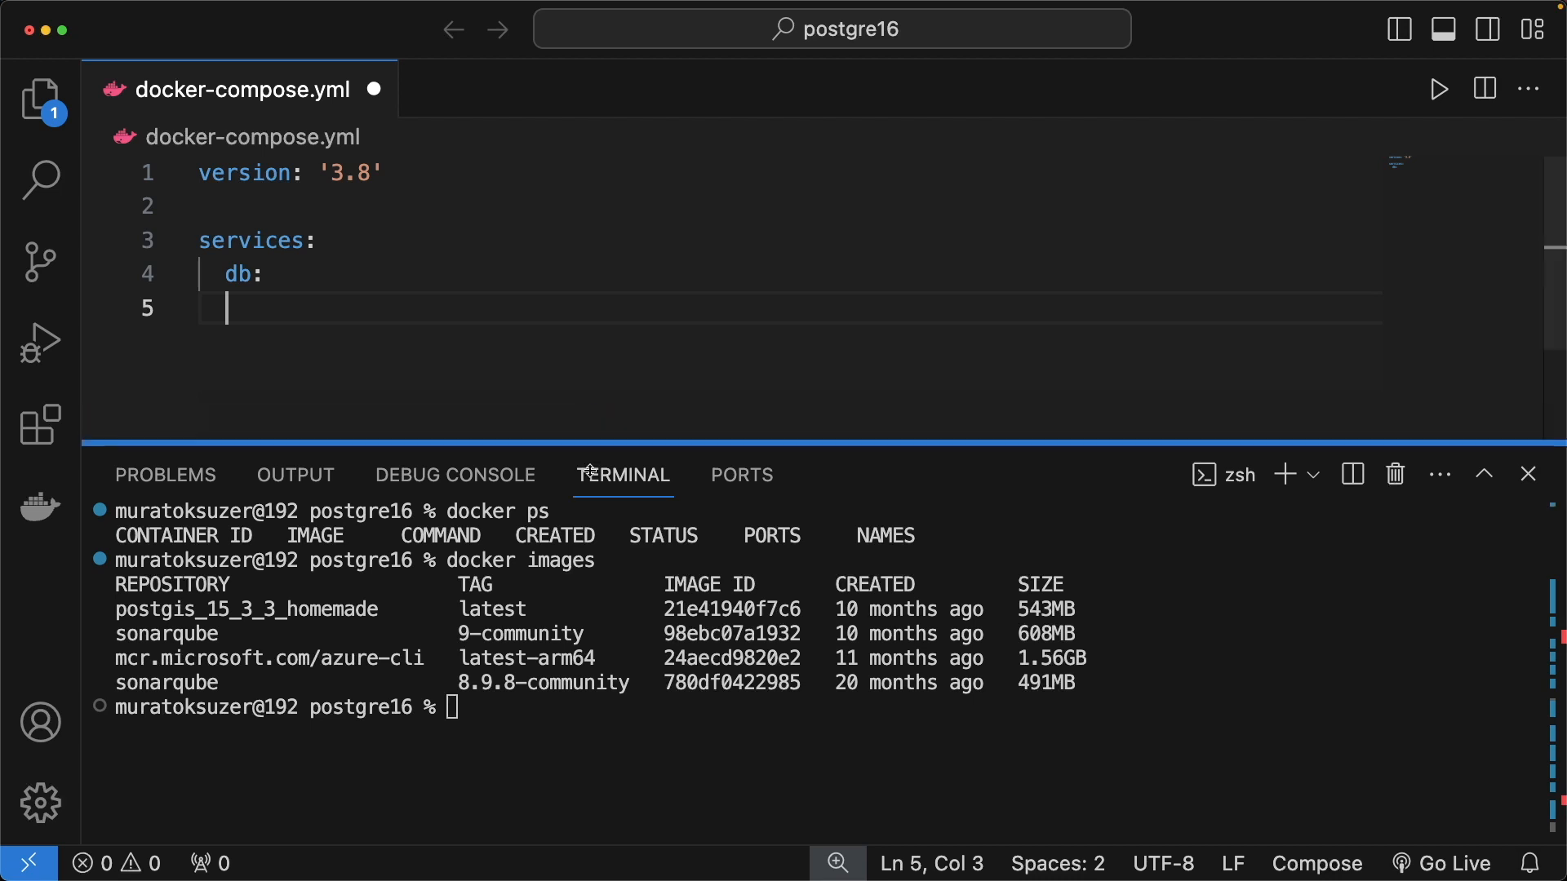
type("container_name: c_")
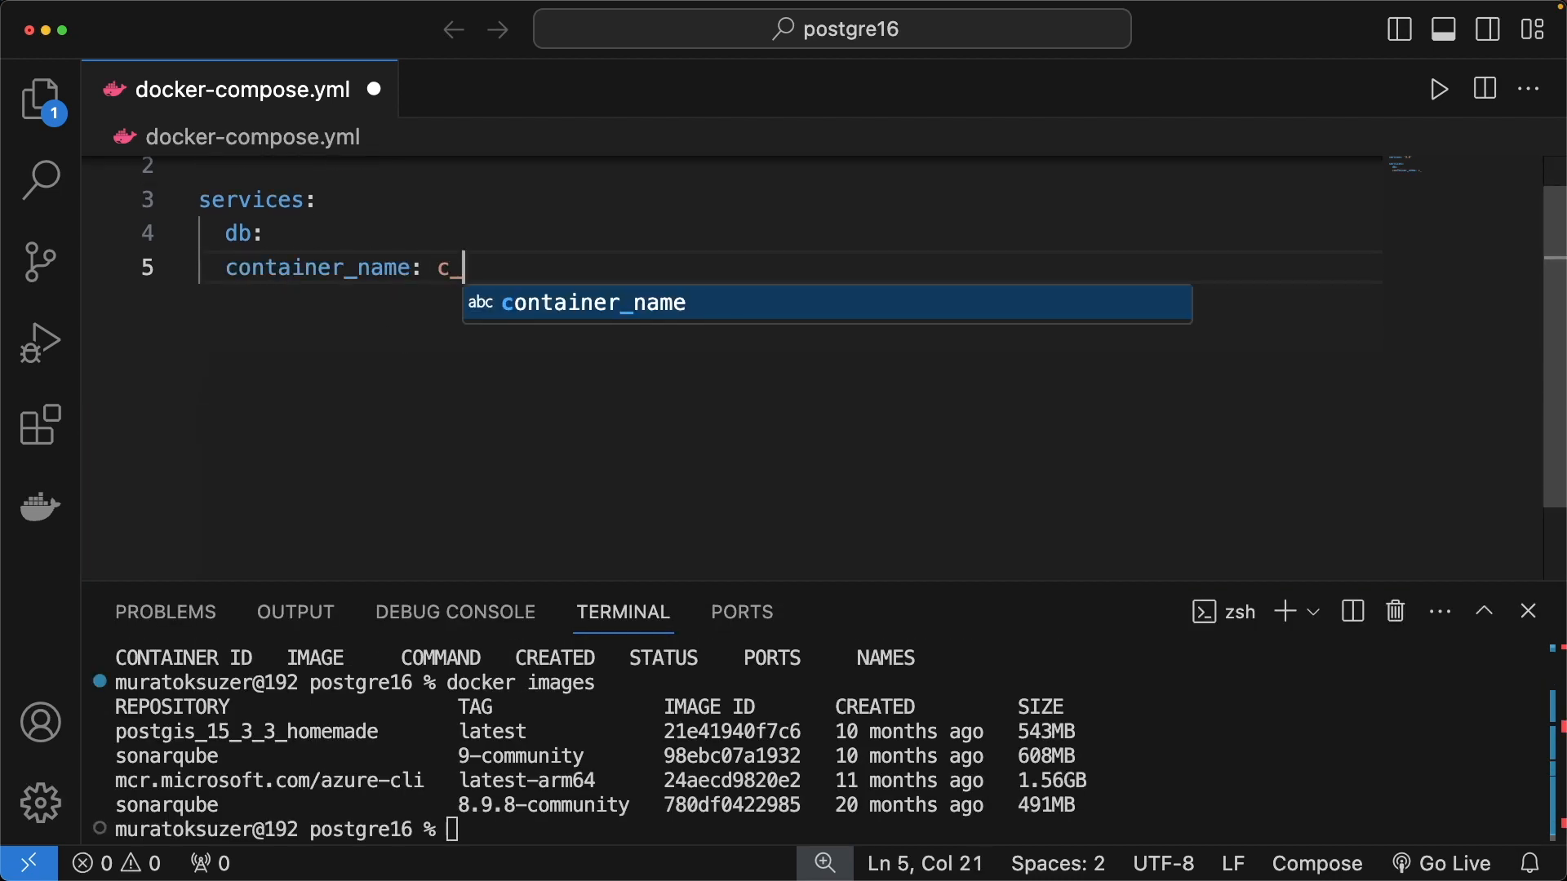
type("postgres")
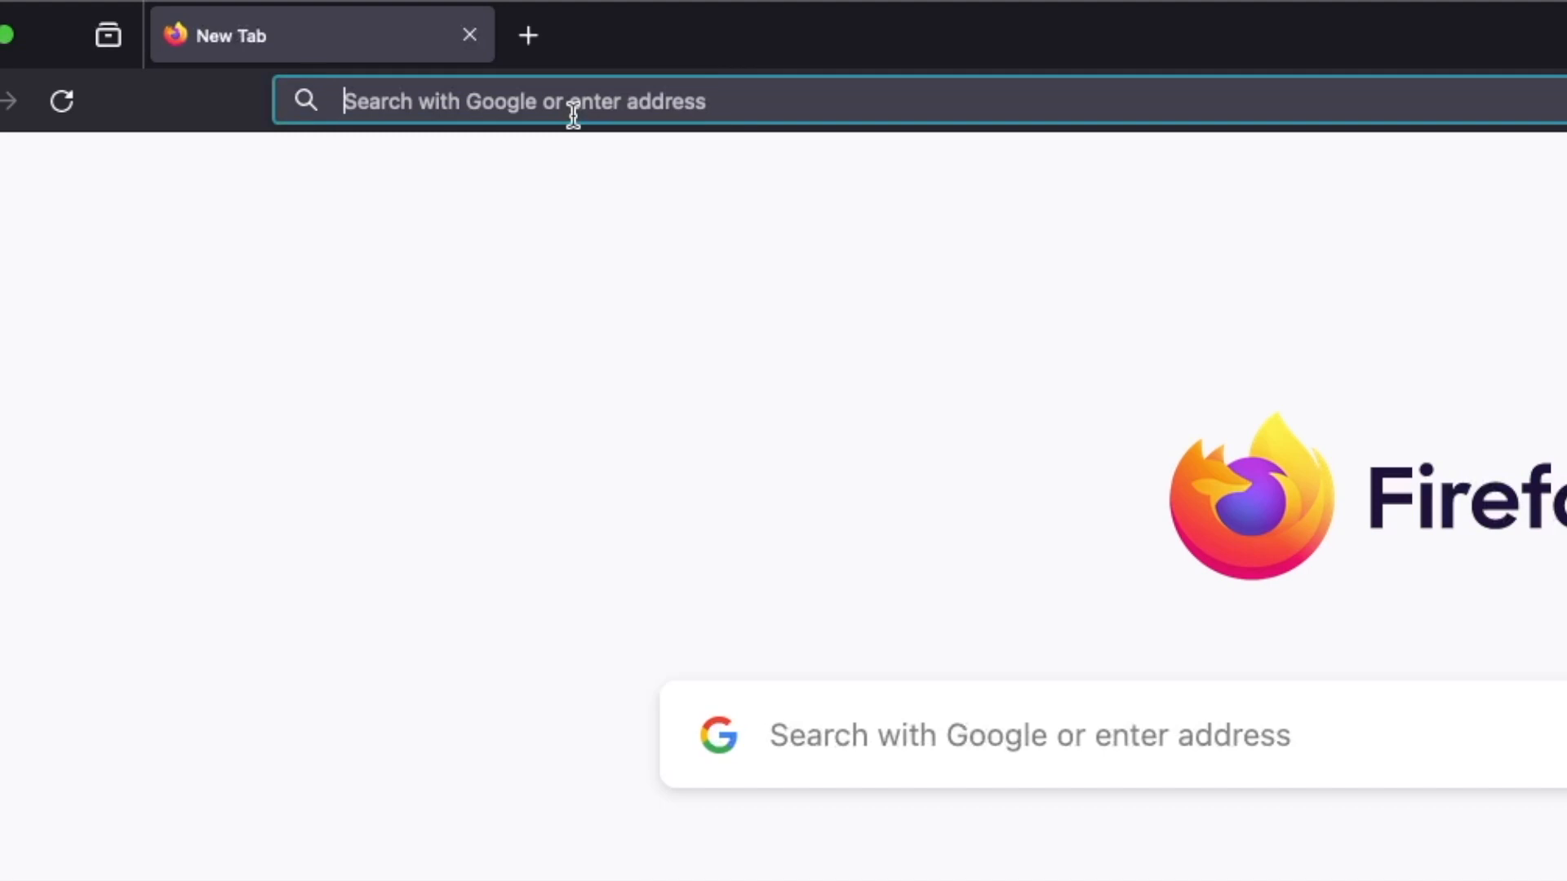
- Search Docker Hub for the postgres image and locate the 16.1 tag
type("postgresql docke")
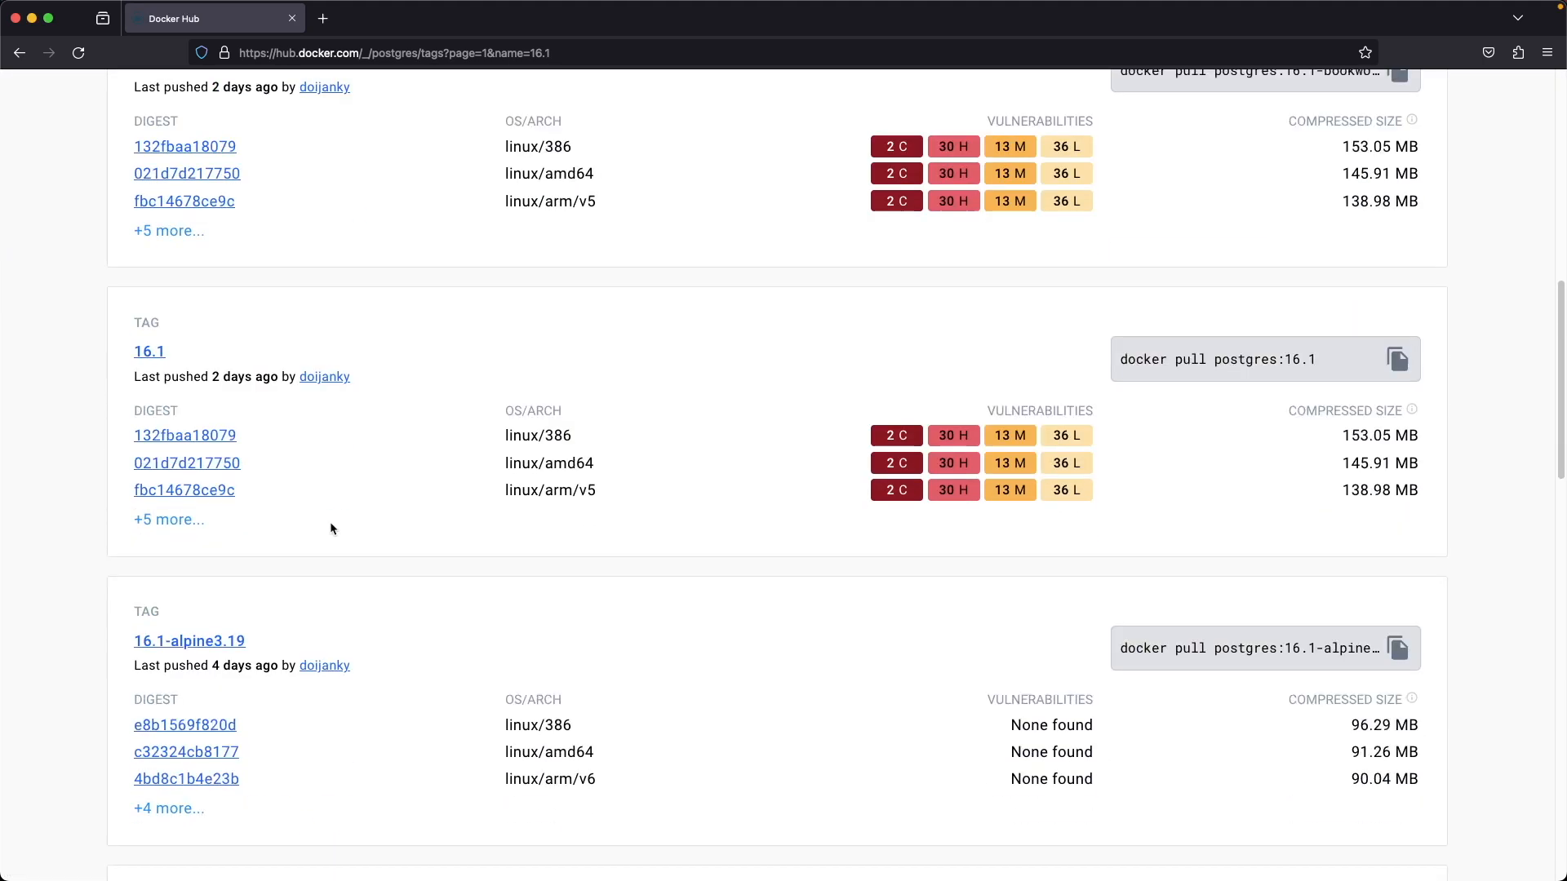
left_click(1397, 358)
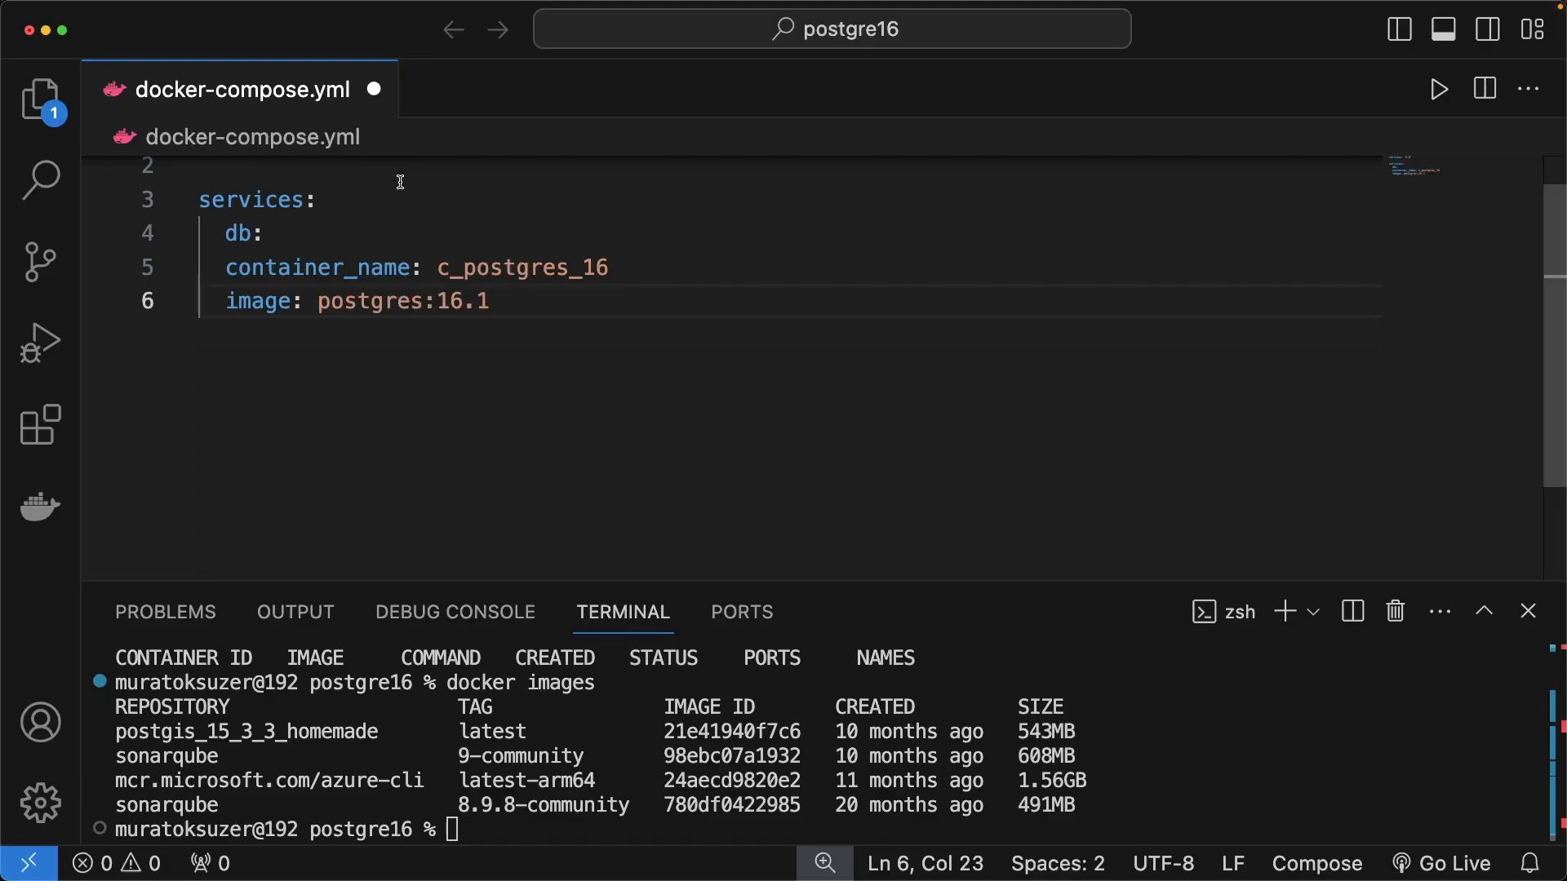
type("ports:")
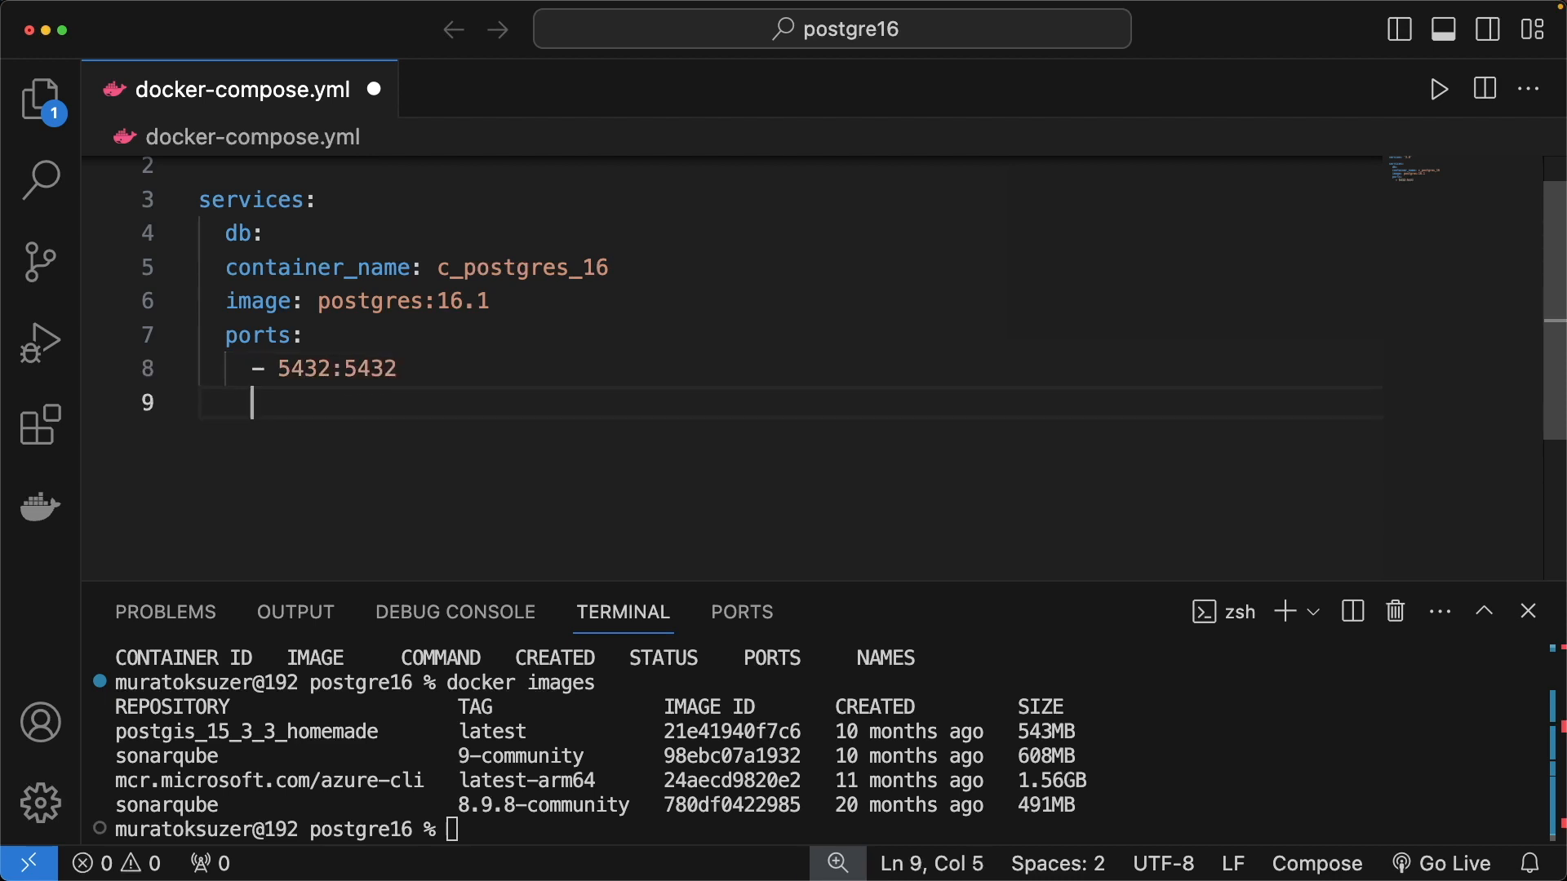
type("environment:")
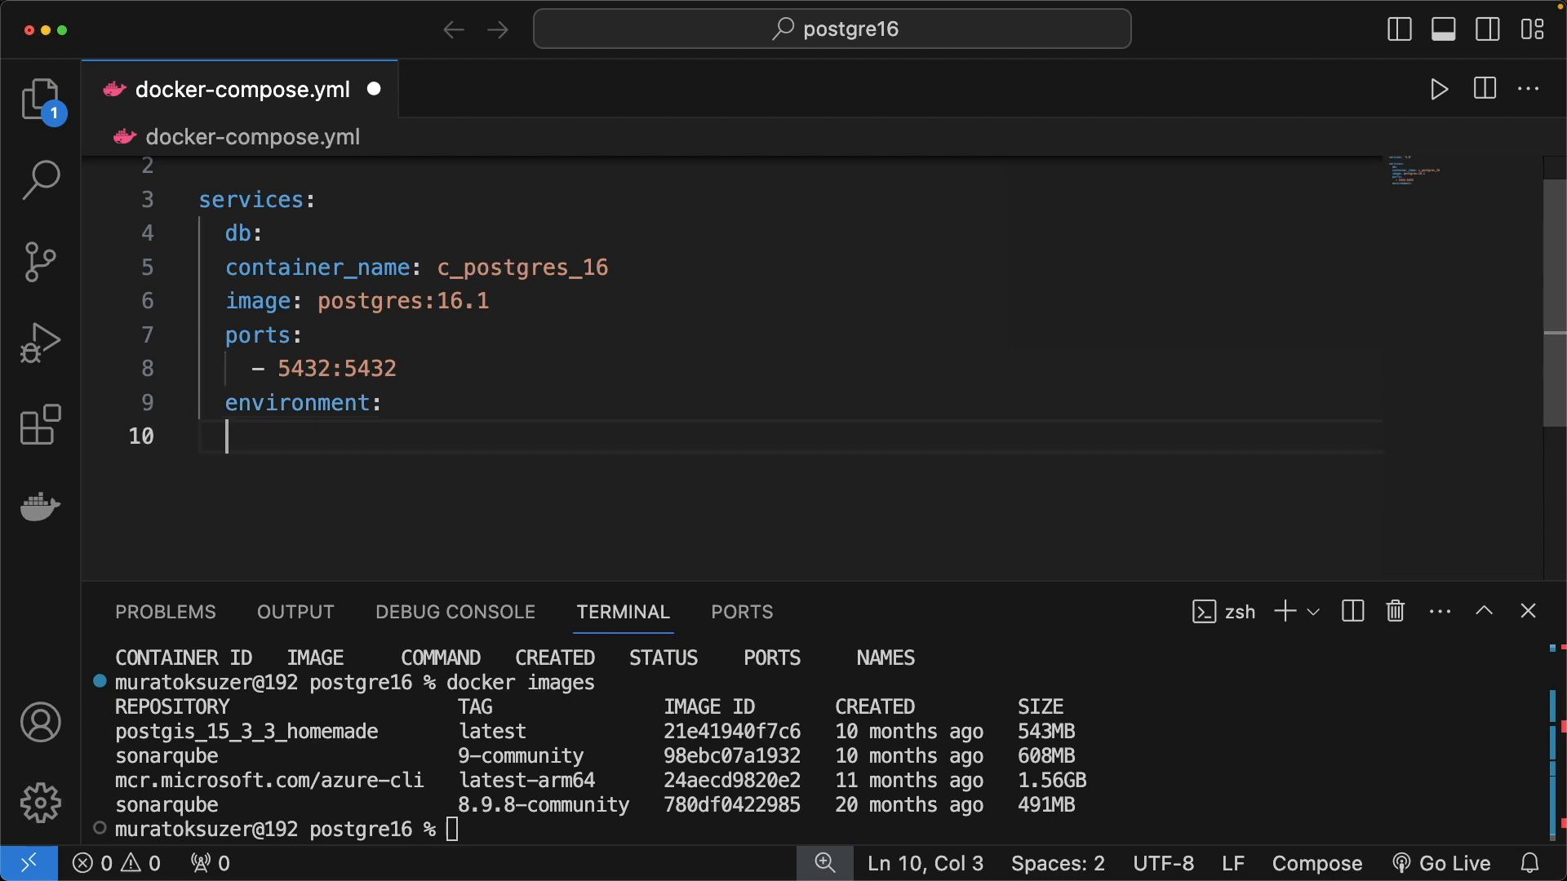
type("- POSTG")
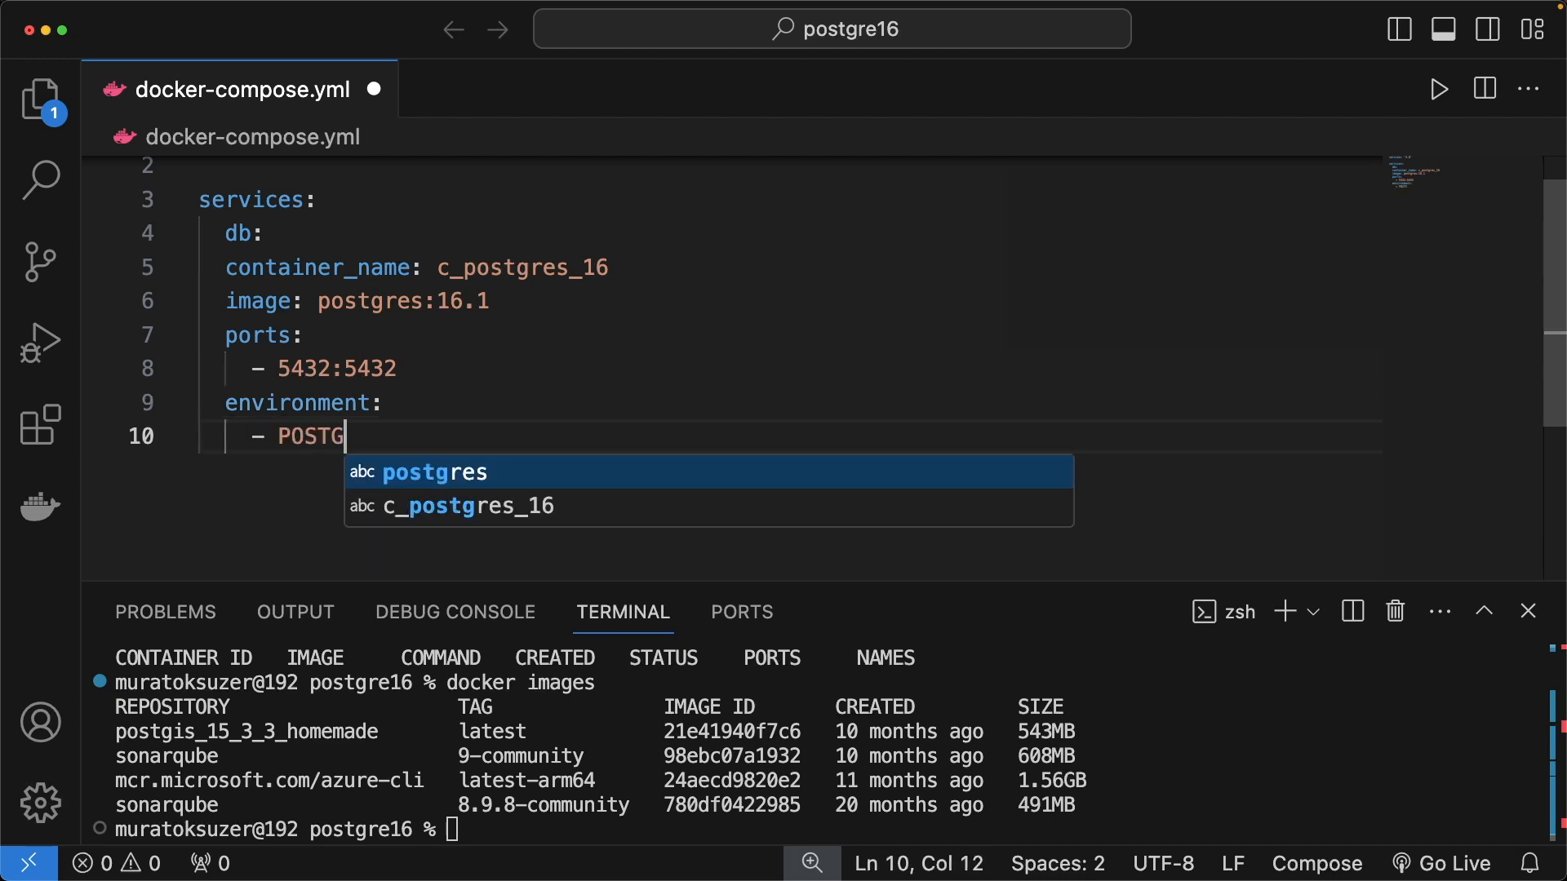
type("RES_PASSWOR")
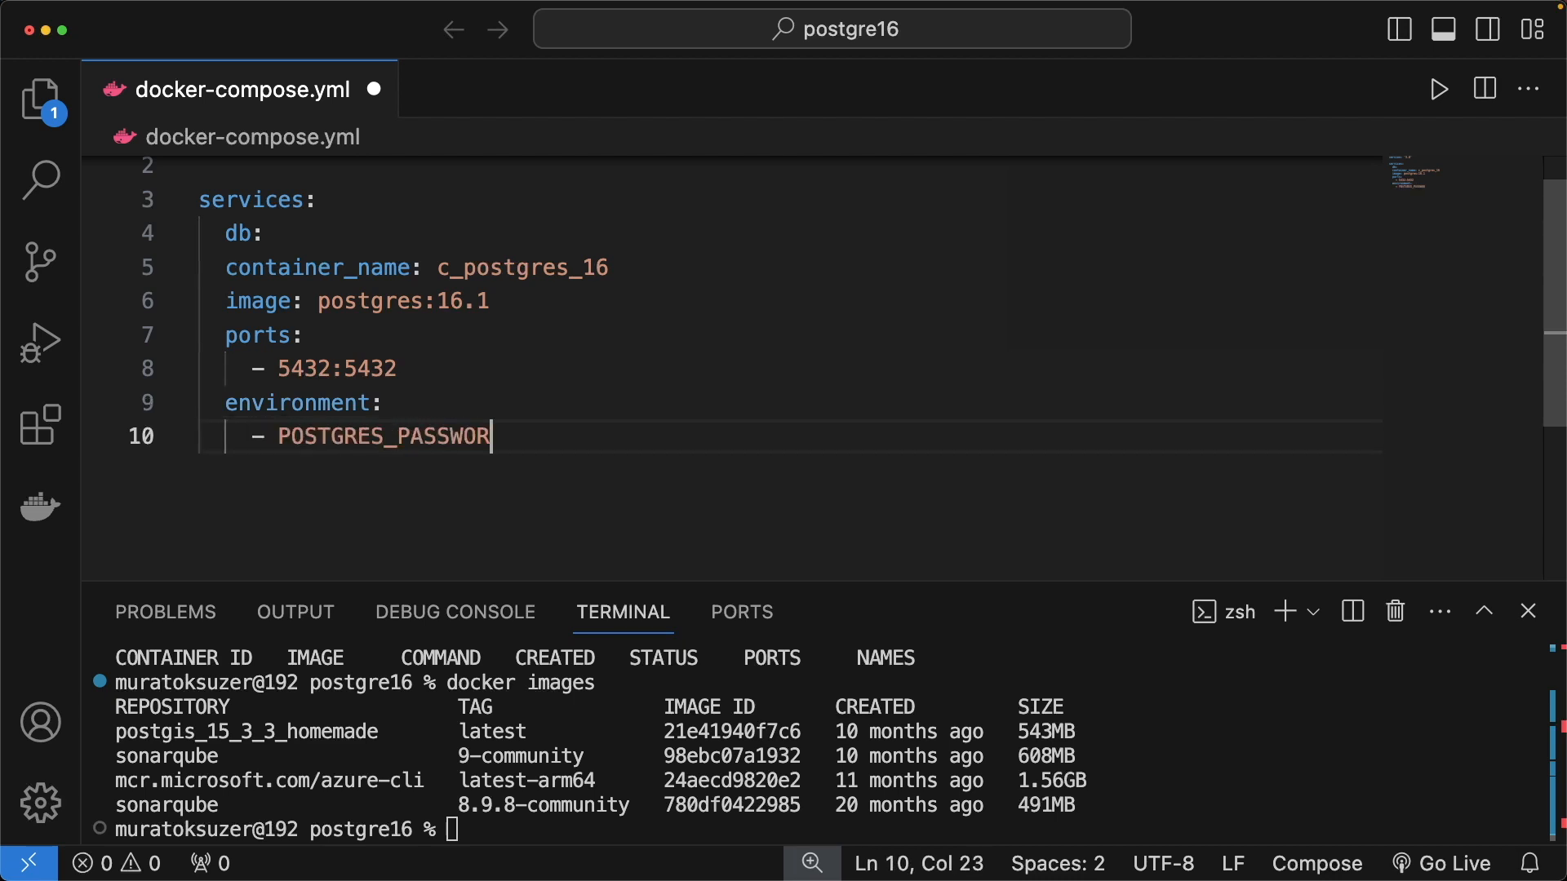
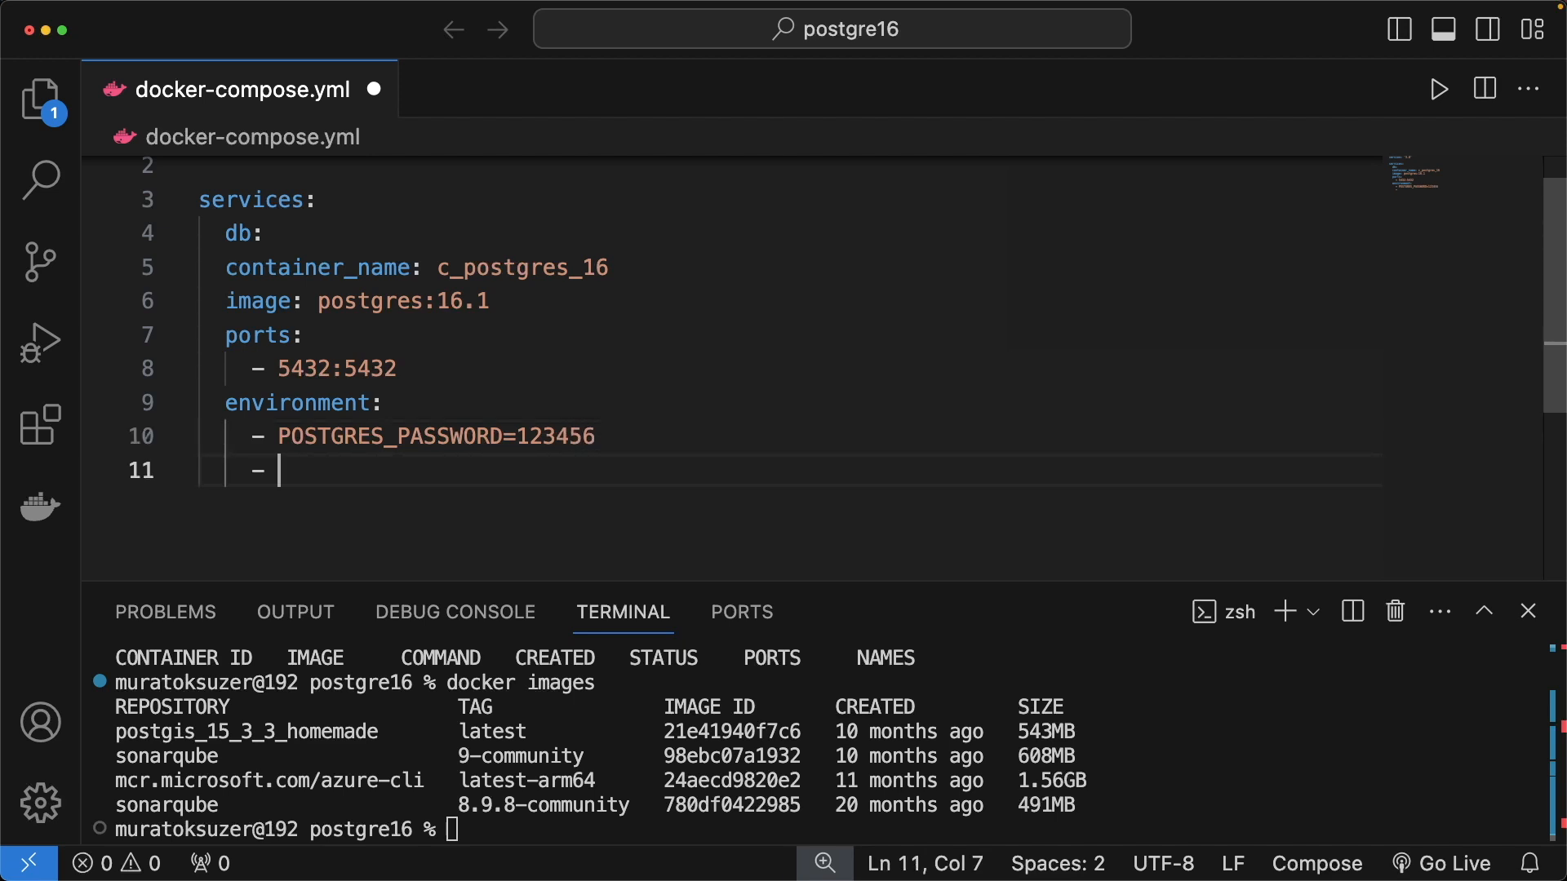
- Add POSTGRES_USER=admin and POSTGRES_DB=test_db to the environment list
type("POSTGRES")
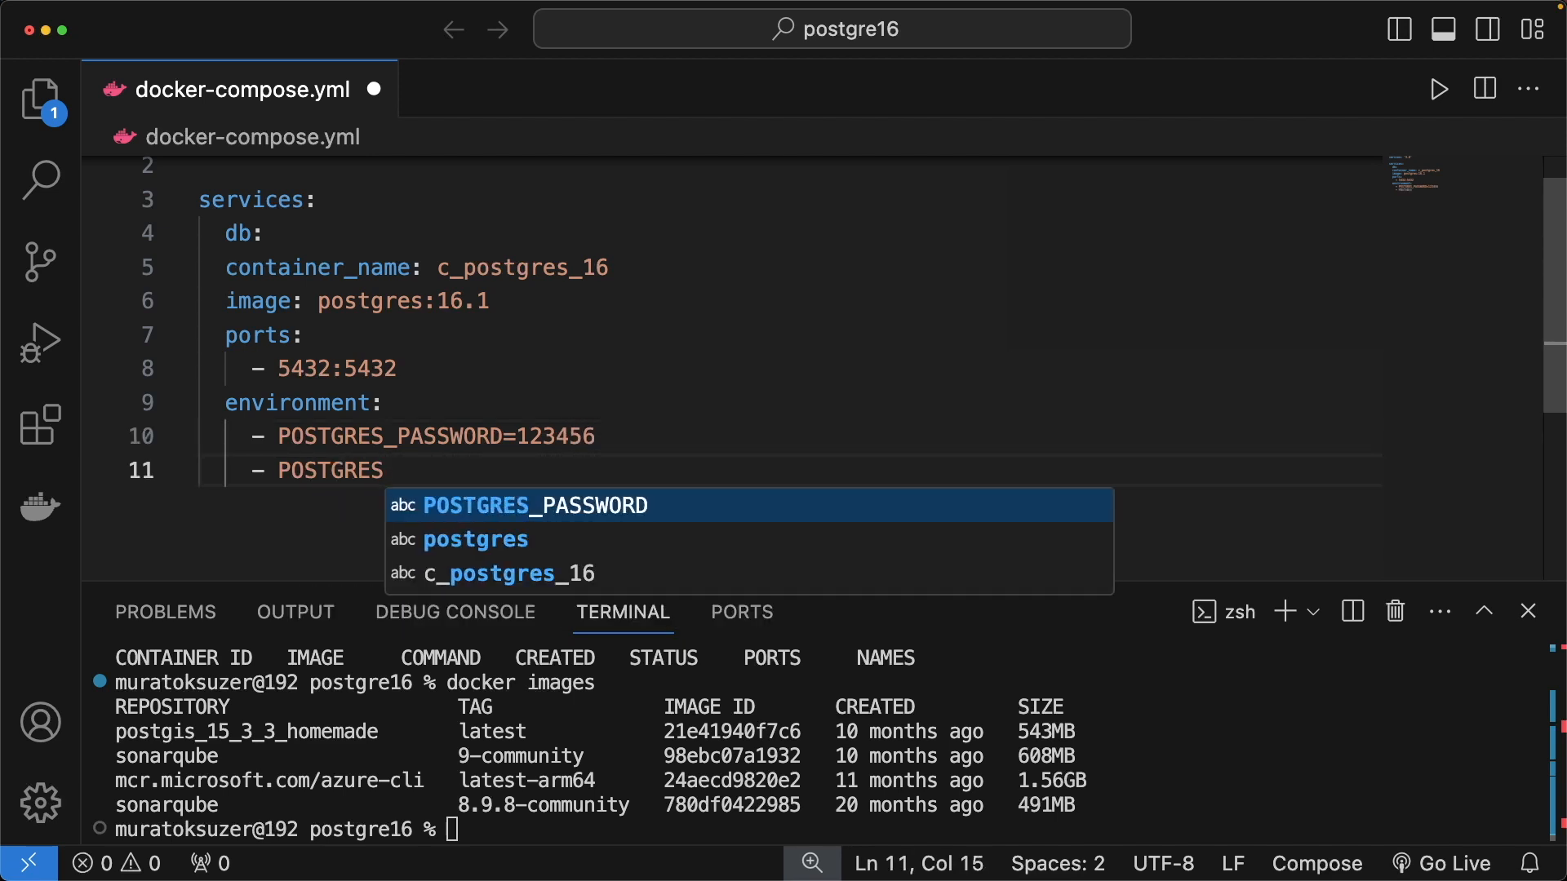
type("_USER")
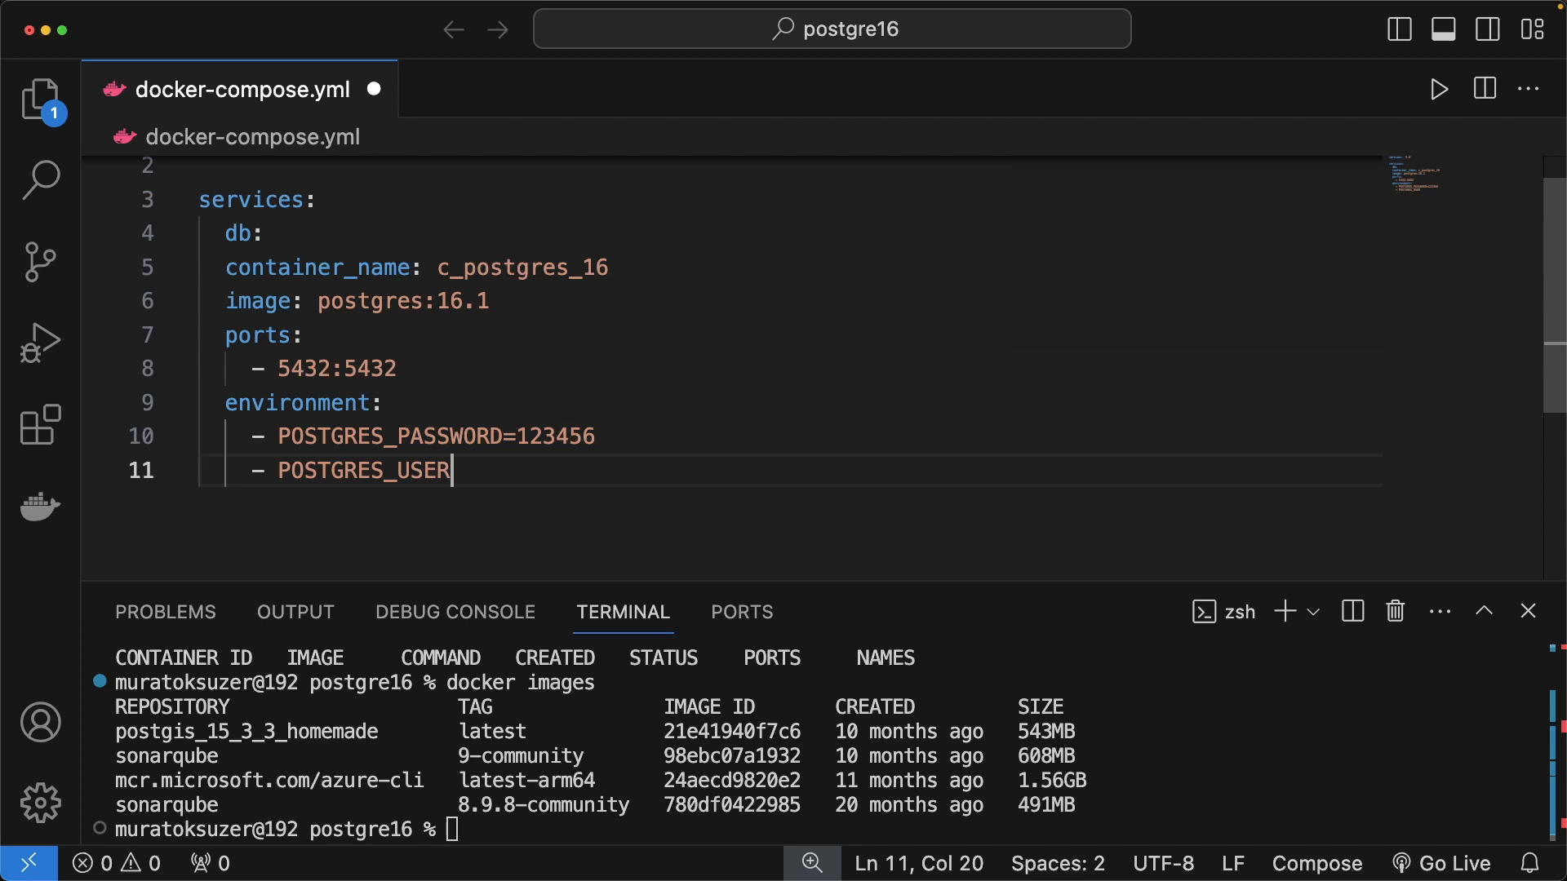
type("=admin")
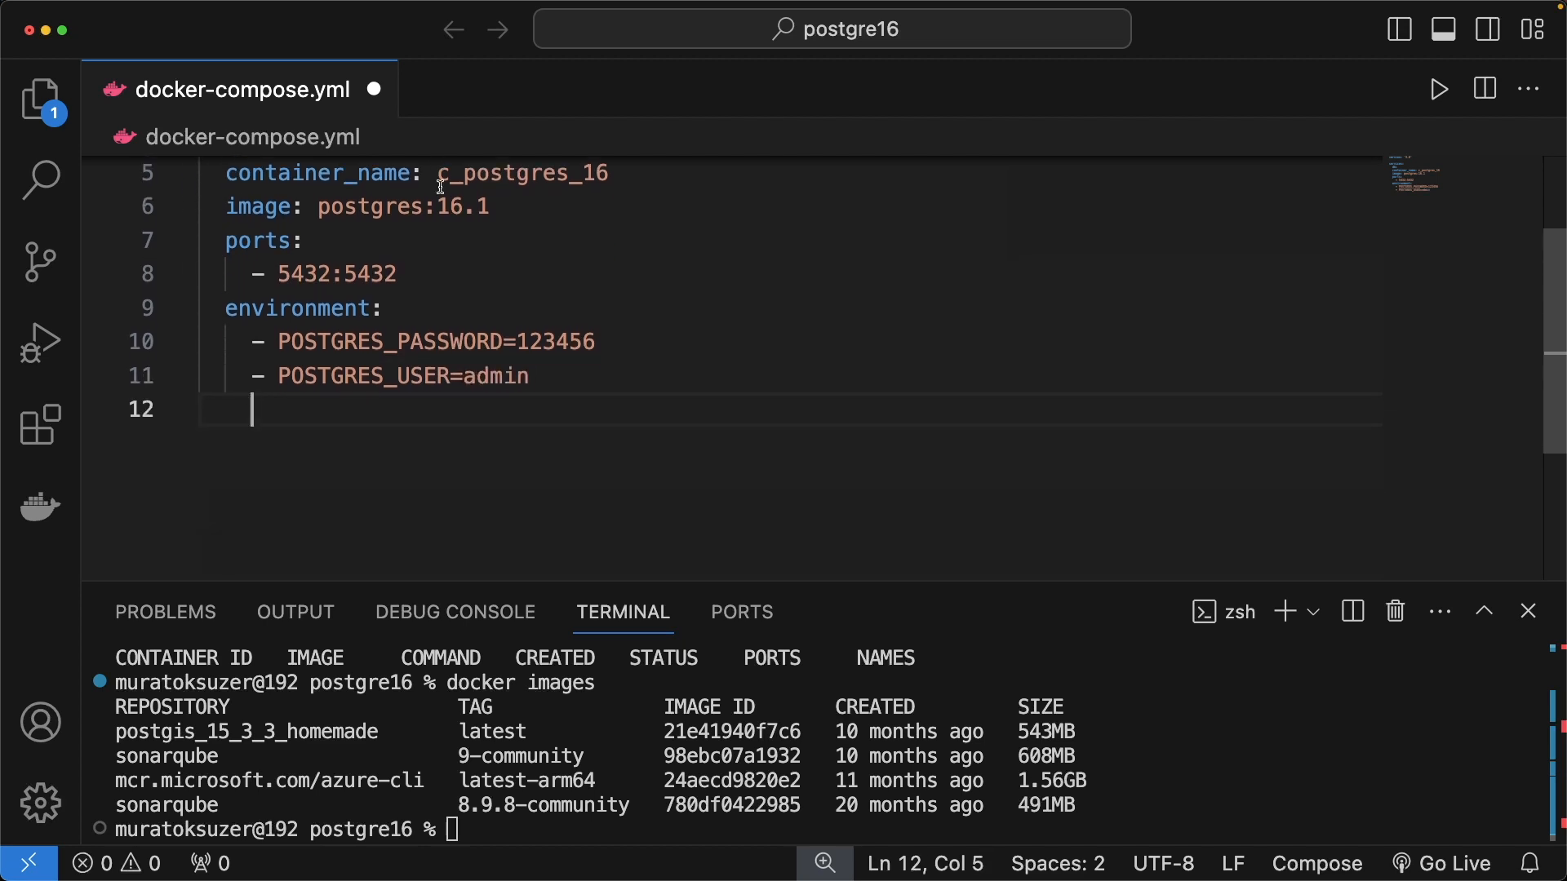
type("- POSTGRES_DB=test")
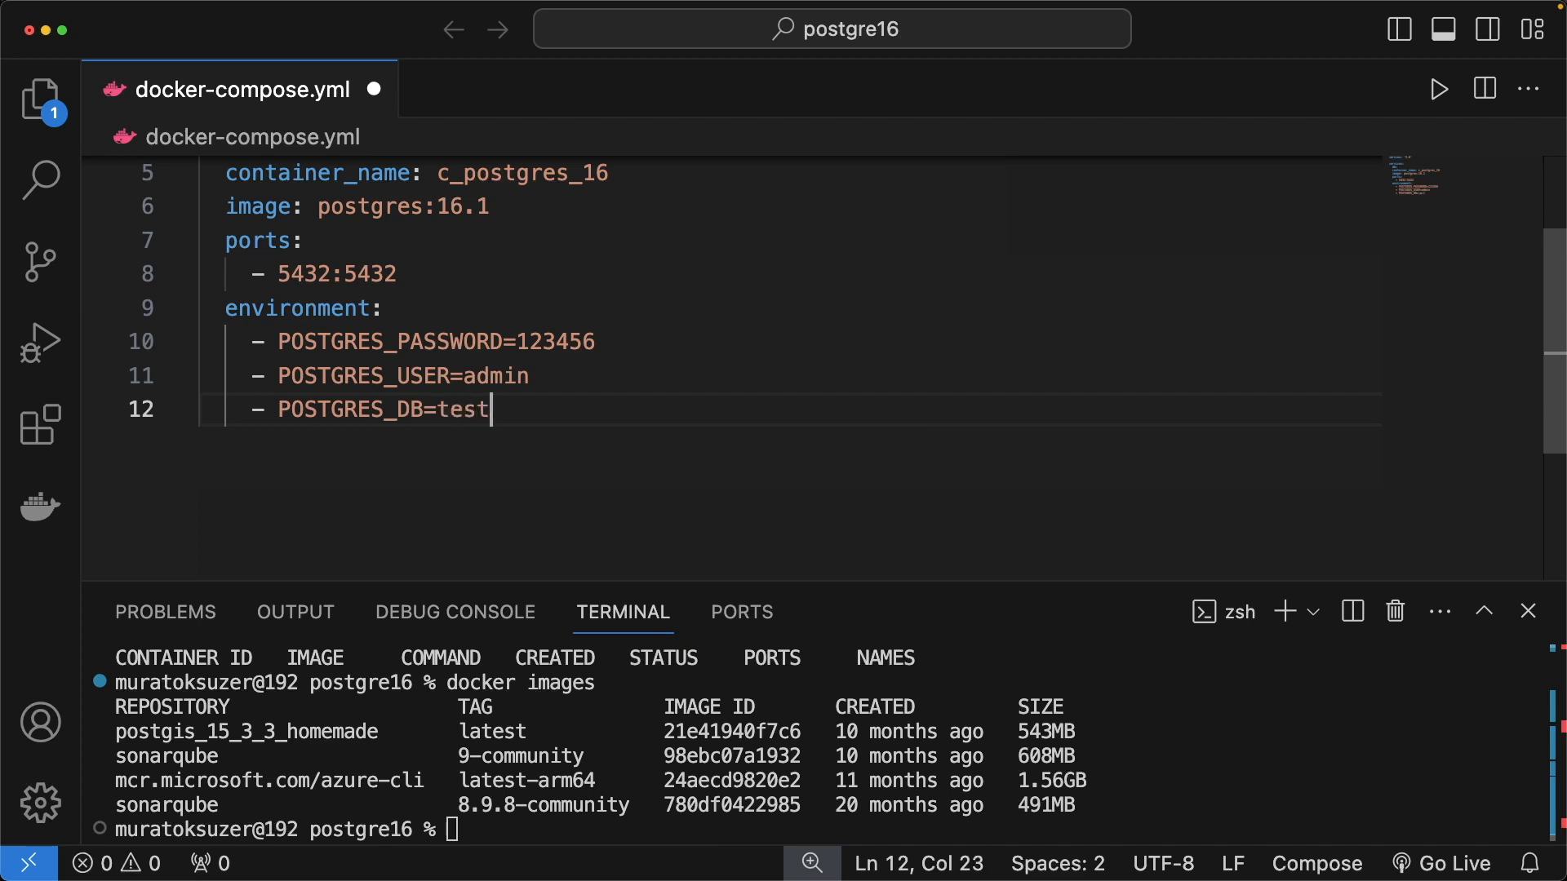
type("_db")
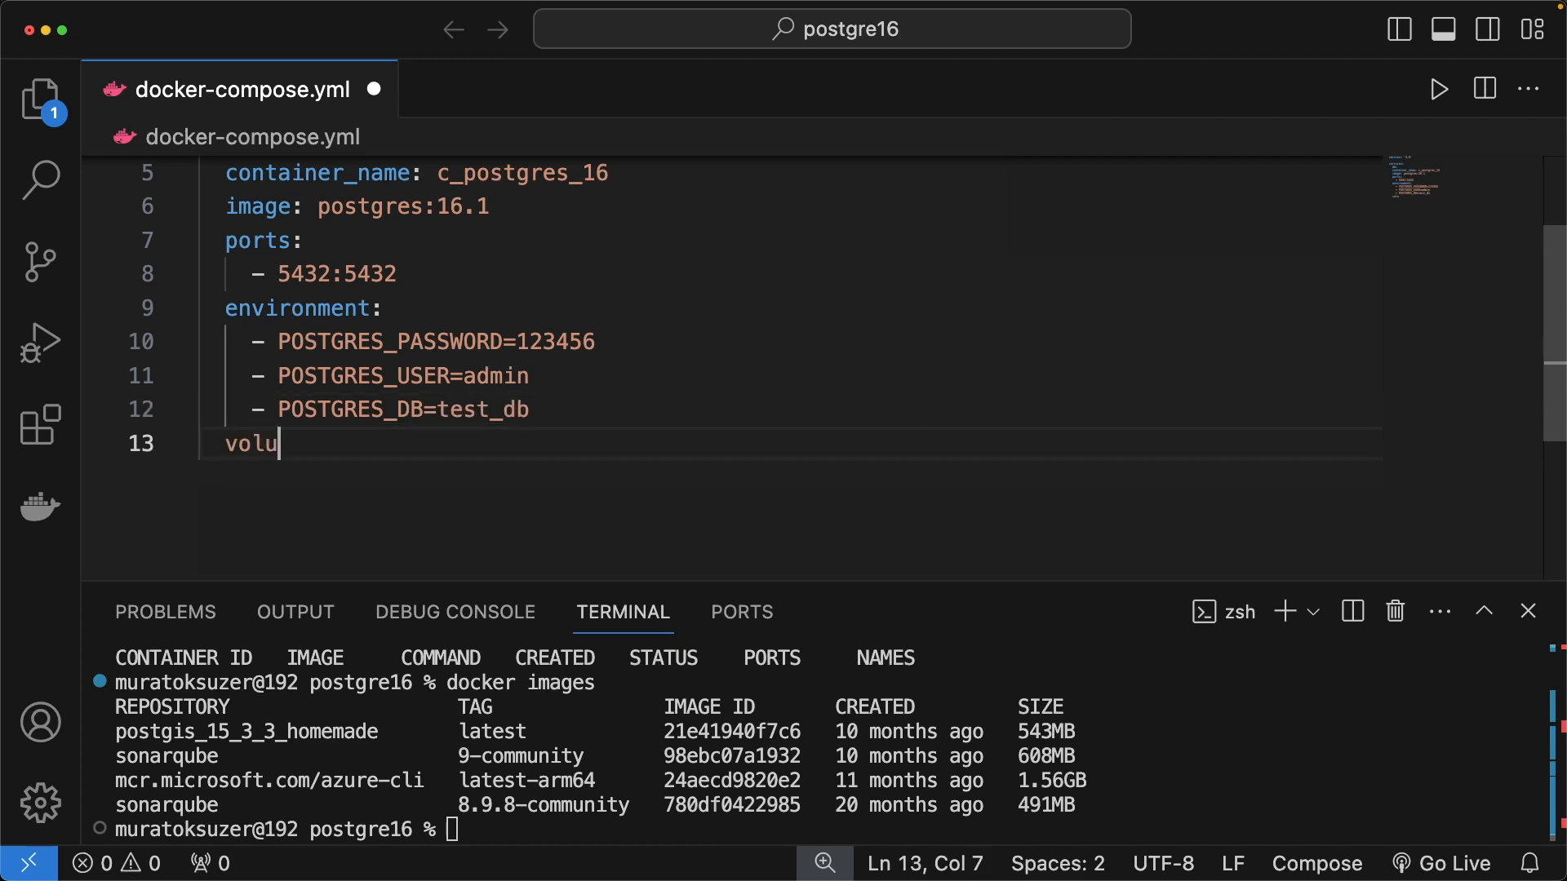
- Mount local postgre16_data at /var/lib/postgresql/data and list the still-empty folder
type("mes:")
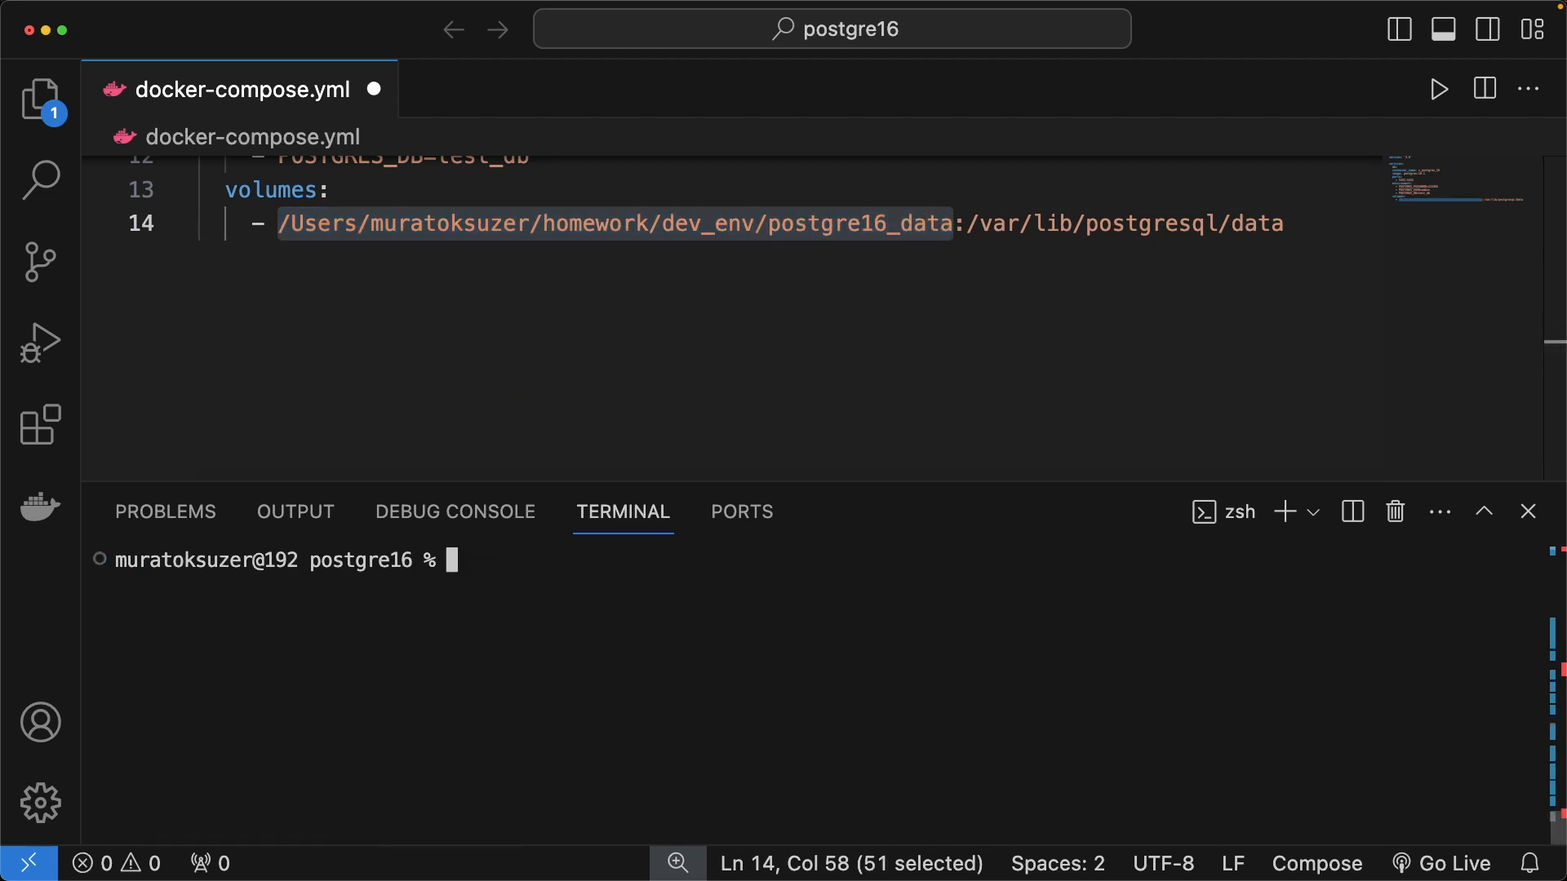
type("ls")
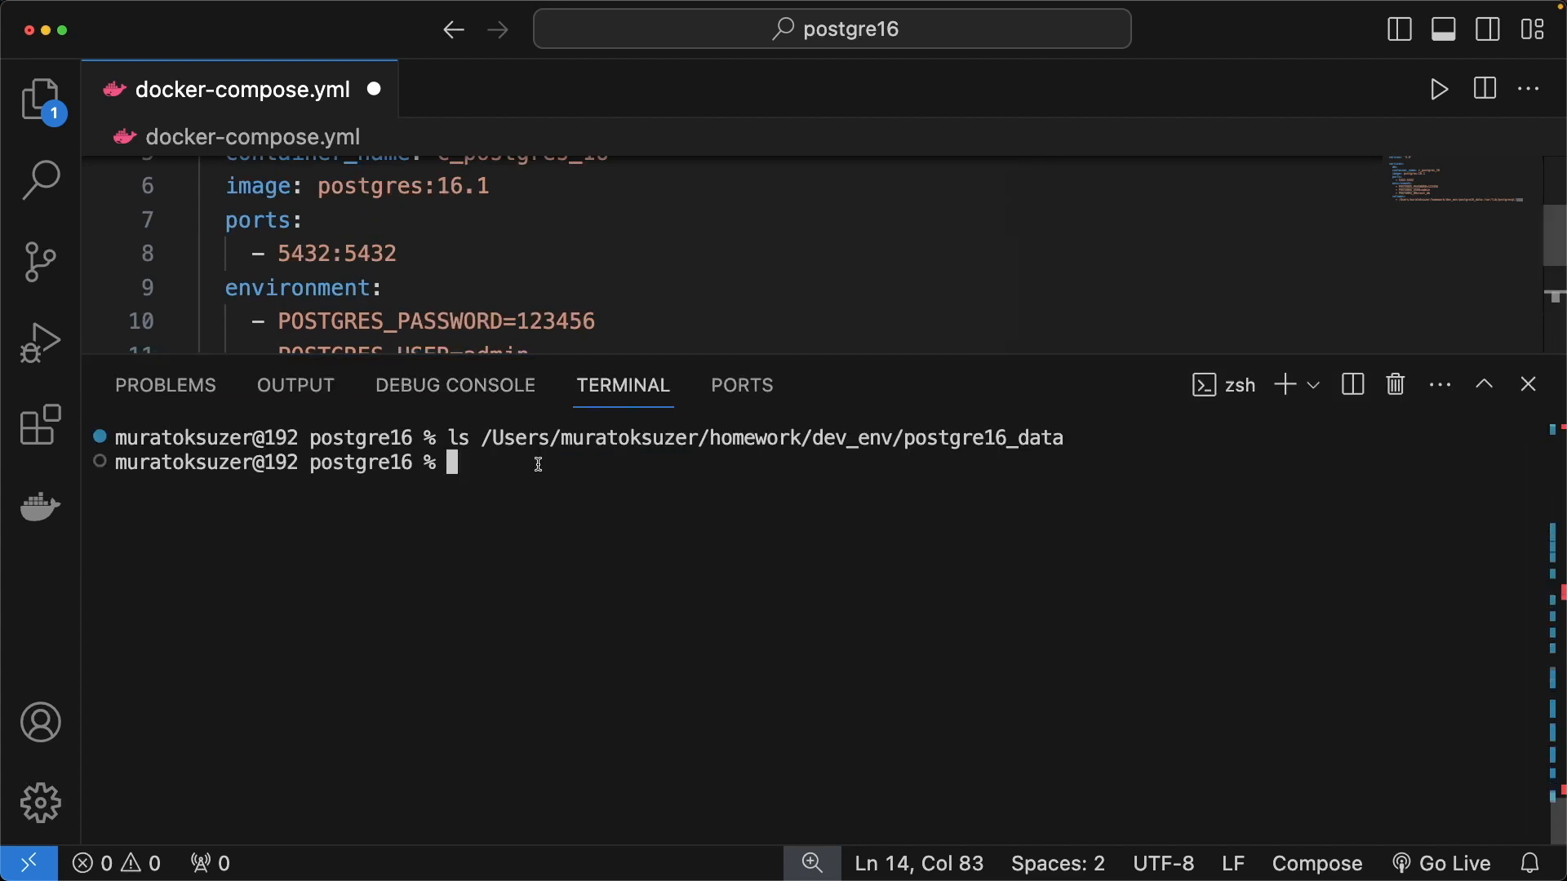
- Run docker-compose up -d to pull postgres and start the c_postgres_16 container
type("docker-")
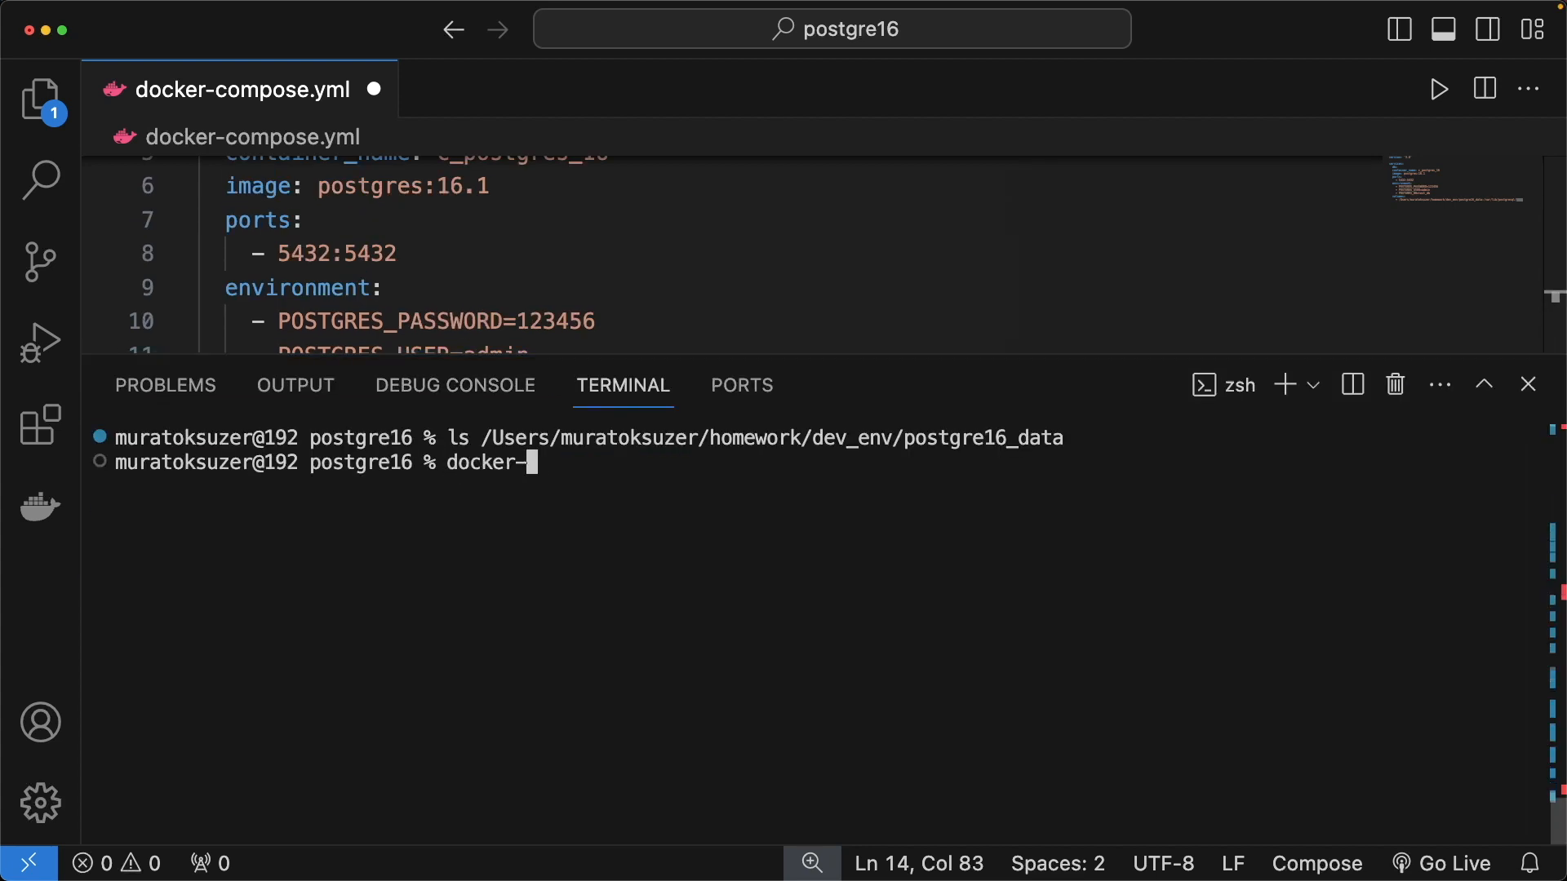
type("compose up -")
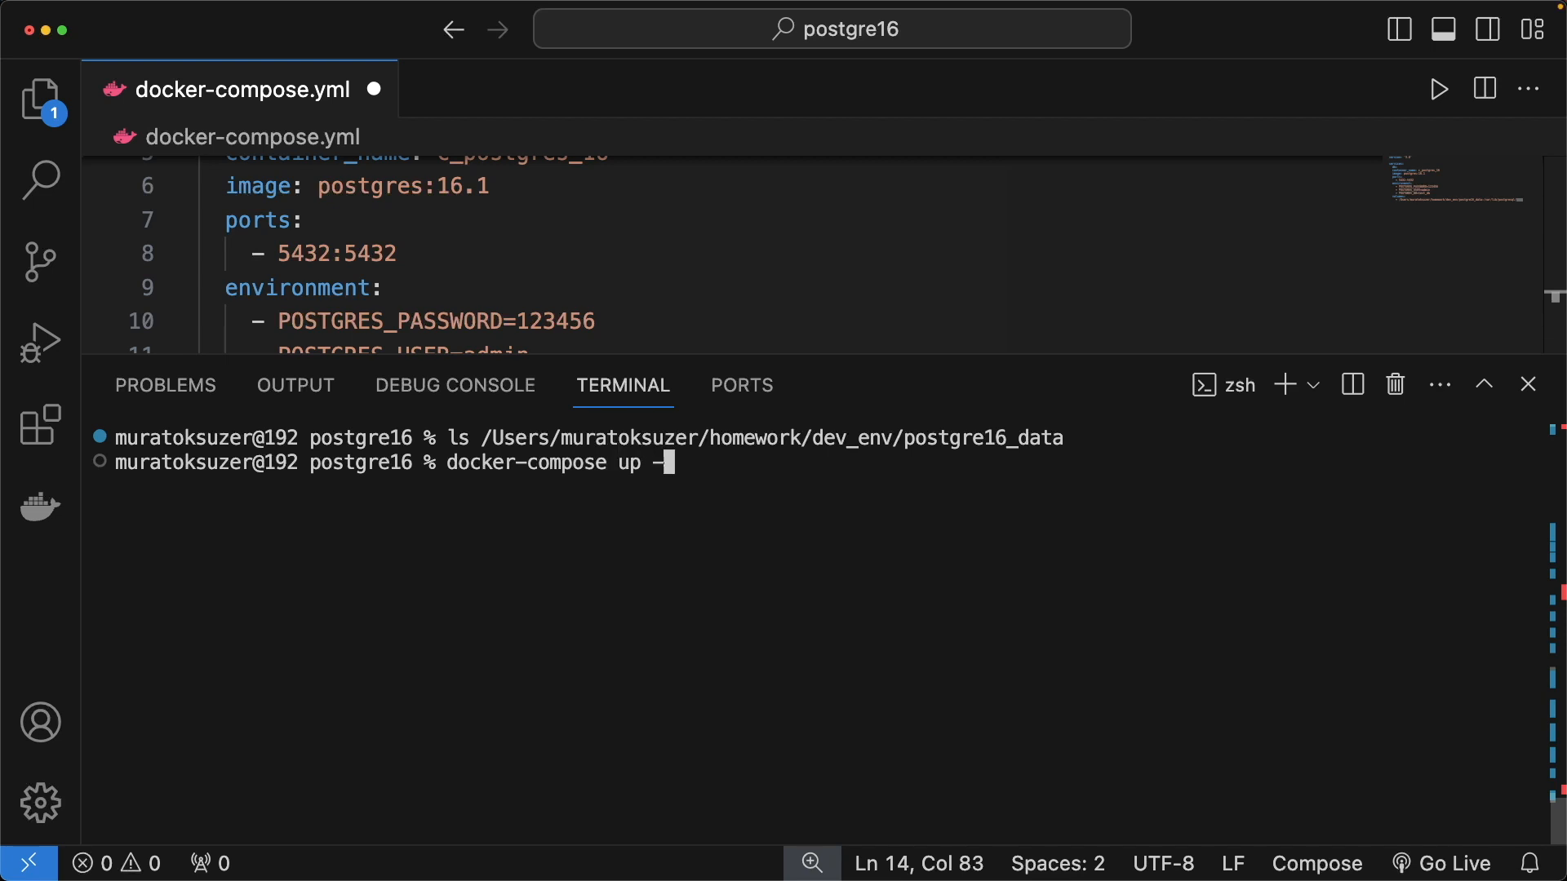
key("Enter")
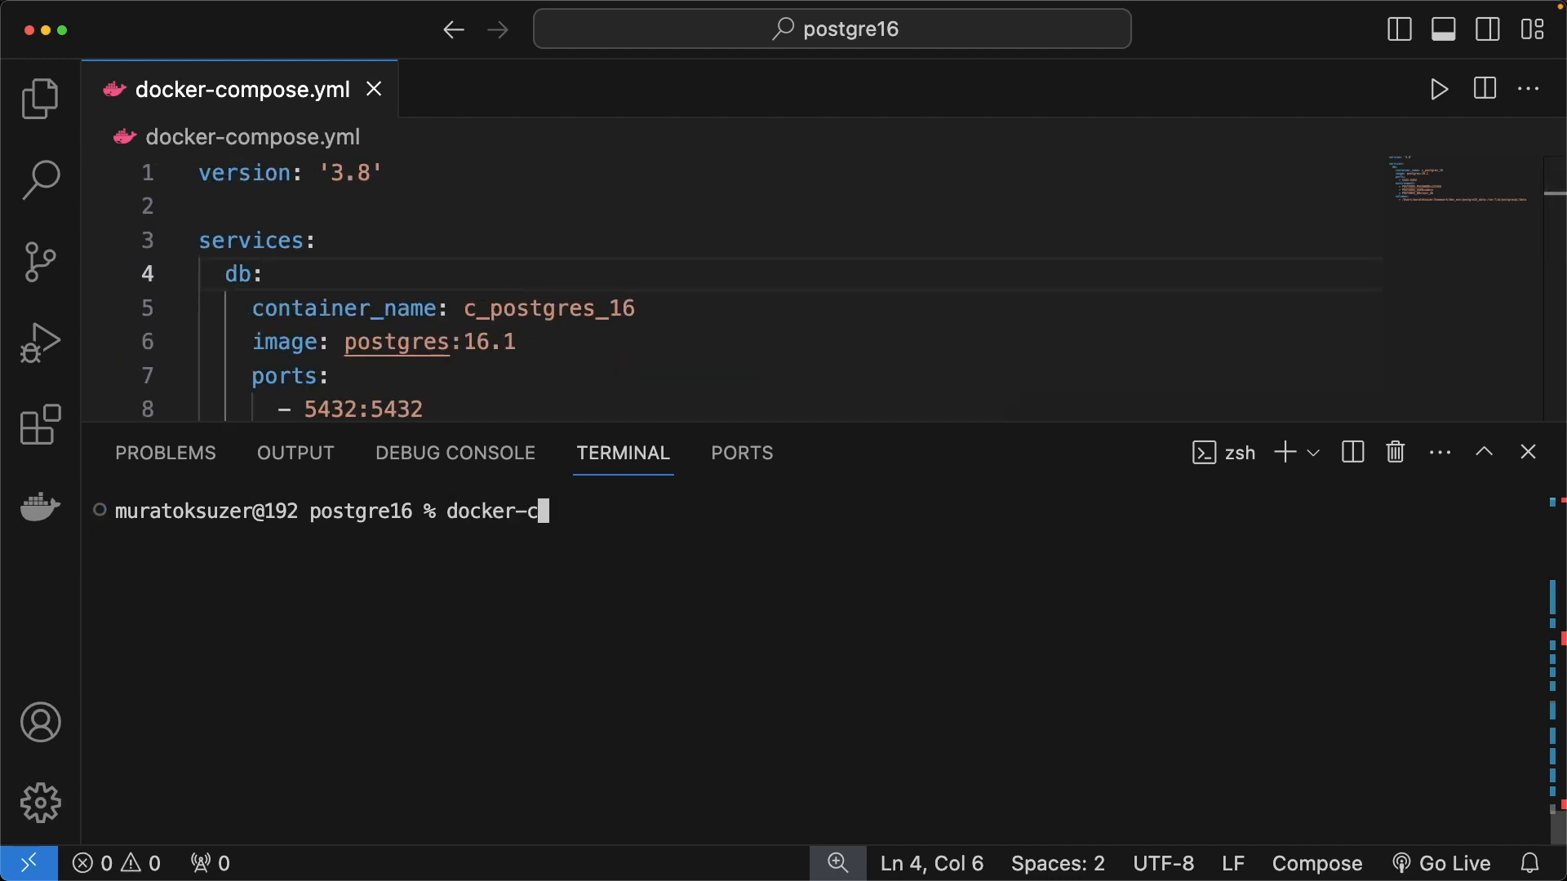
type("ompose up -d")
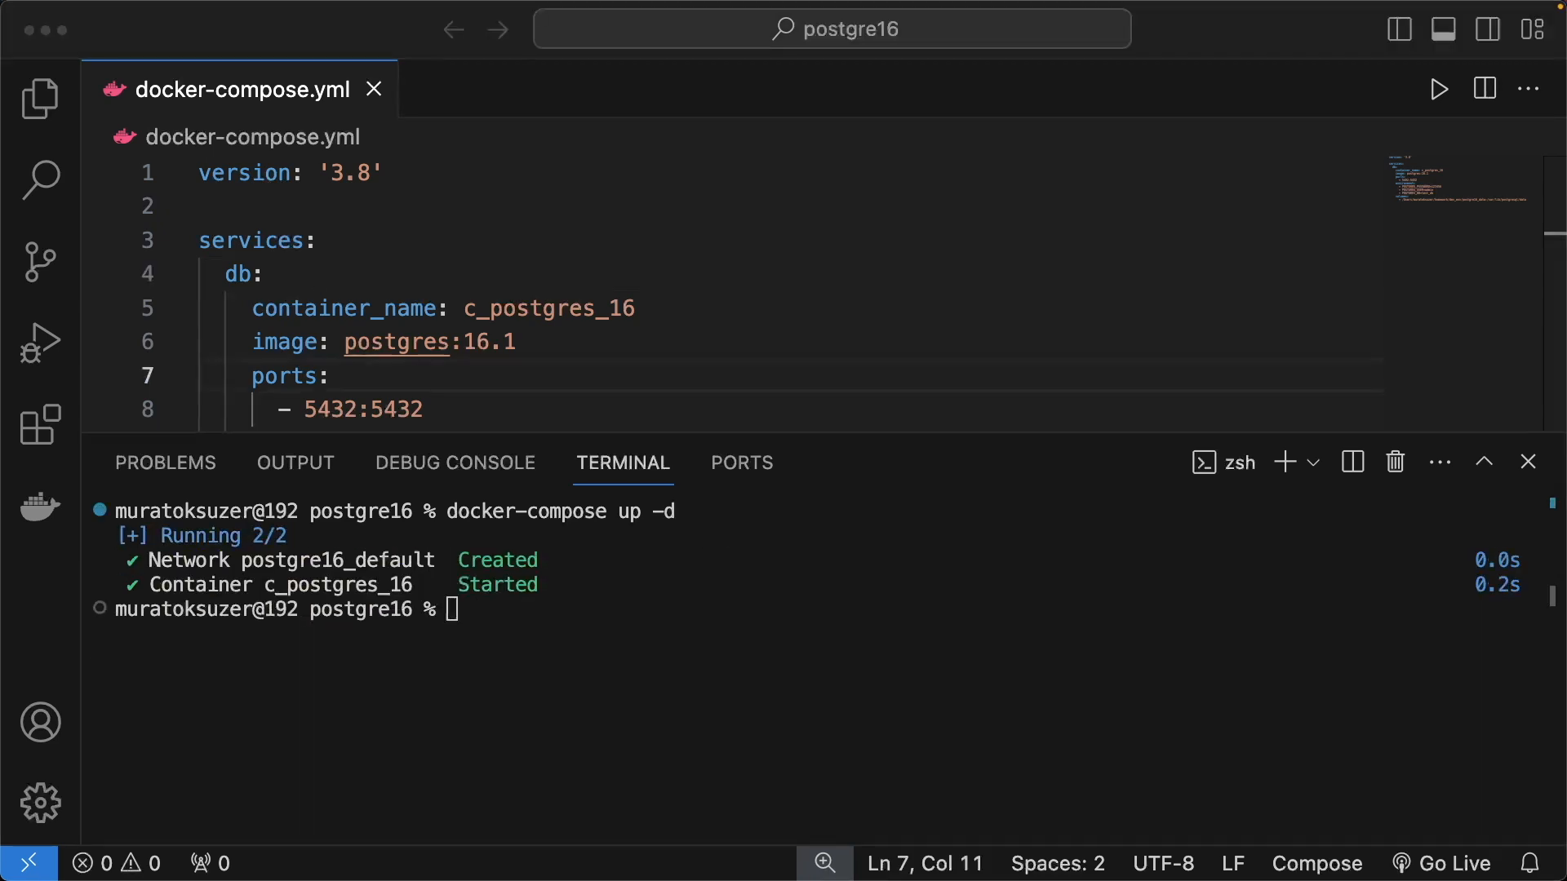
type("docke")
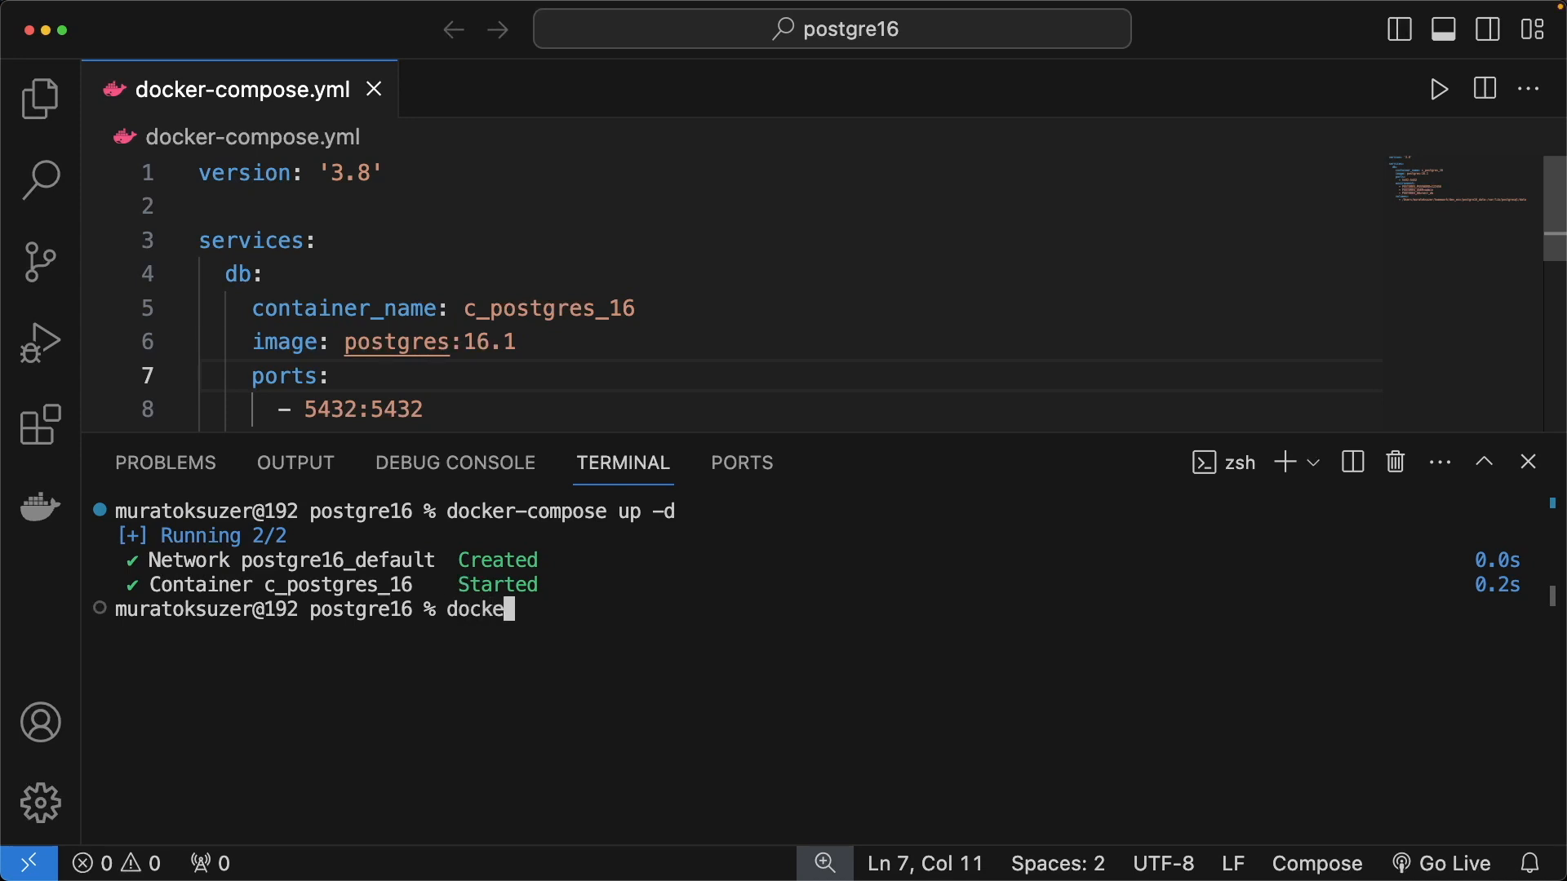
key("Enter")
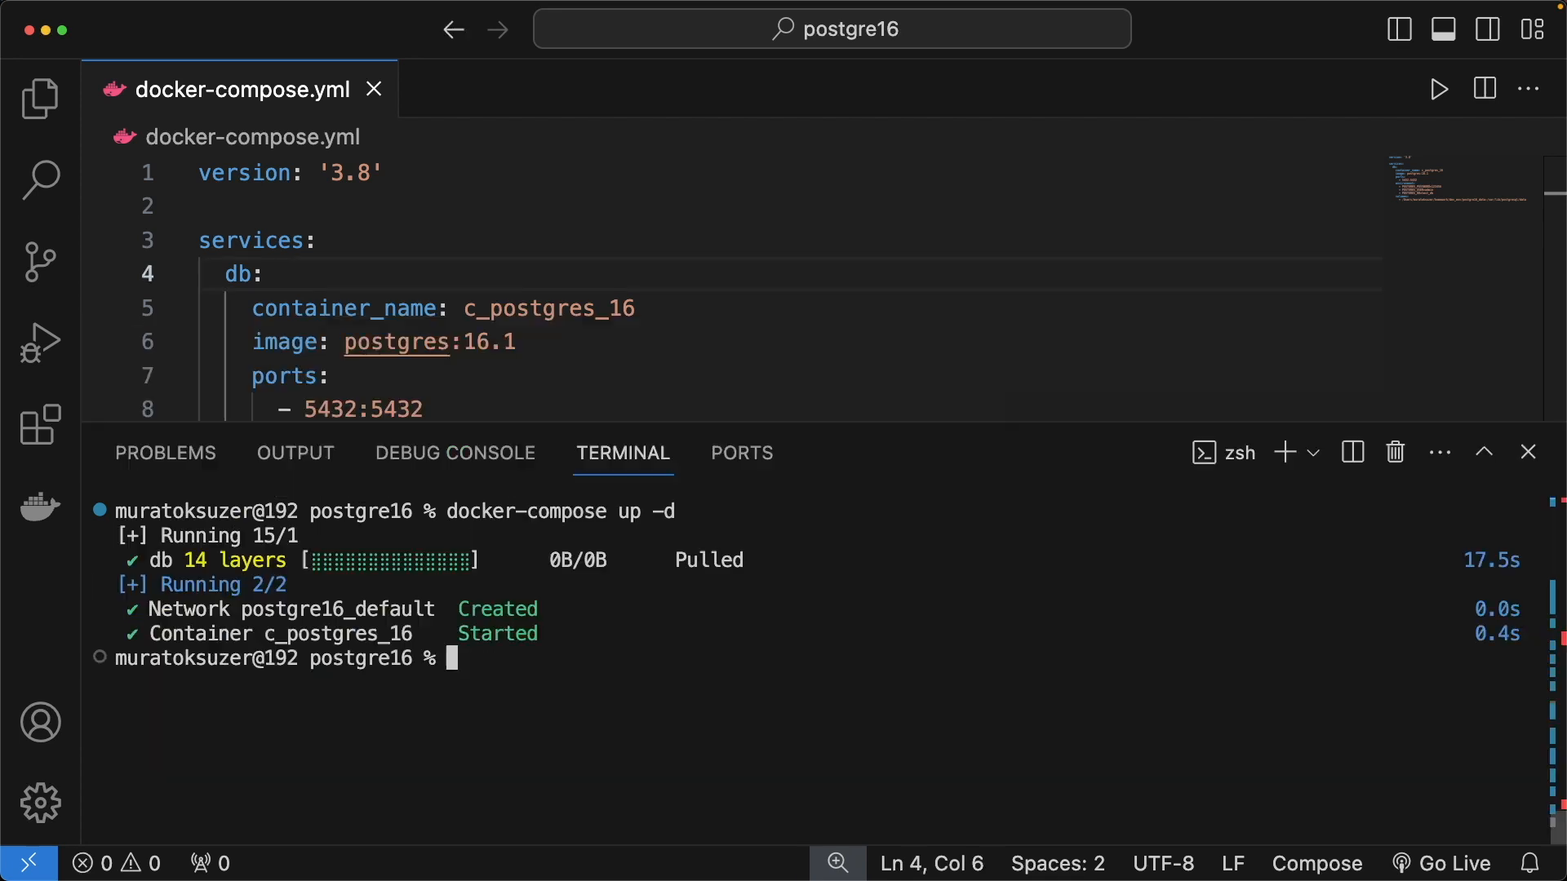
- List the postgre16_data folder to confirm it now holds PostgreSQL data files
type("ls /Users/muratoksuzer/homework/dev_env/postgre16_data")
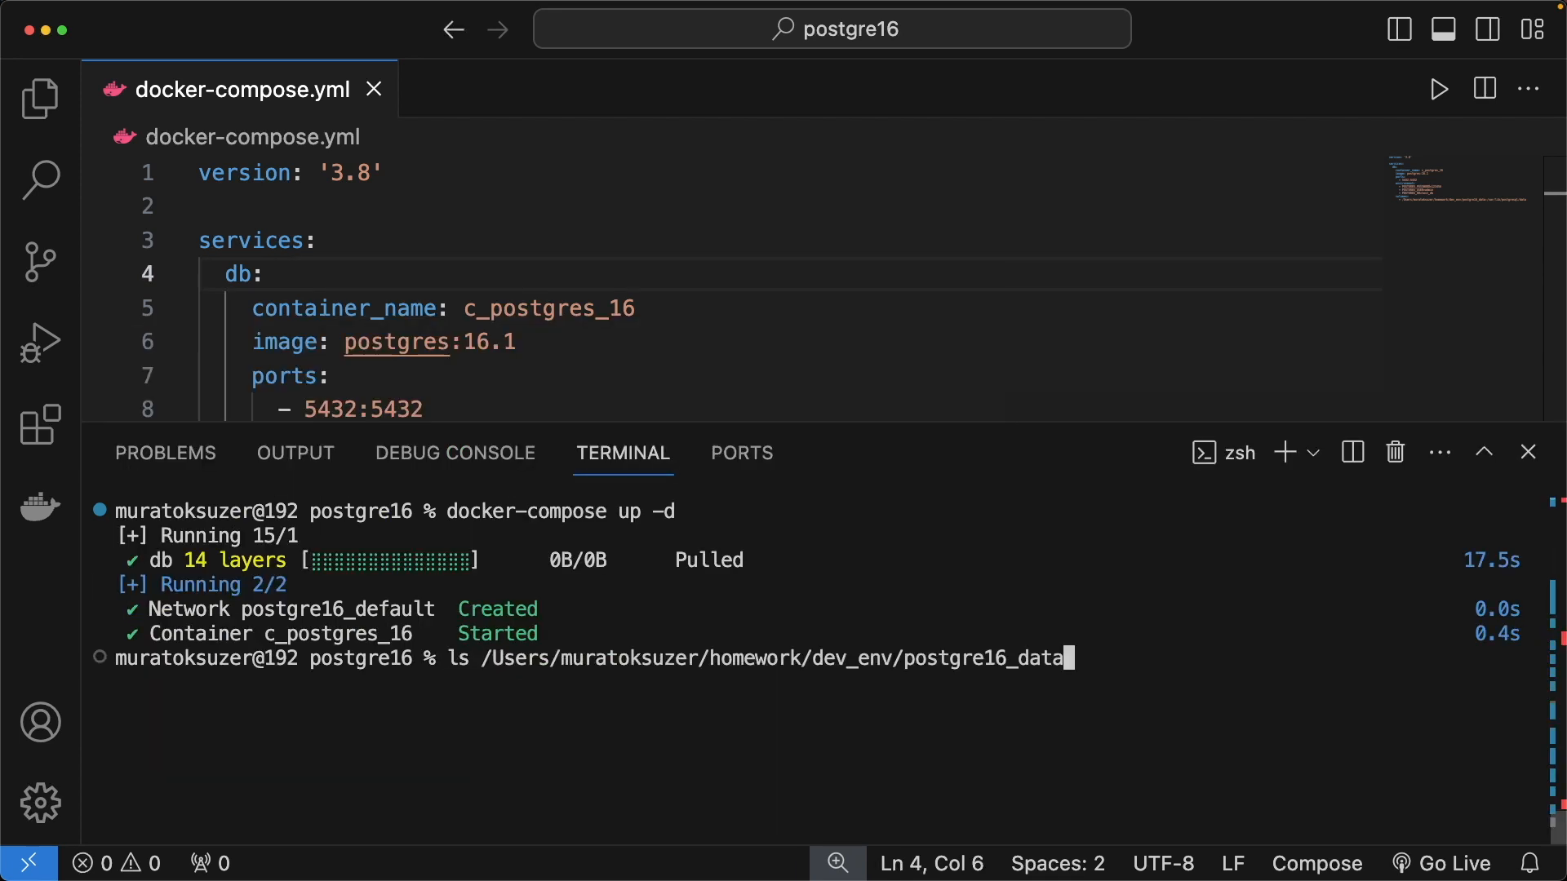
key("Enter")
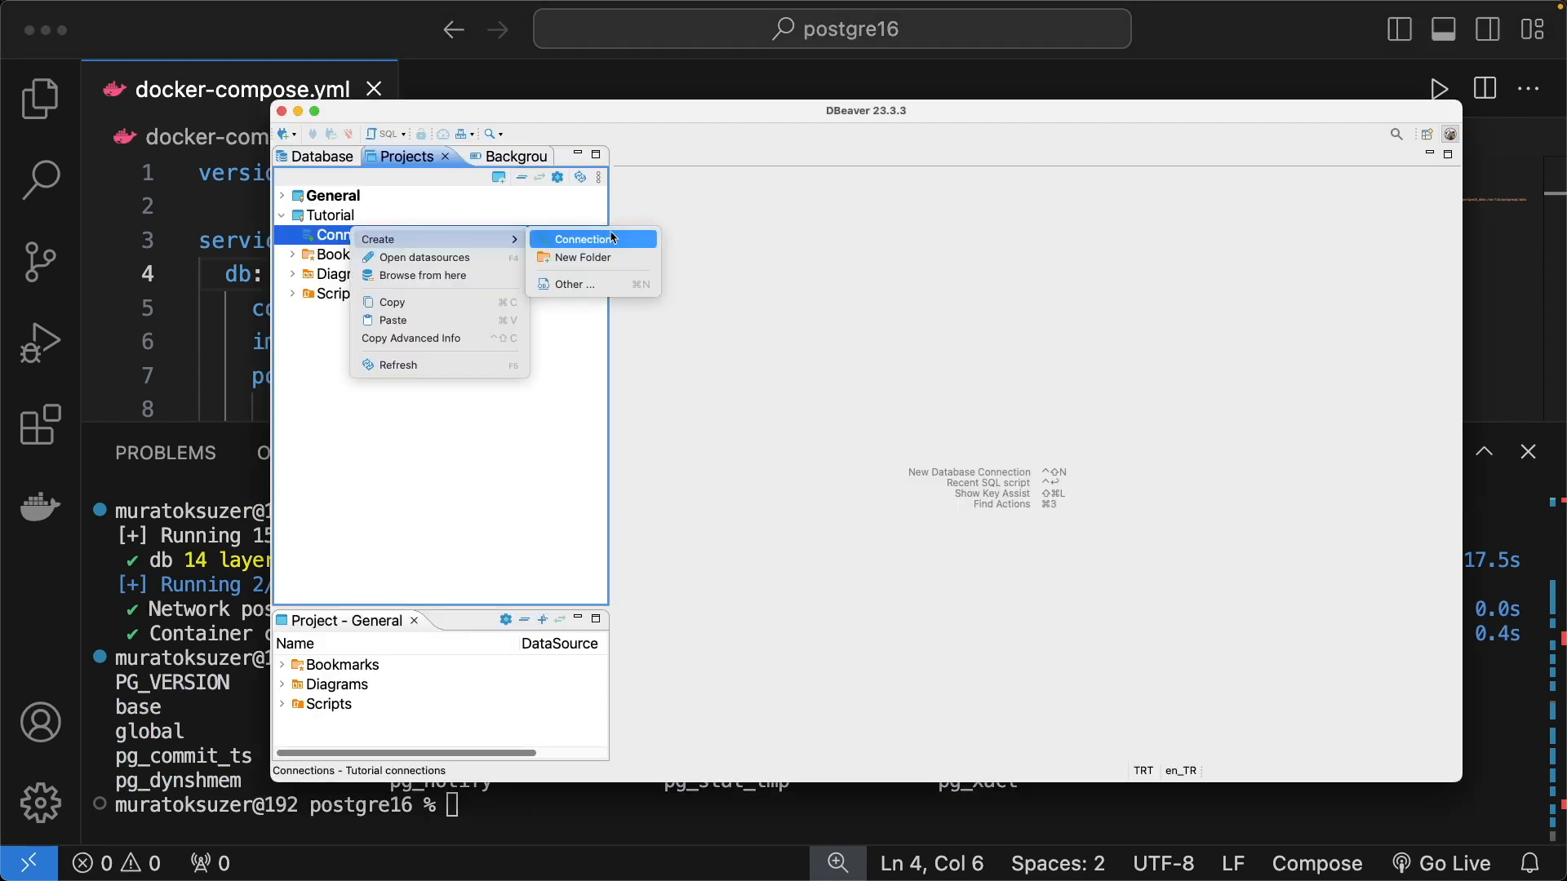
- Create a PostgreSQL connection to test_db on localhost:5432 as admin and test it successfully
left_click(581, 238)
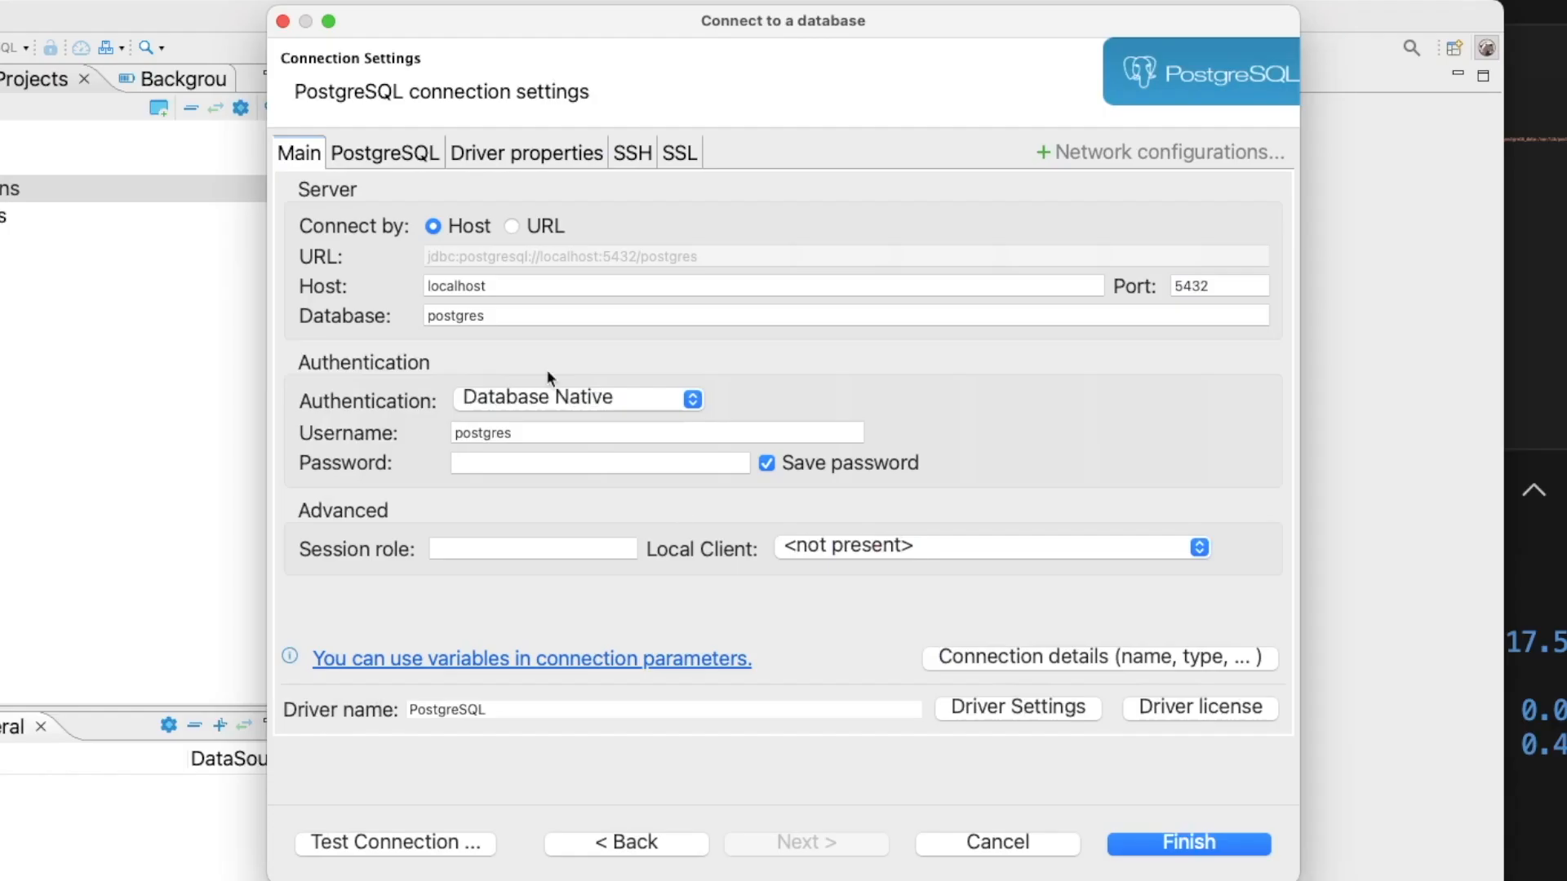
type("test_db")
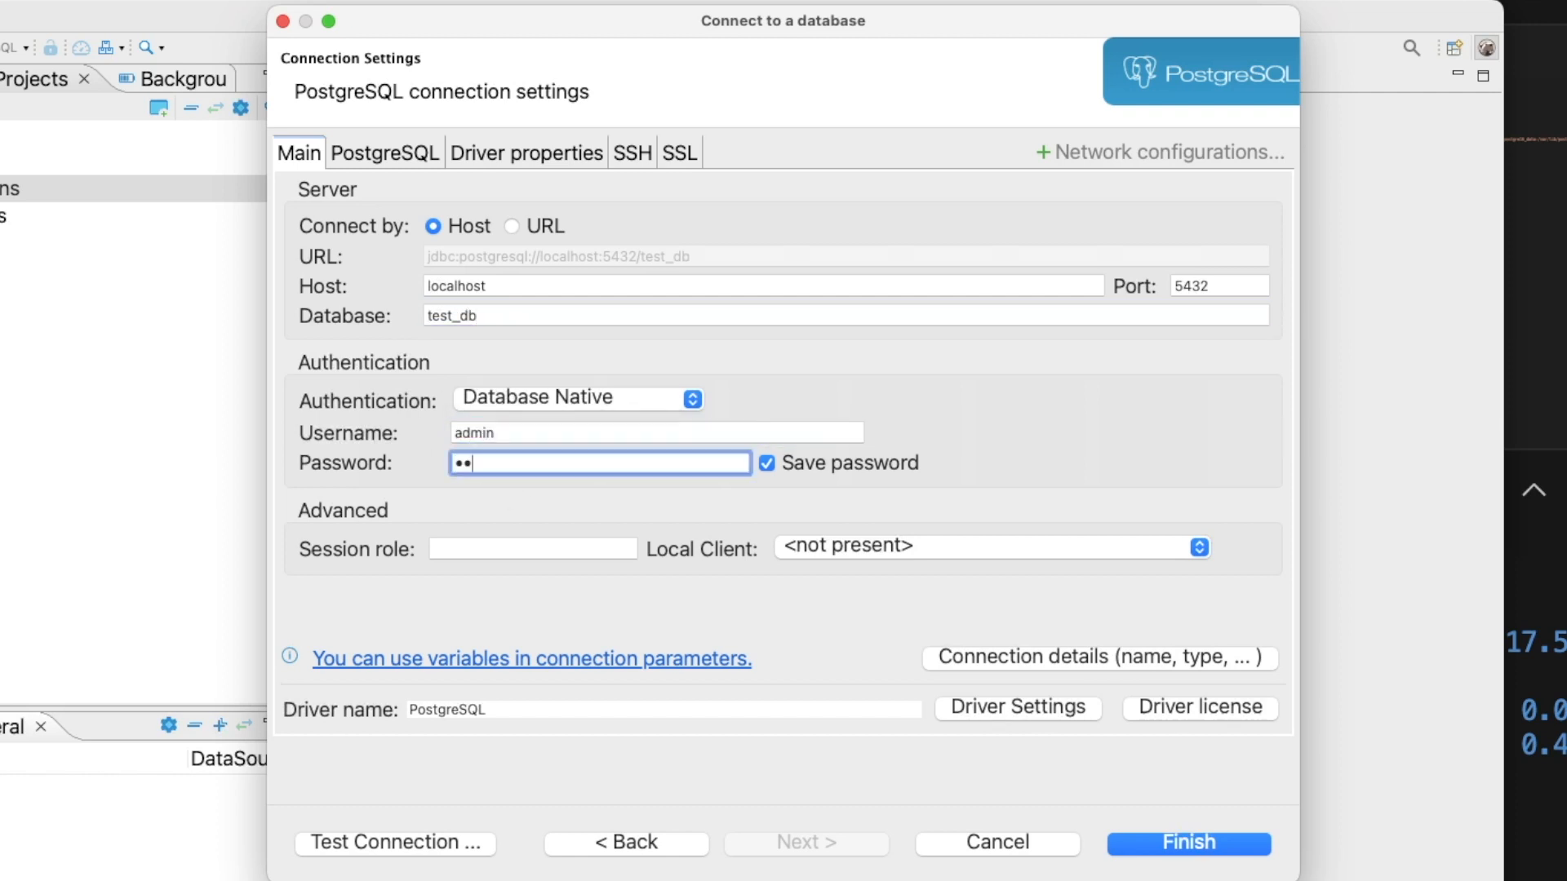
left_click(394, 842)
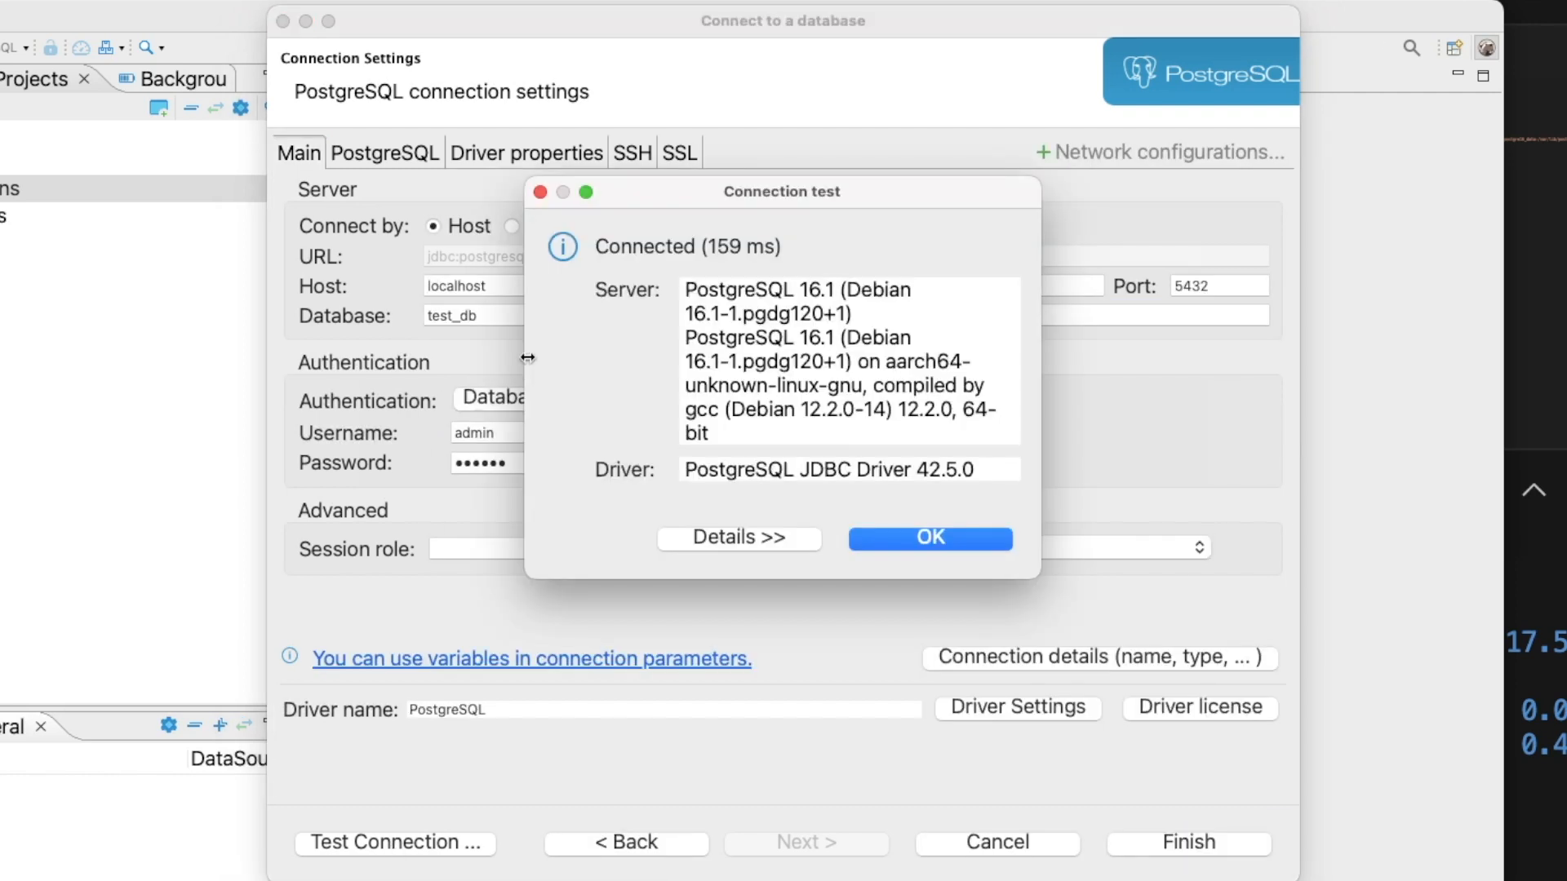
left_click(931, 539)
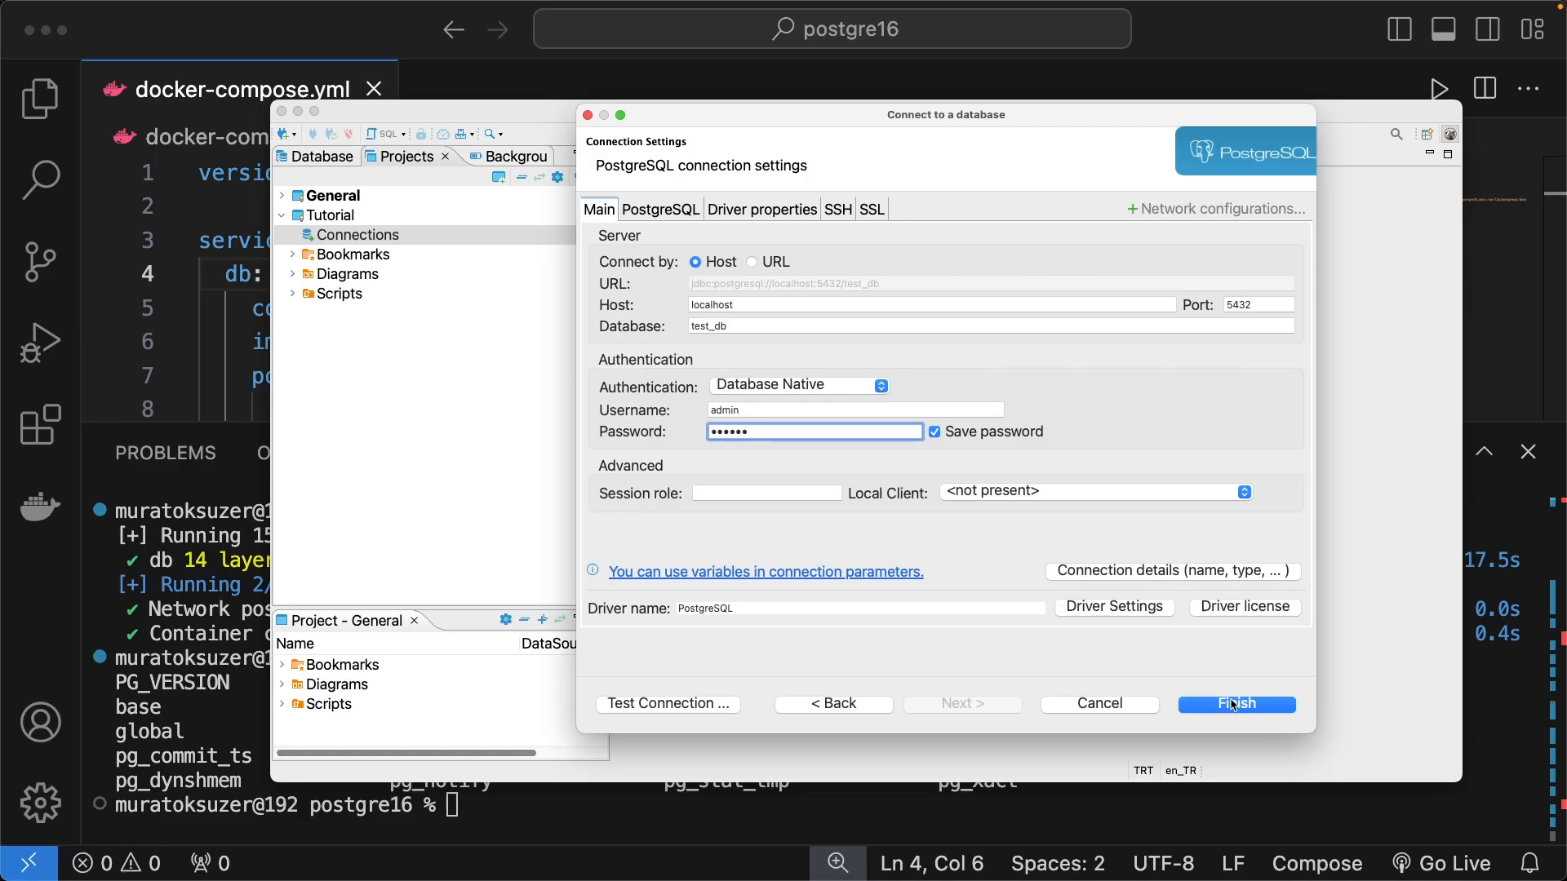
left_click(1237, 705)
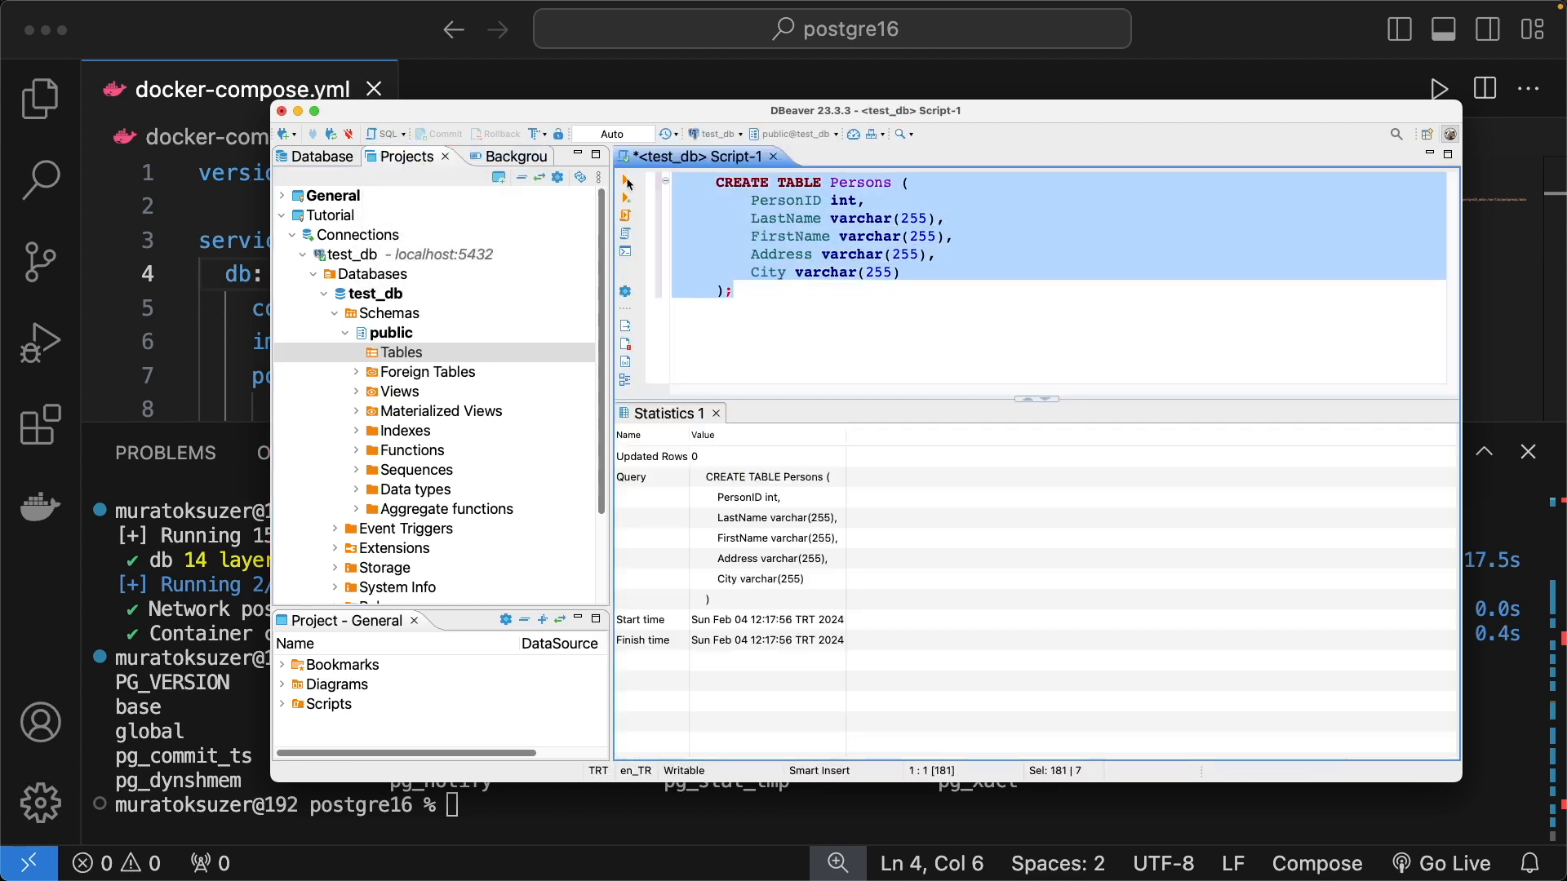
left_click(402, 353)
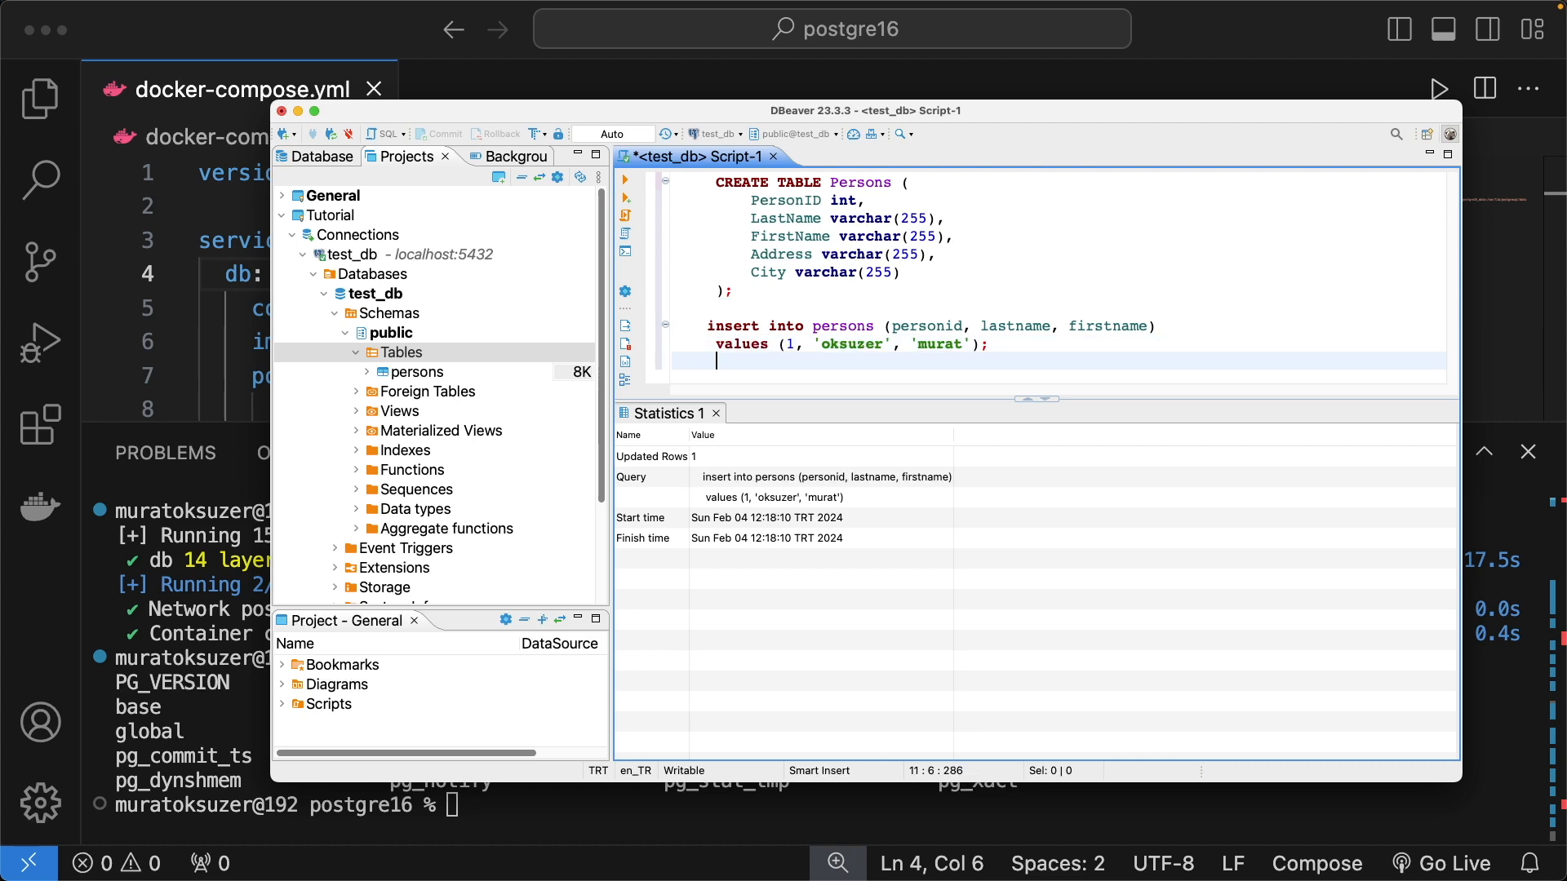
type("select * from persons p")
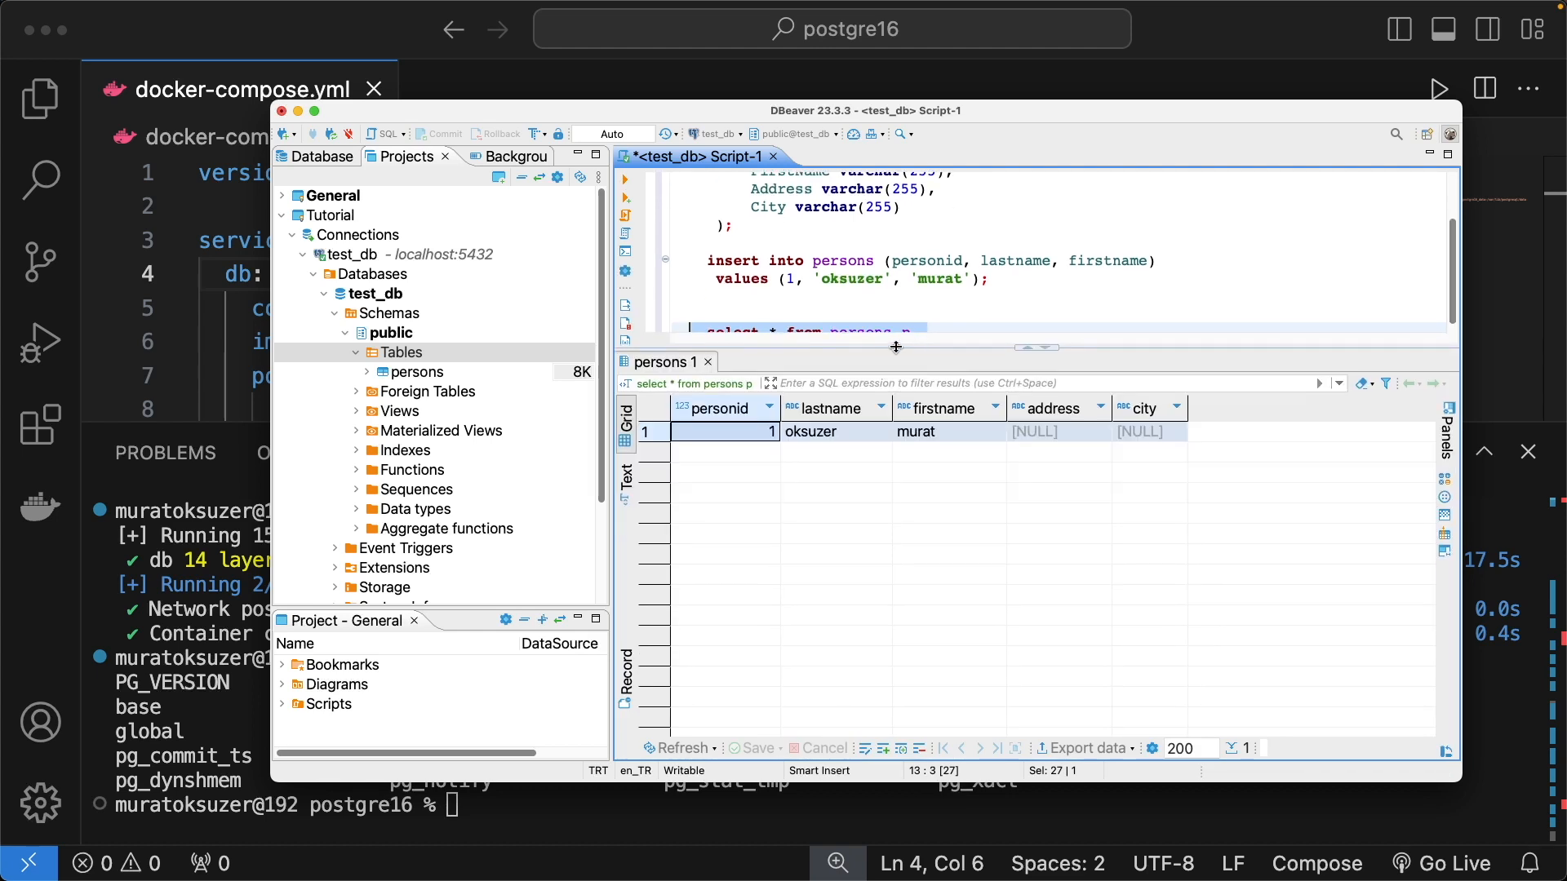
left_click(810, 431)
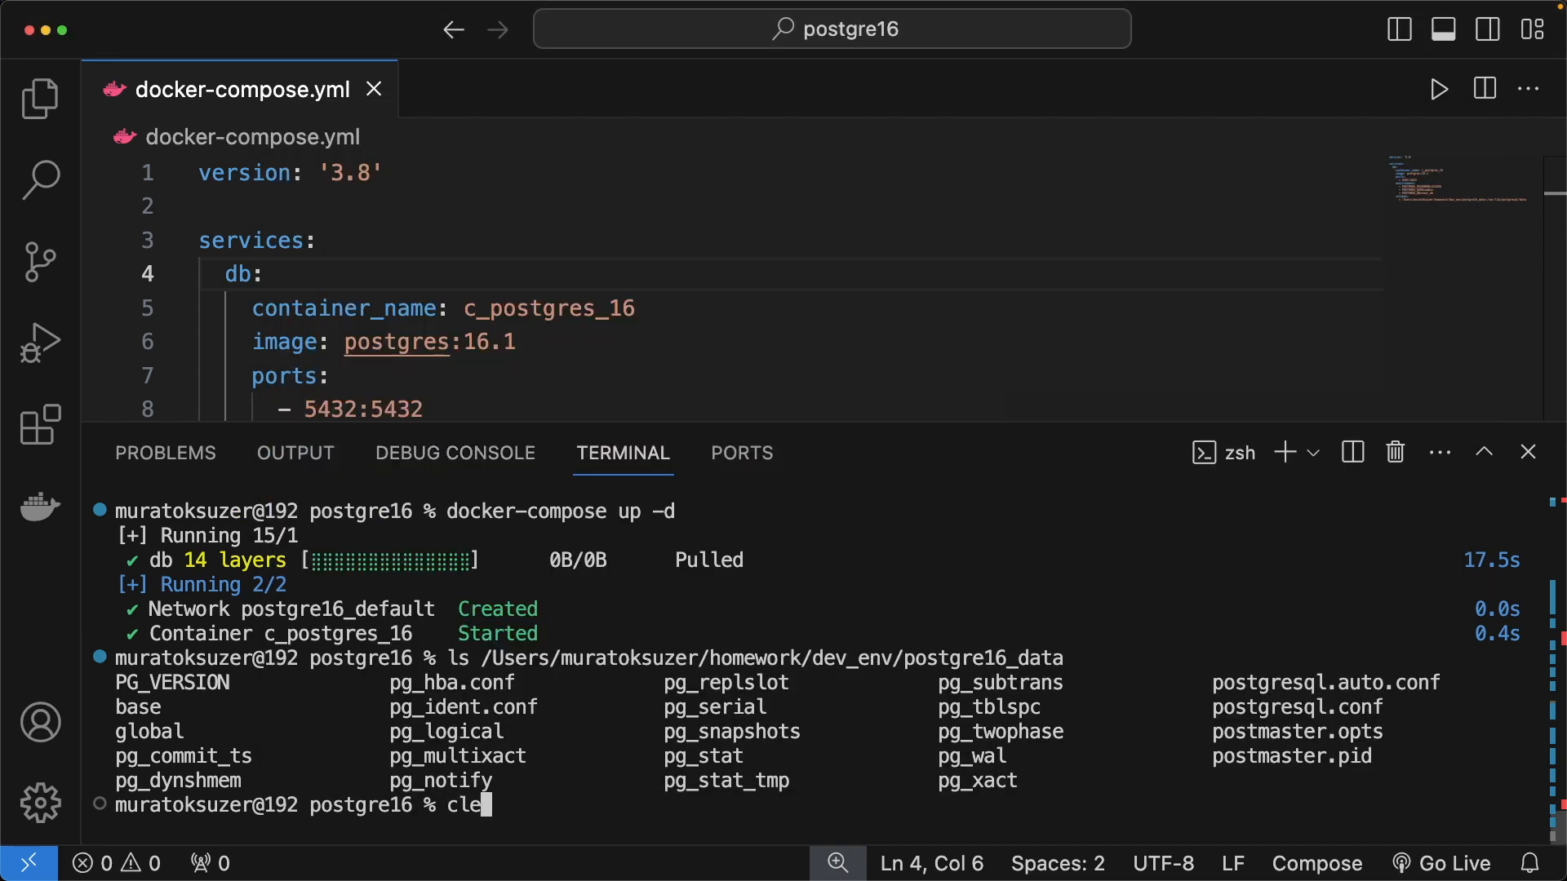
- Run docker-compose down, confirm docker ps shows nothing and postgre16_data keeps its files
key("Enter")
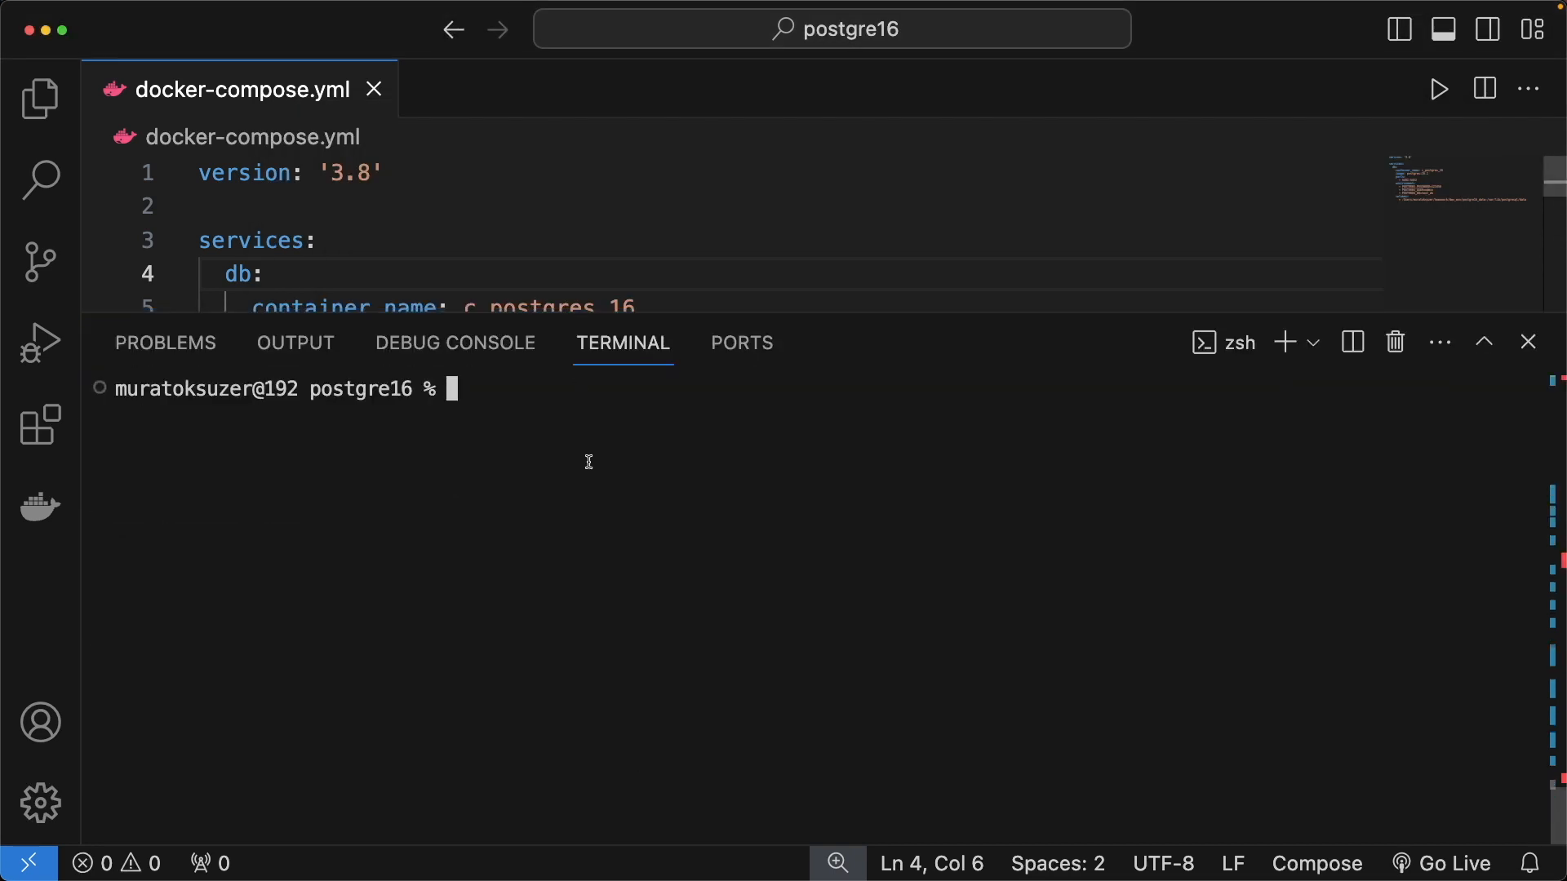
type("docker-compose down")
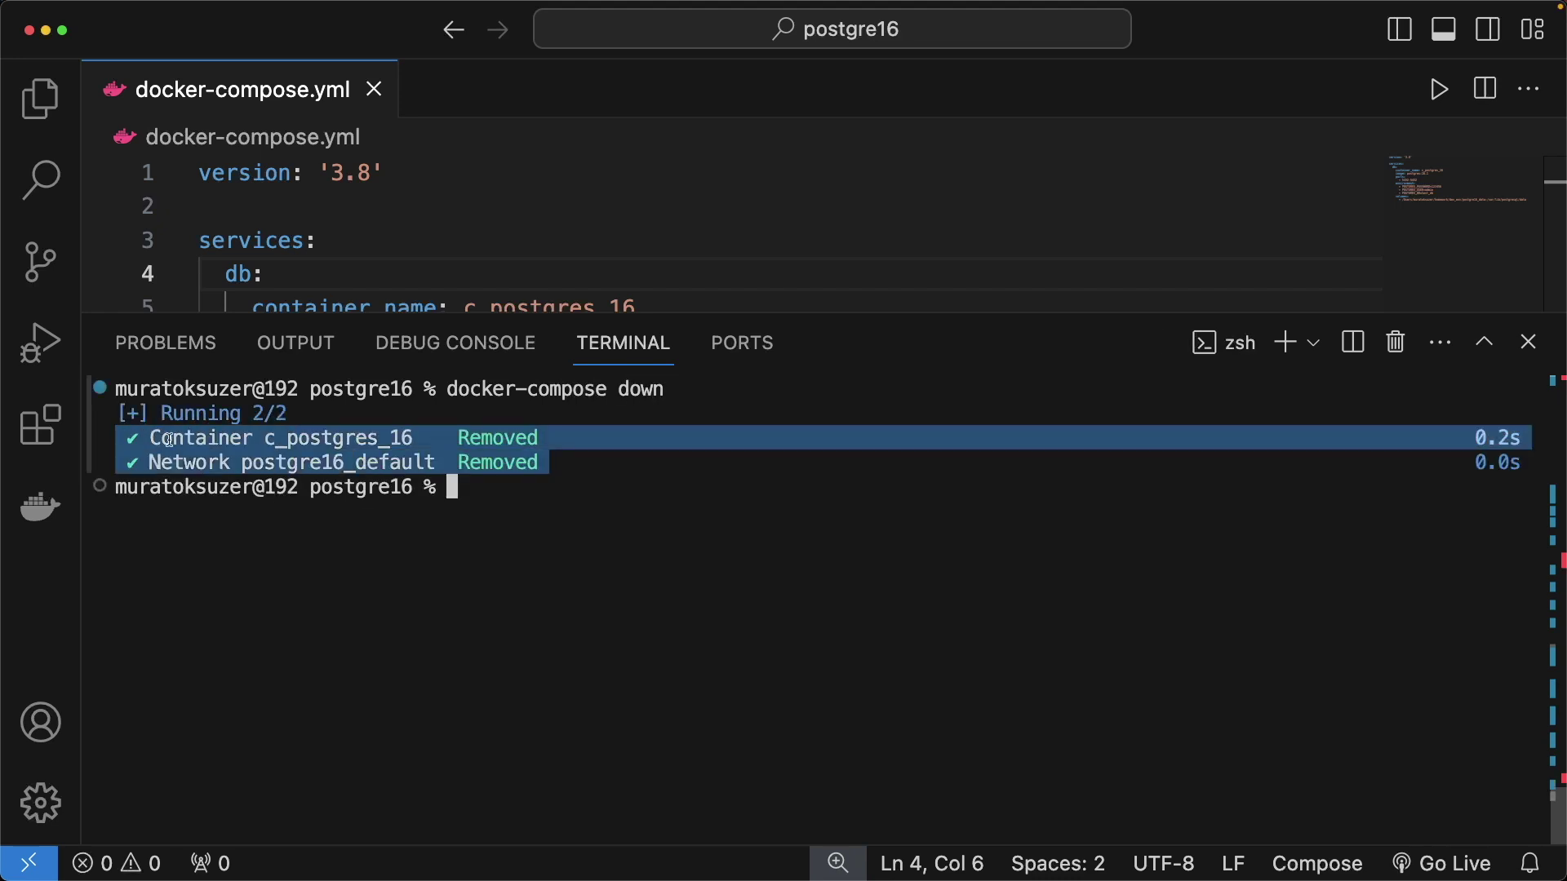
type("docker ps")
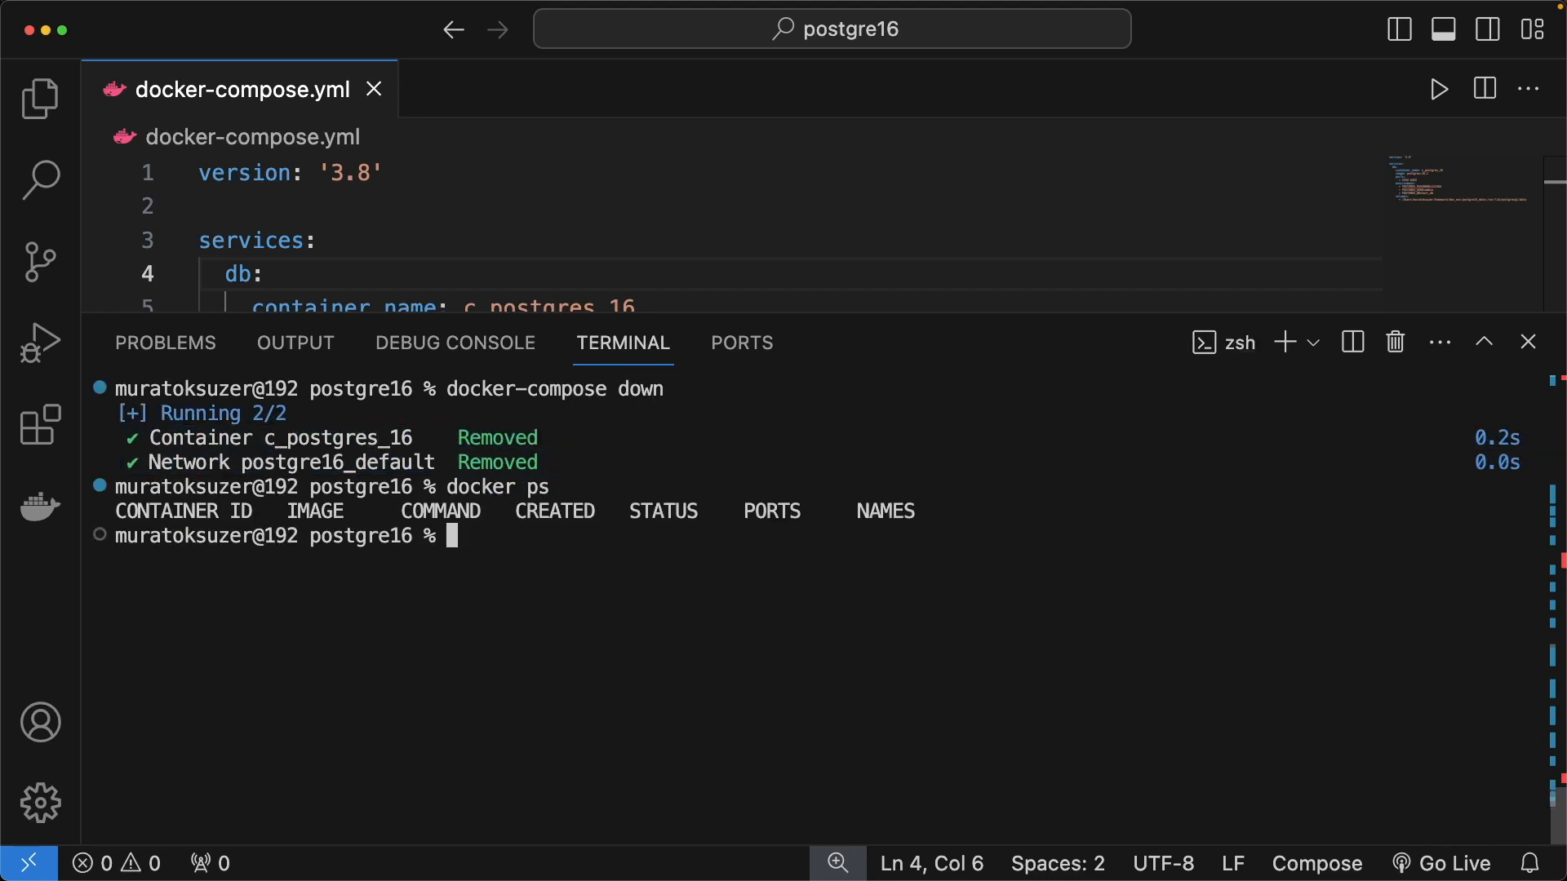
type("ls /Users/muratoksuzer/homework/dev_env/postgre16_data")
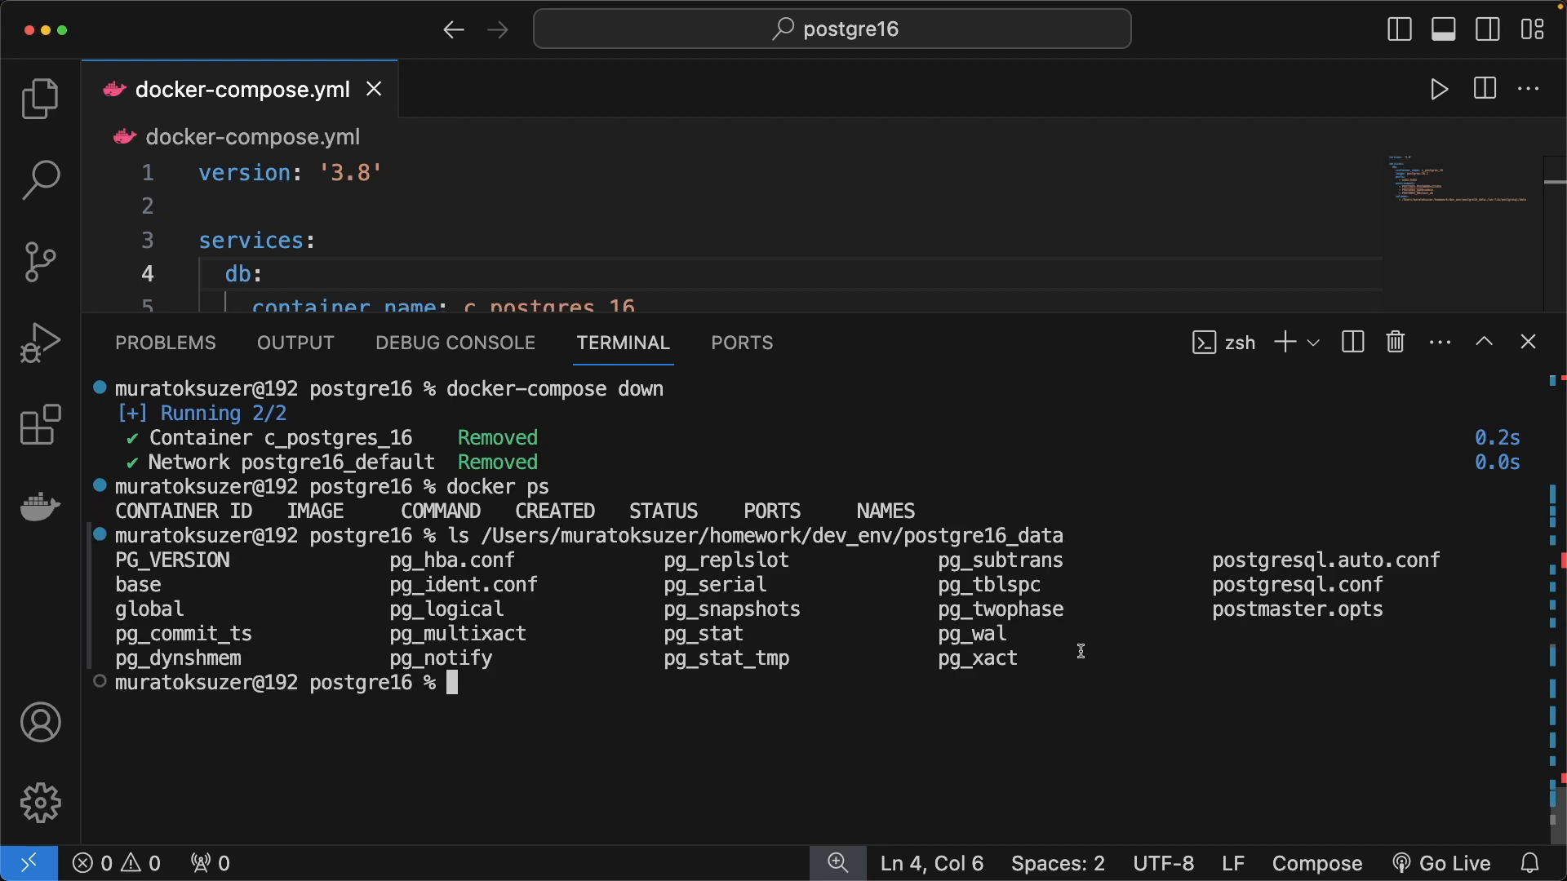
key("Cmd+k")
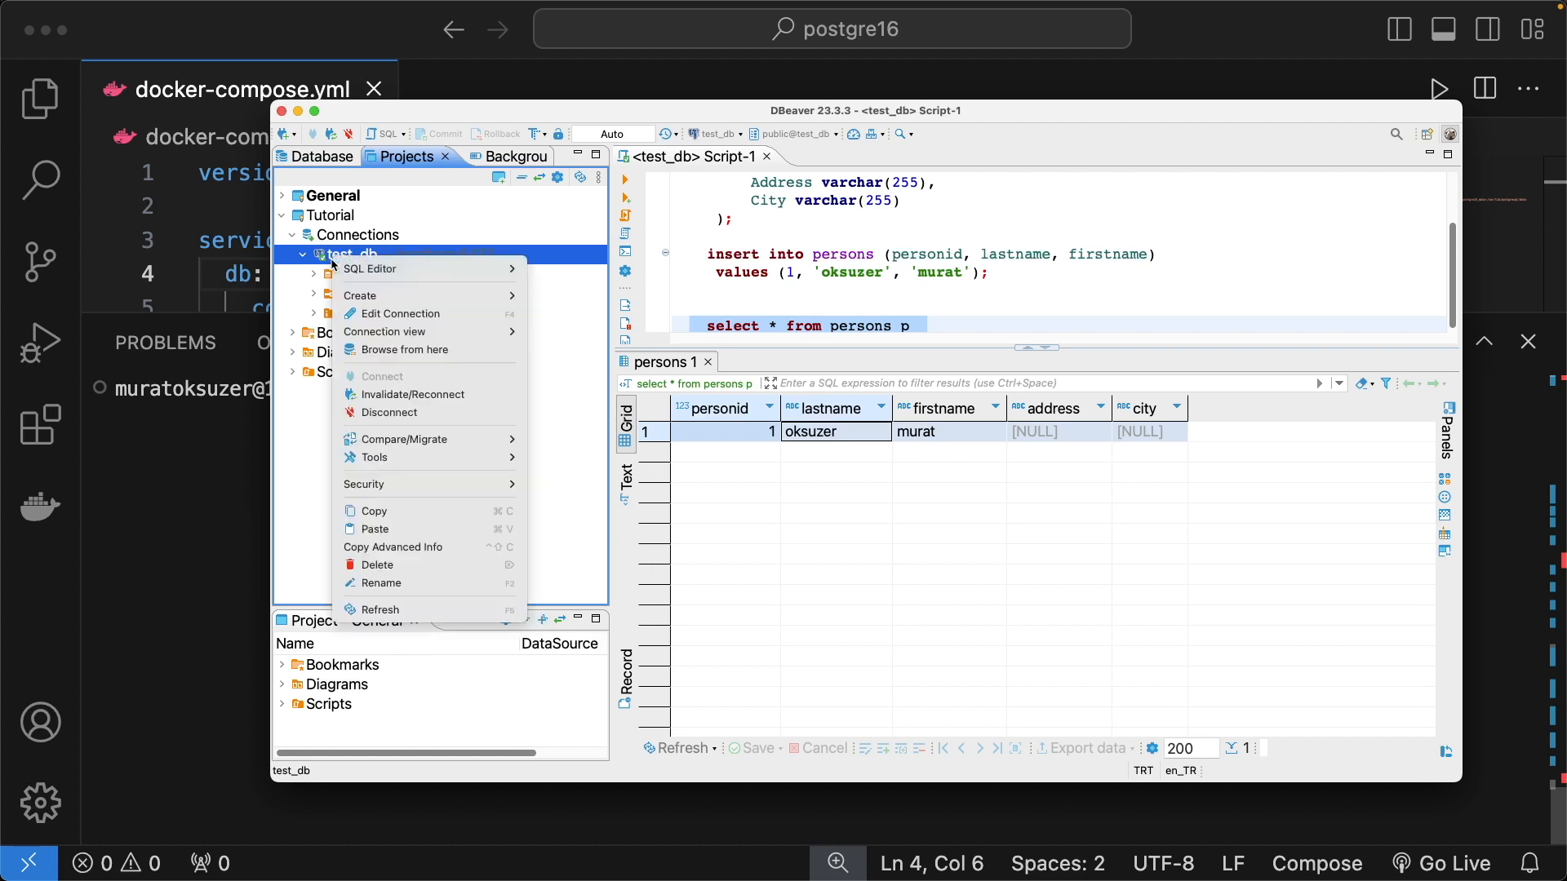
- Refresh test_db in DBeaver and dismiss the connection refused error
left_click(378, 611)
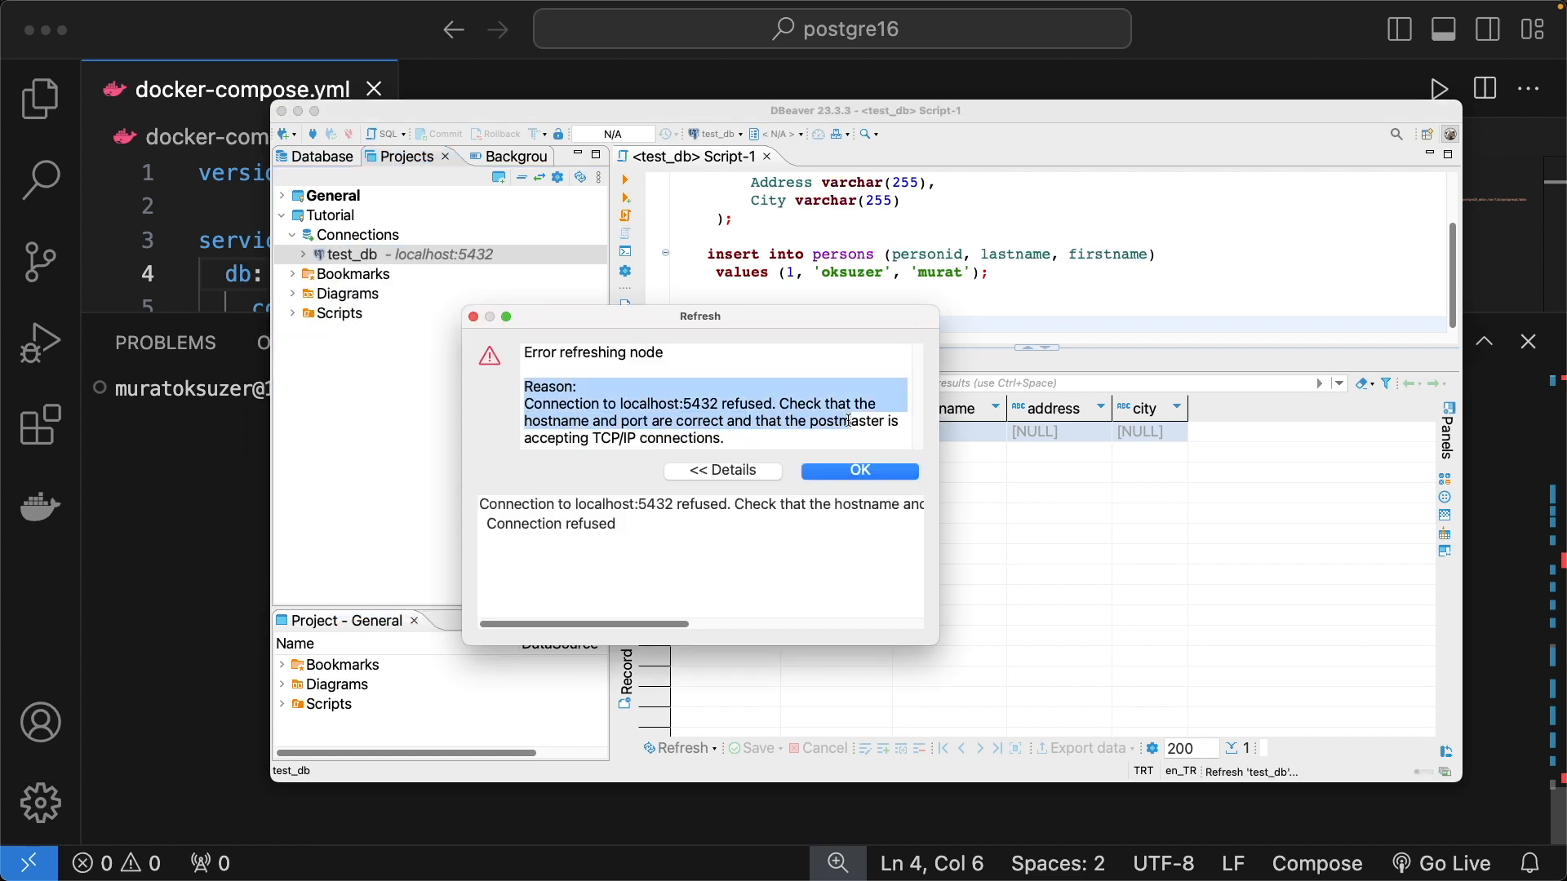
left_click(858, 470)
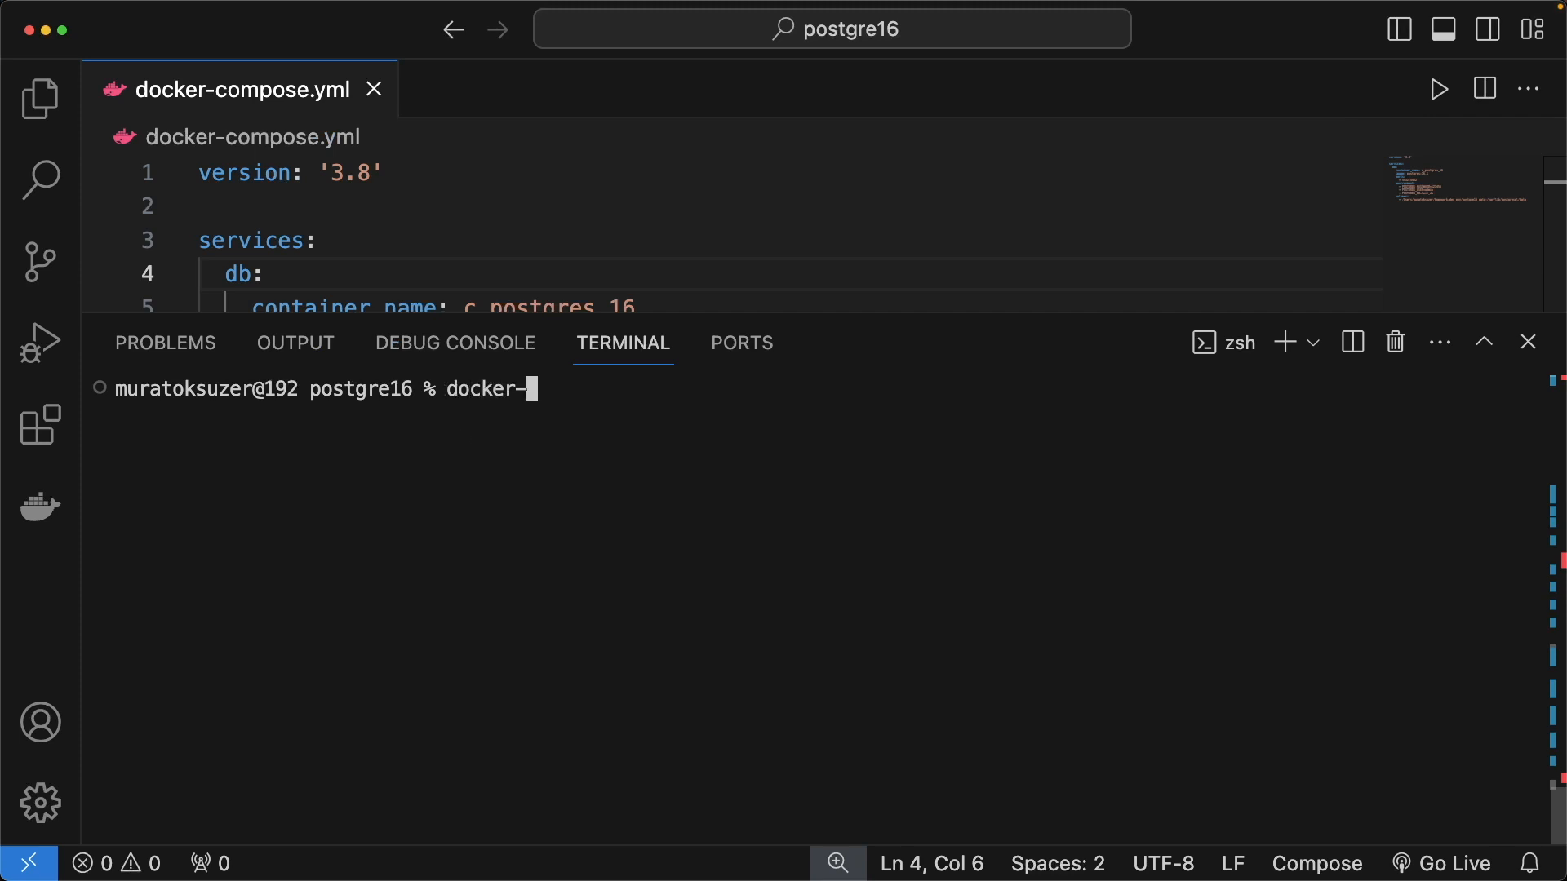
- Run docker-compose up -d again and list postgre16_data to confirm the database files persist
type("compose up")
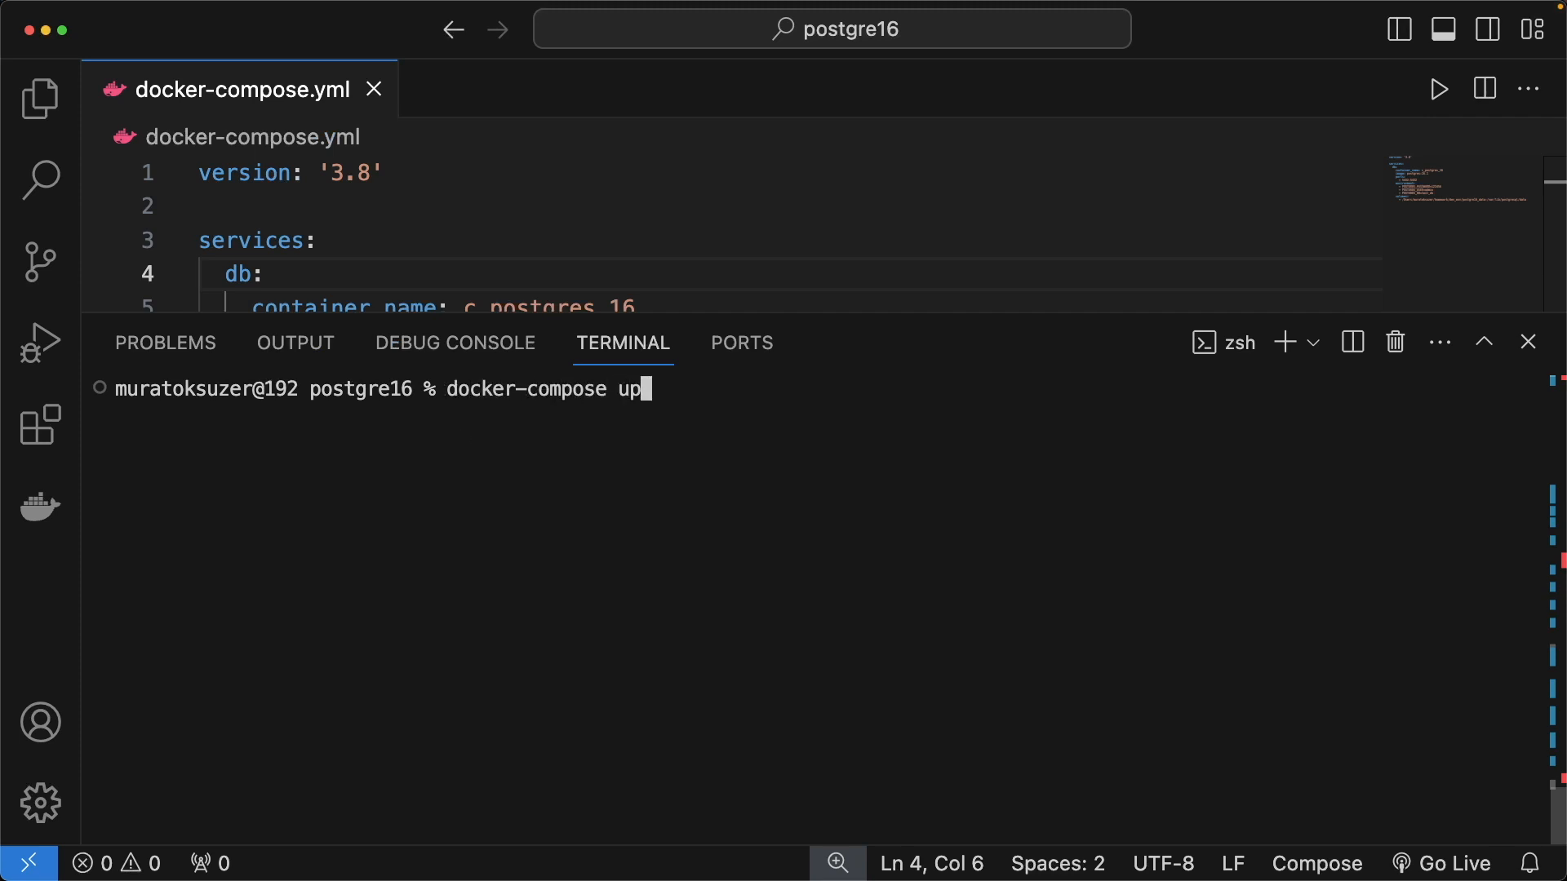
type("-d")
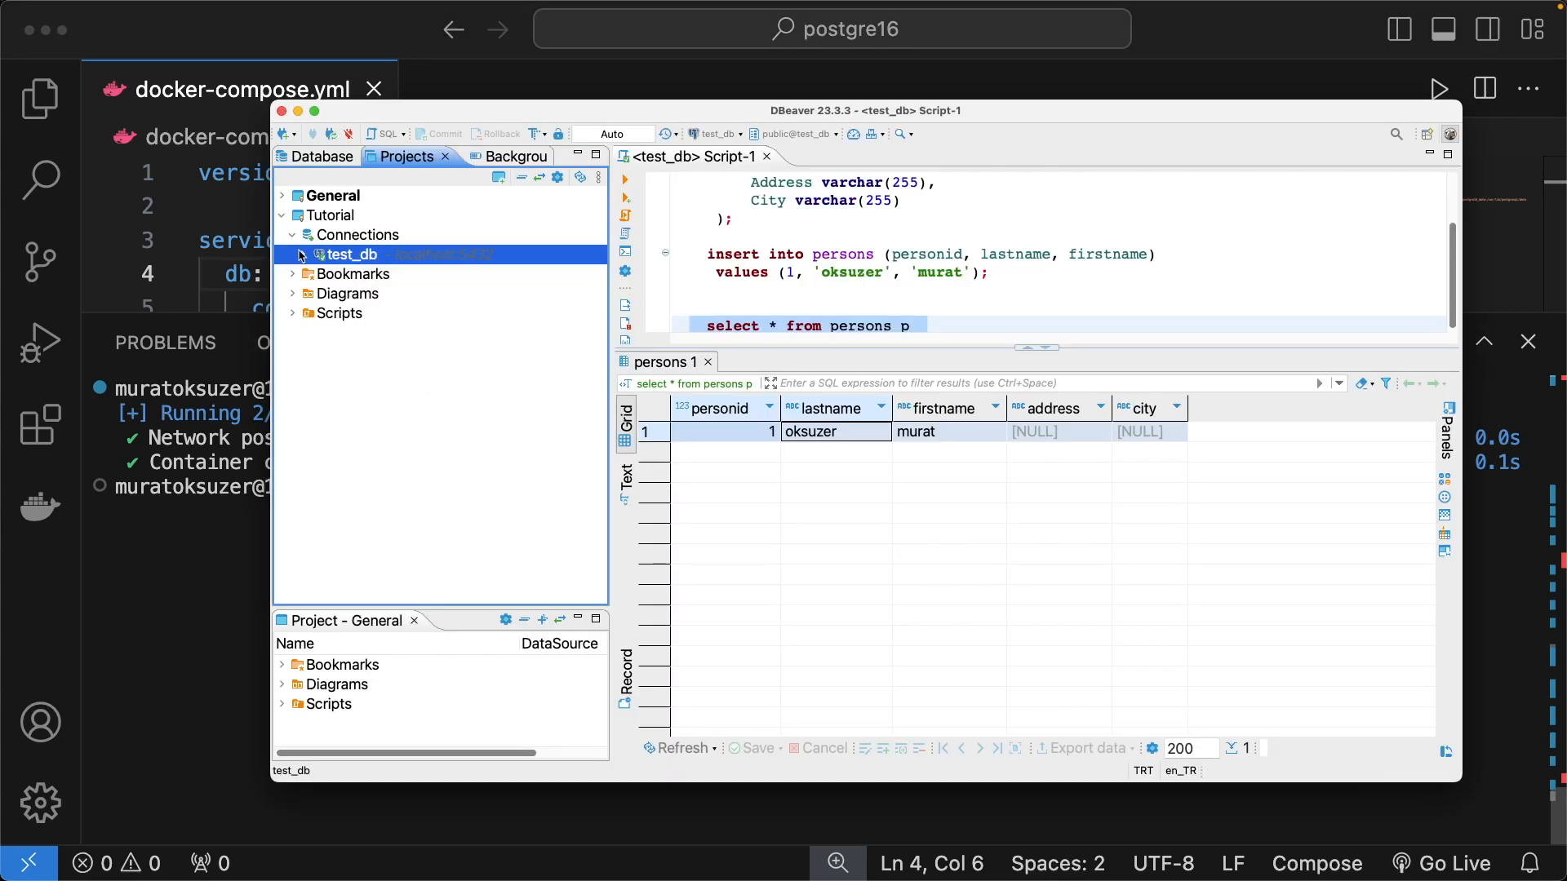
left_click(301, 255)
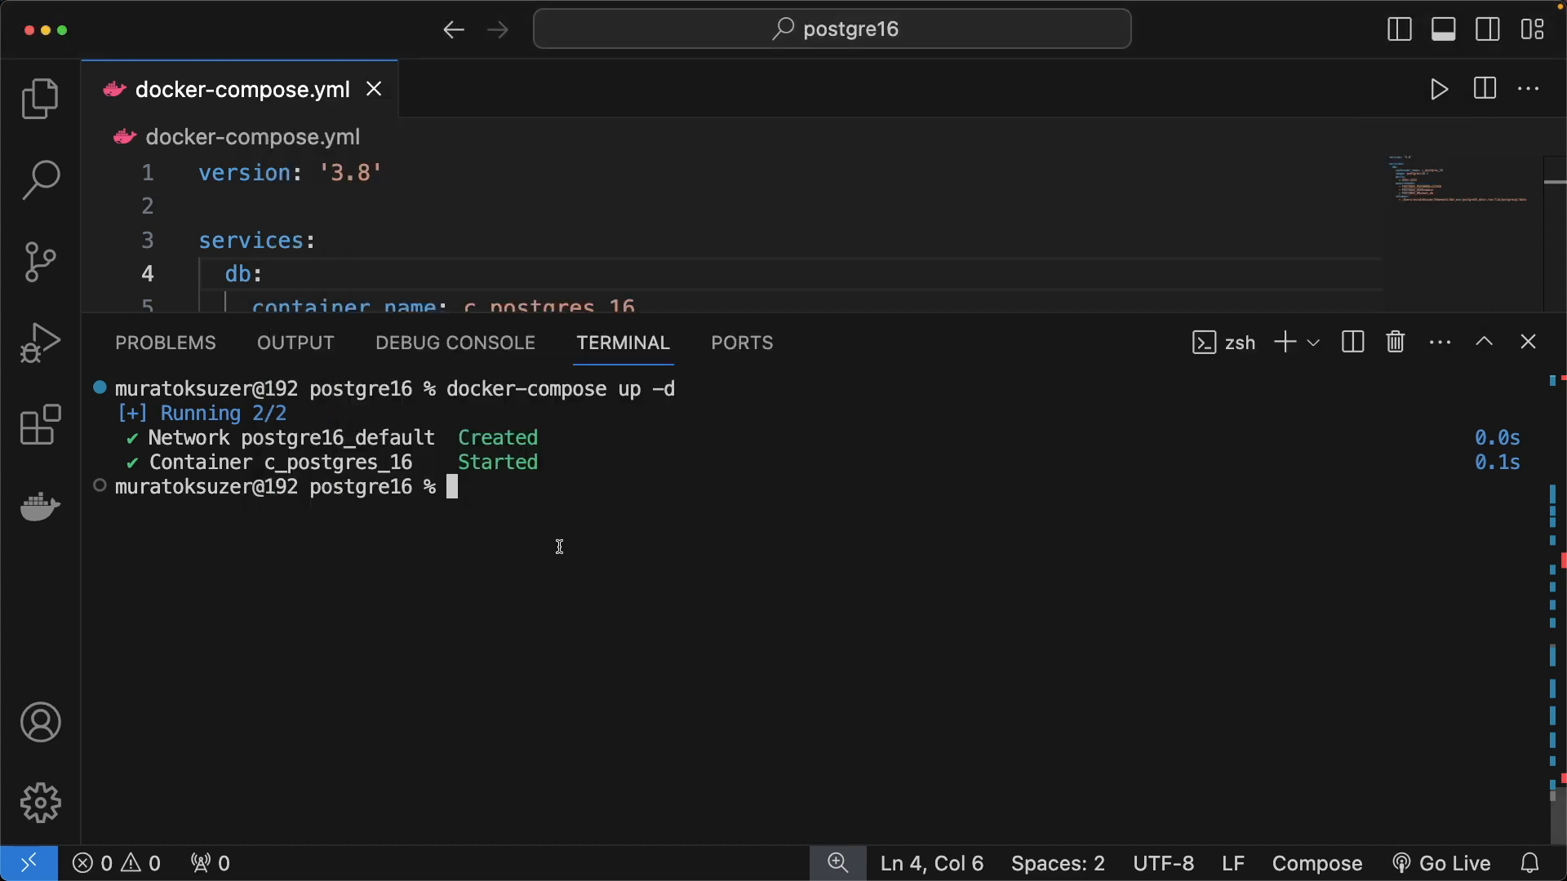
type("ls /Users/muratoksuzer/homework/dev_env/postgre16_data")
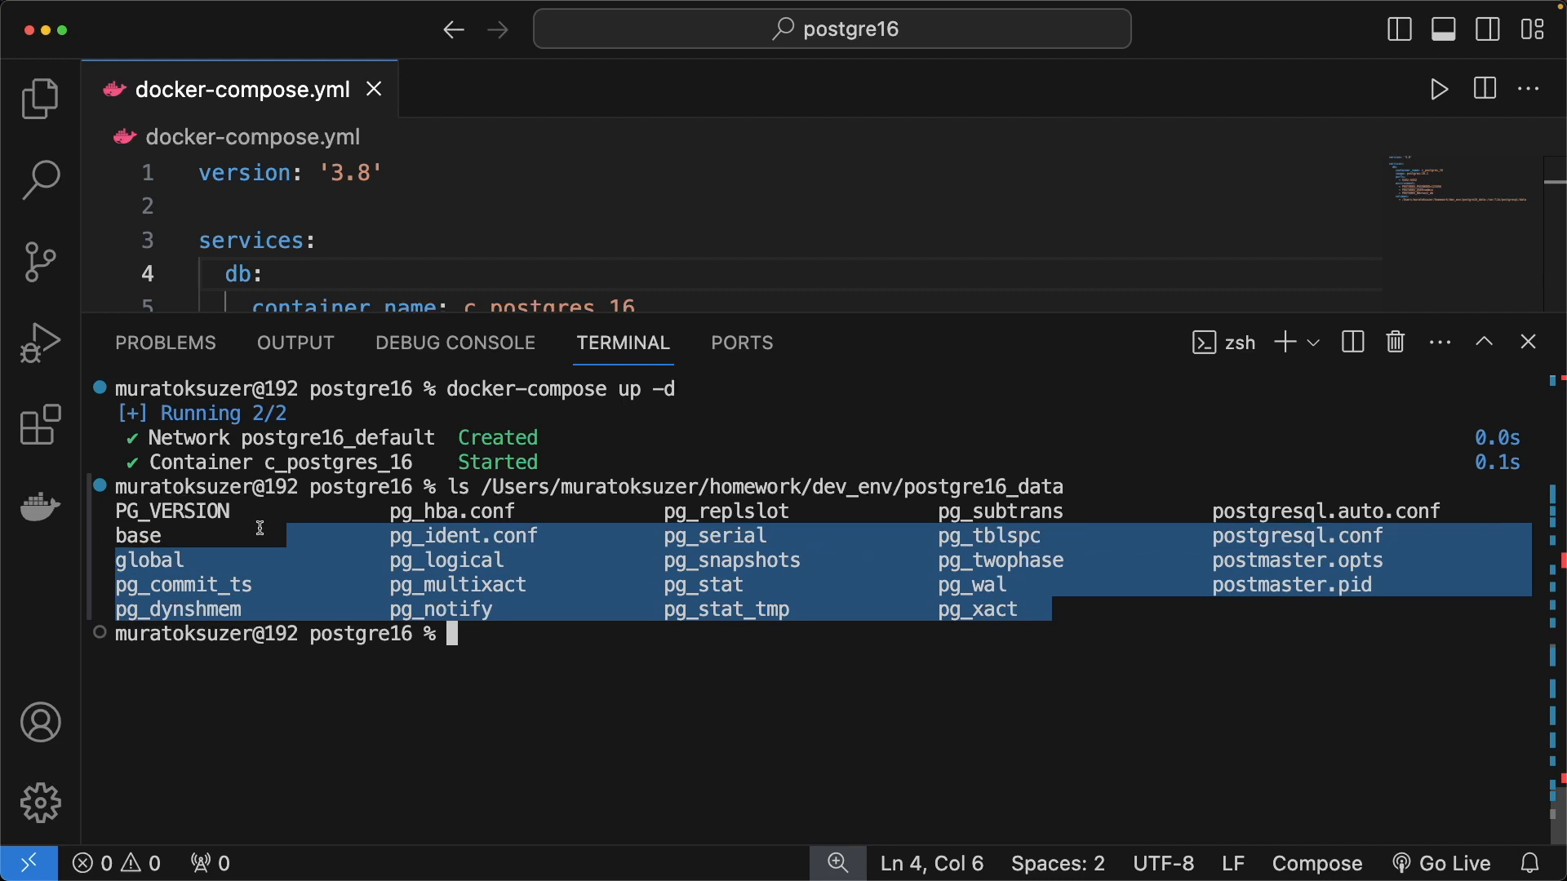